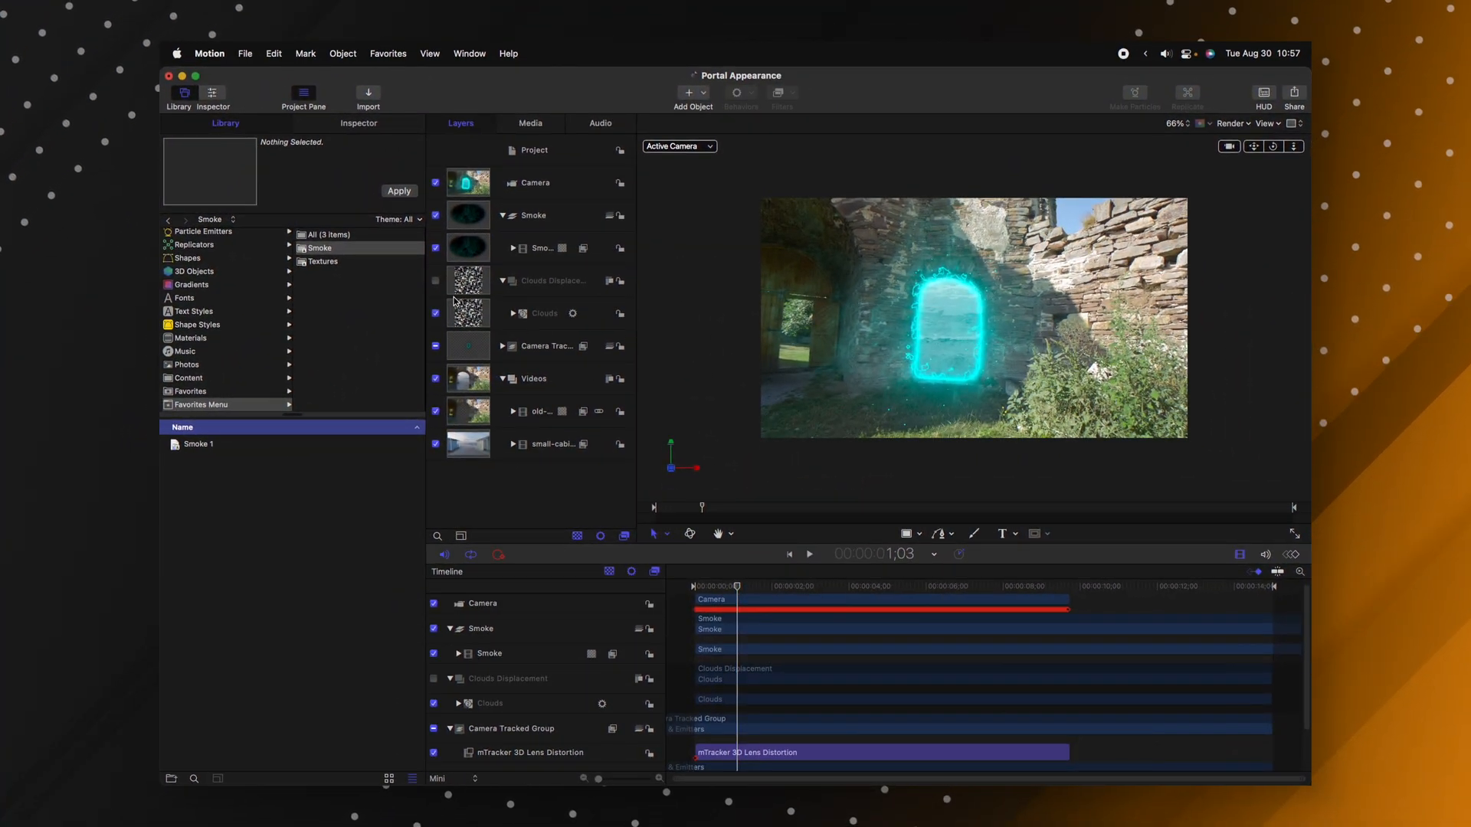
- Save the Clouds layer as a Favorites Menu item, apply it, and list it in the Favorites menu
left_click(543, 312)
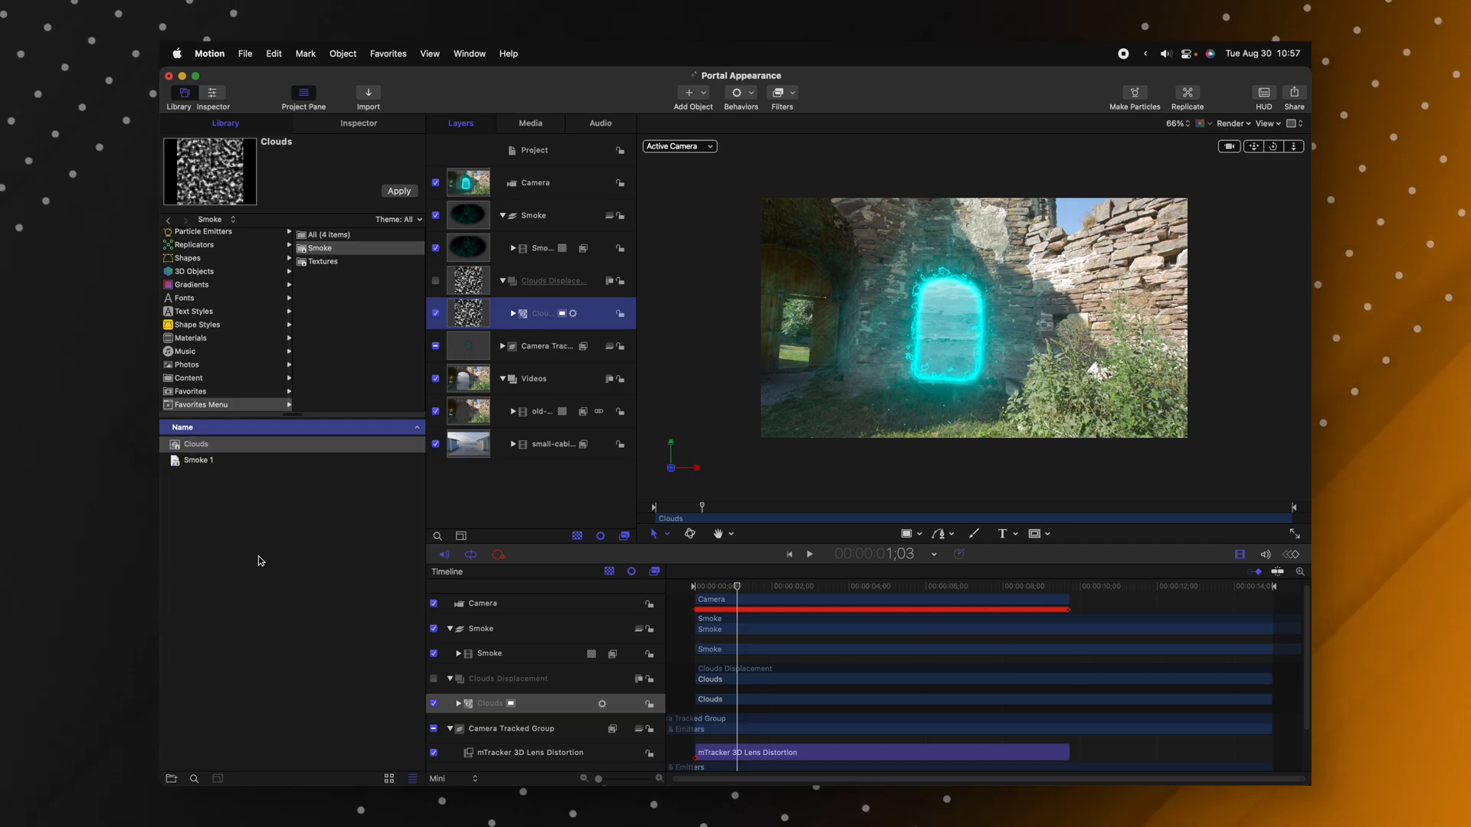
left_click(196, 444)
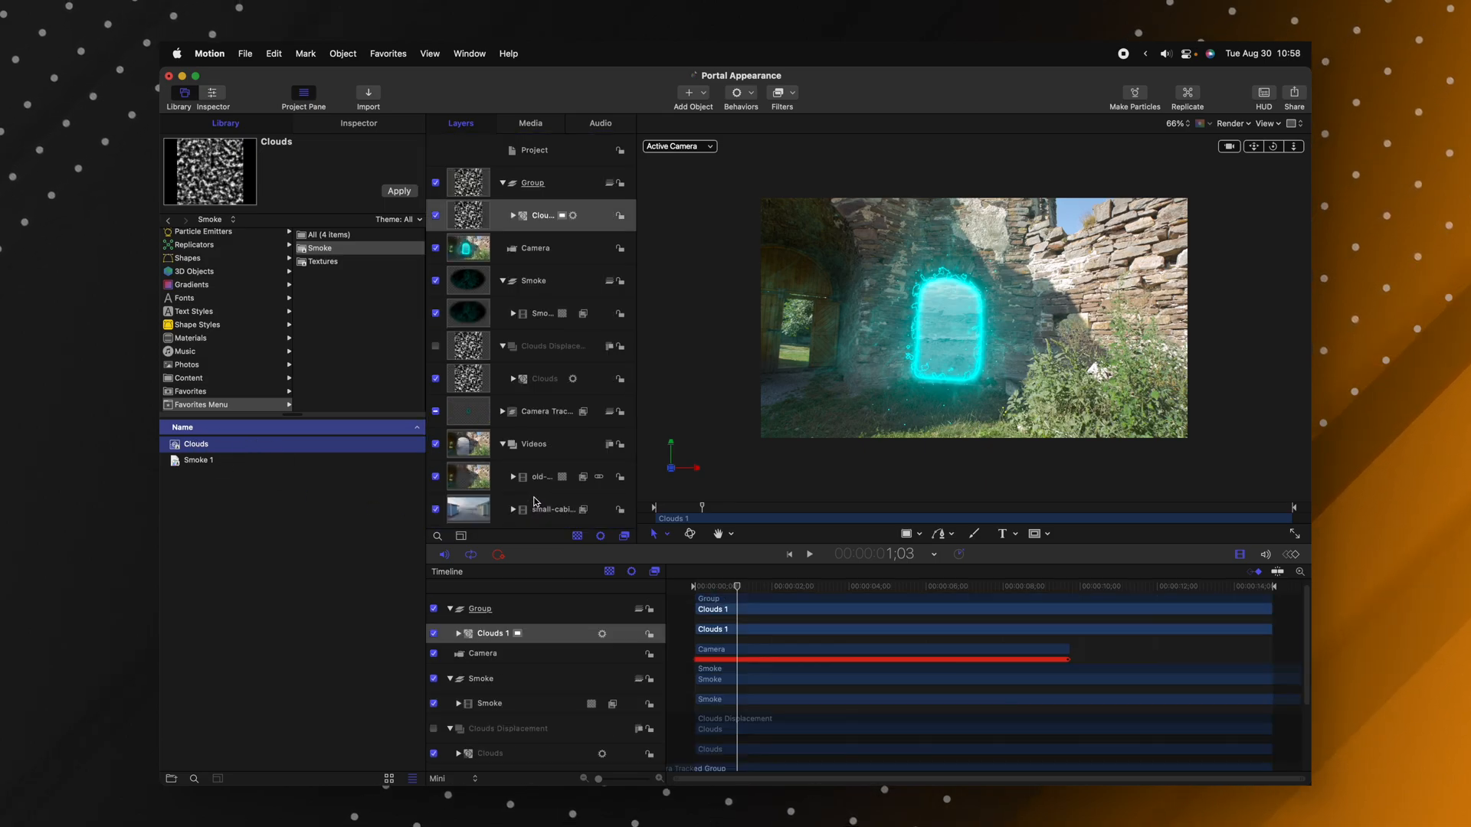
left_click(388, 53)
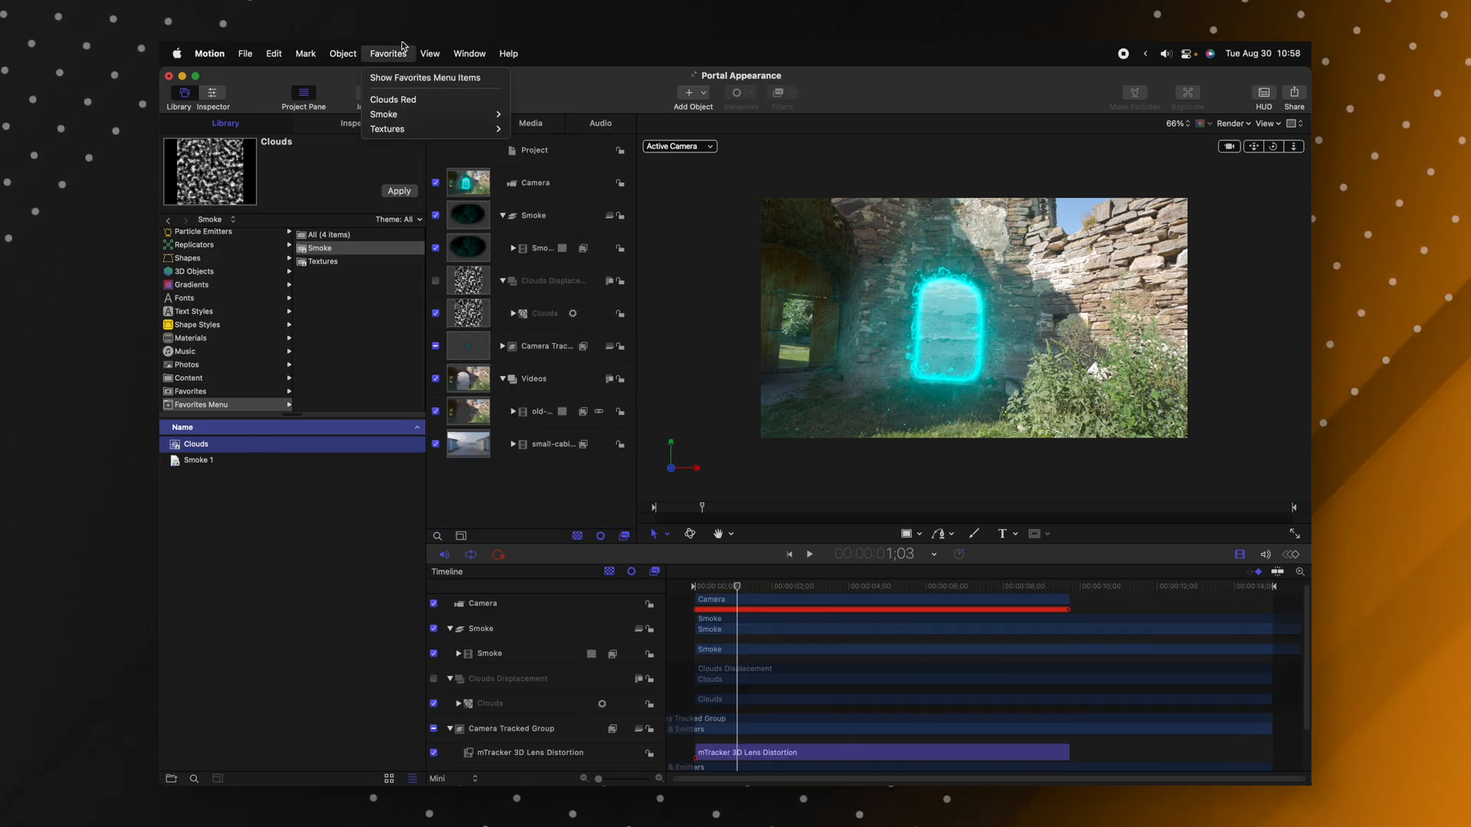
mouse_move(383, 113)
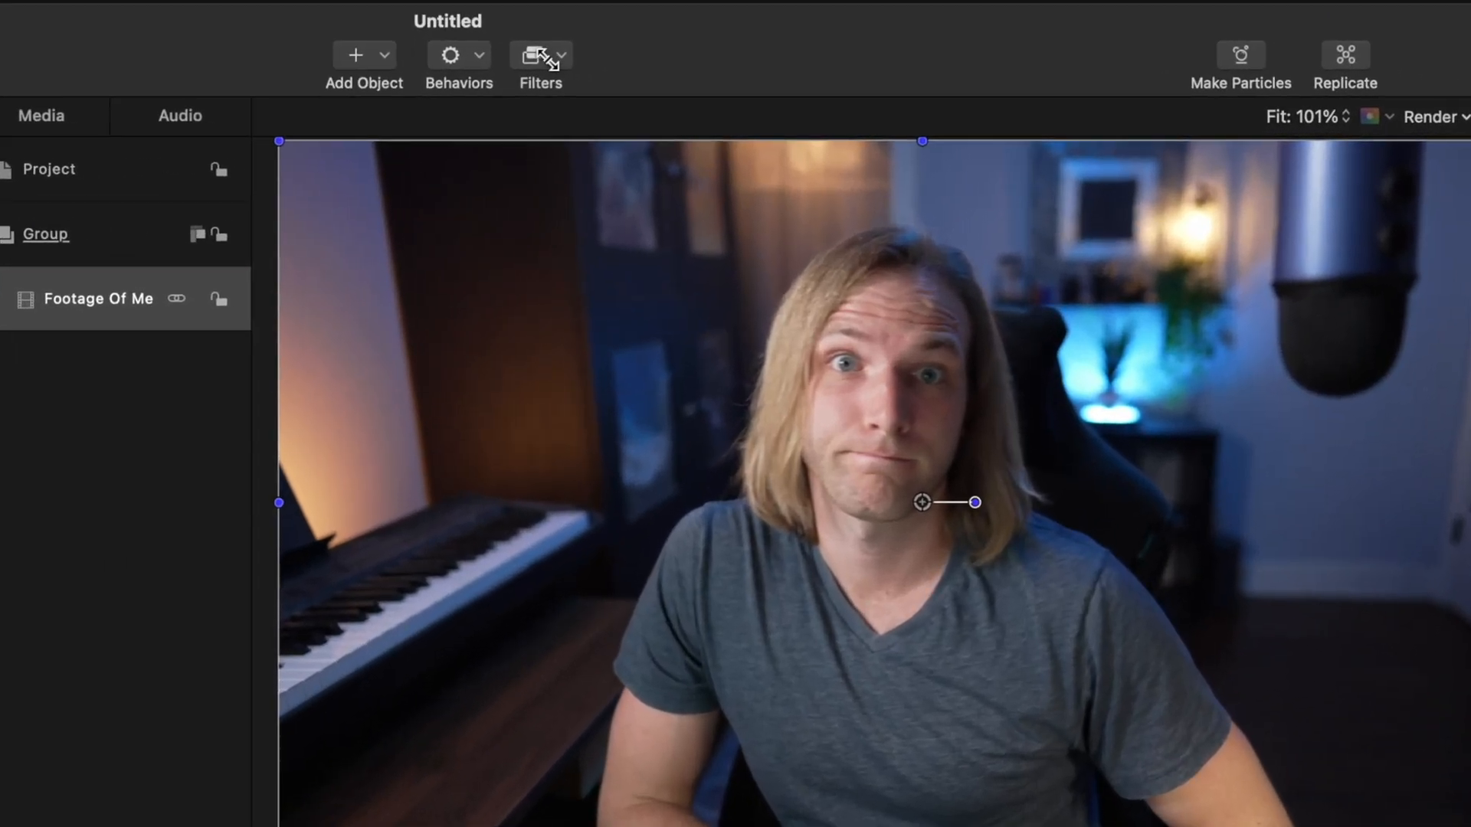
- Add a Bulge distortion filter and track its Center to the eye with Analyze
left_click(533, 55)
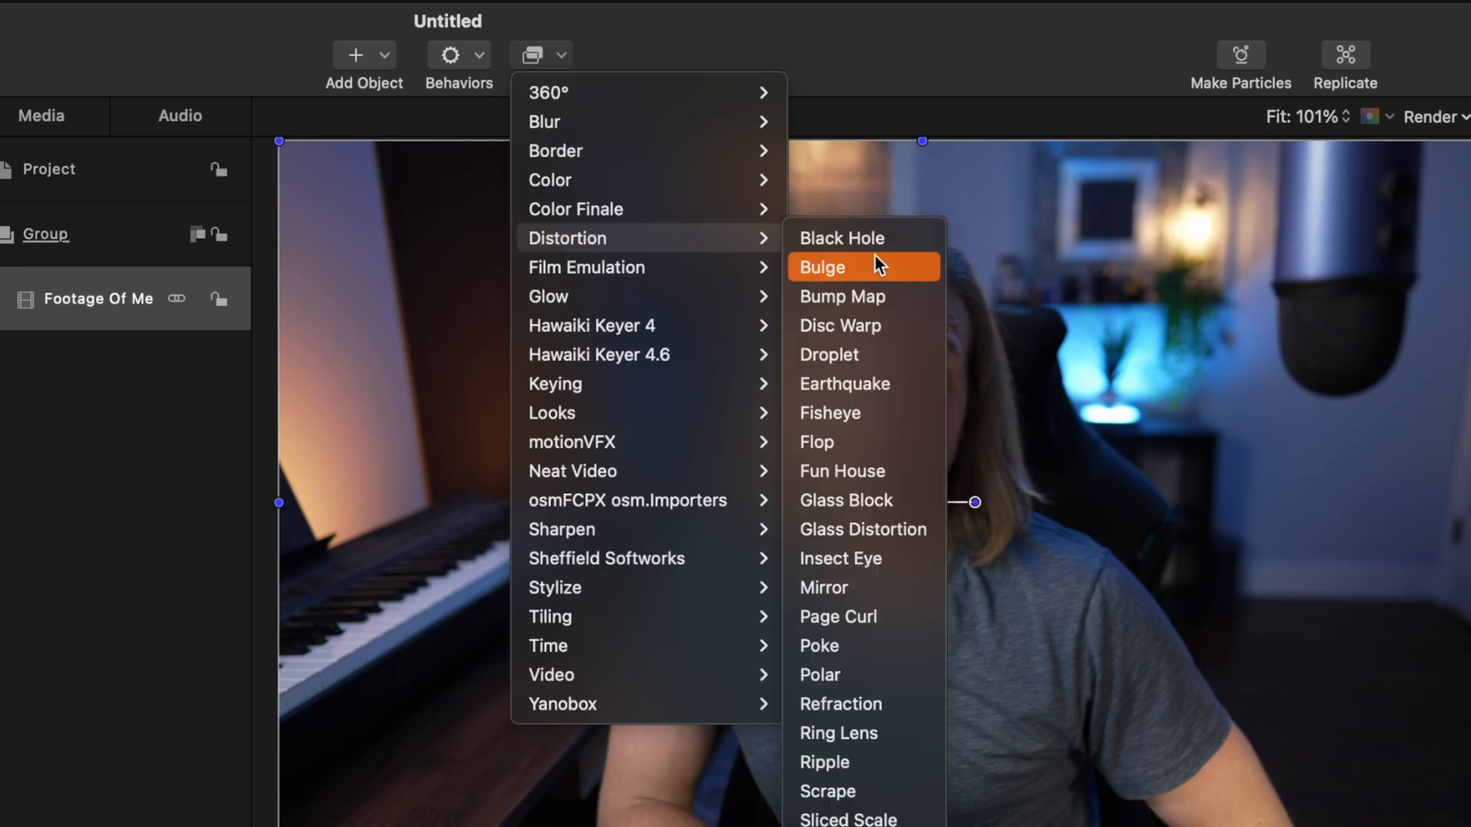
left_click(822, 267)
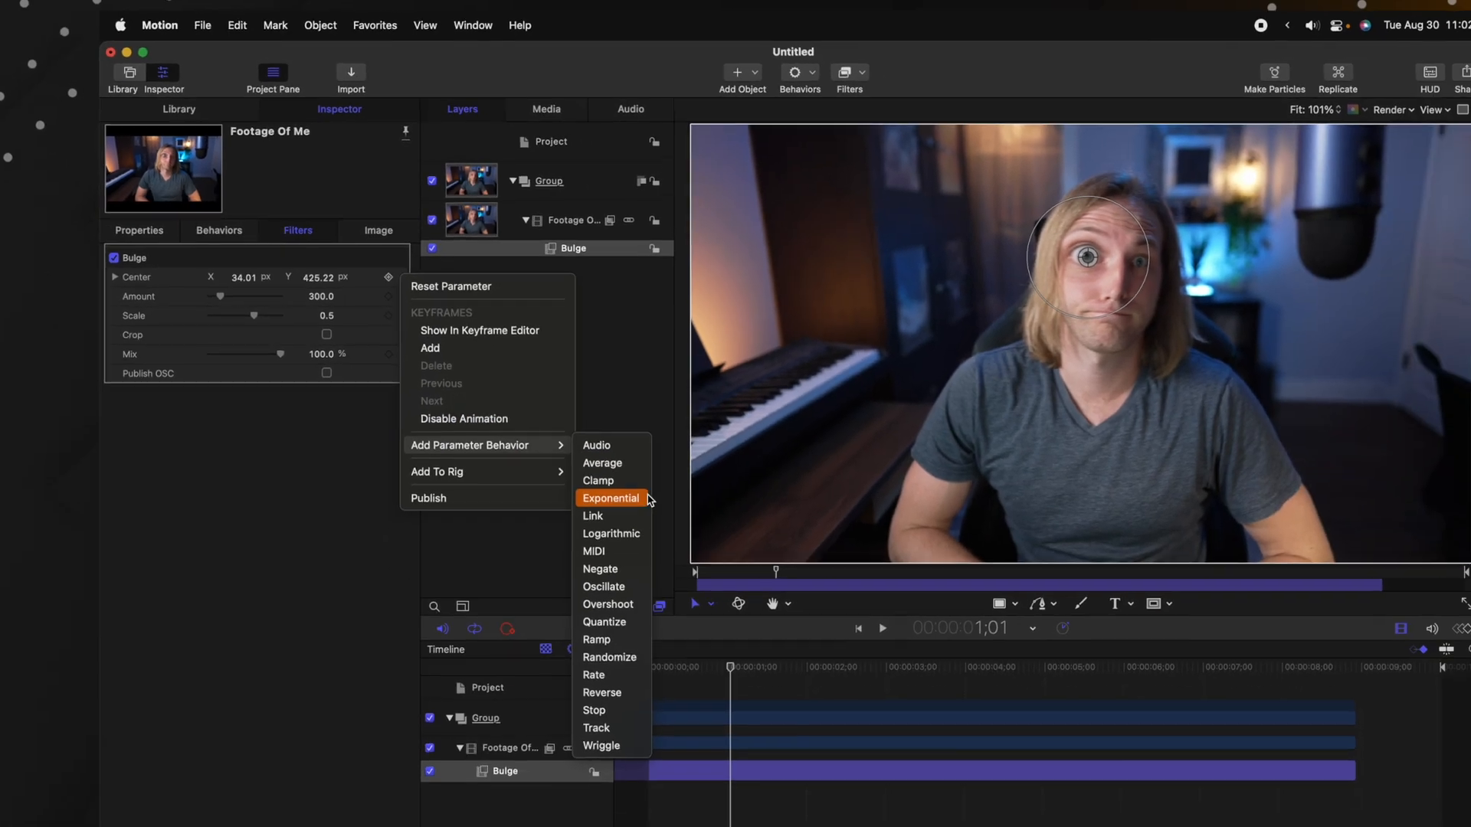
mouse_move(586, 636)
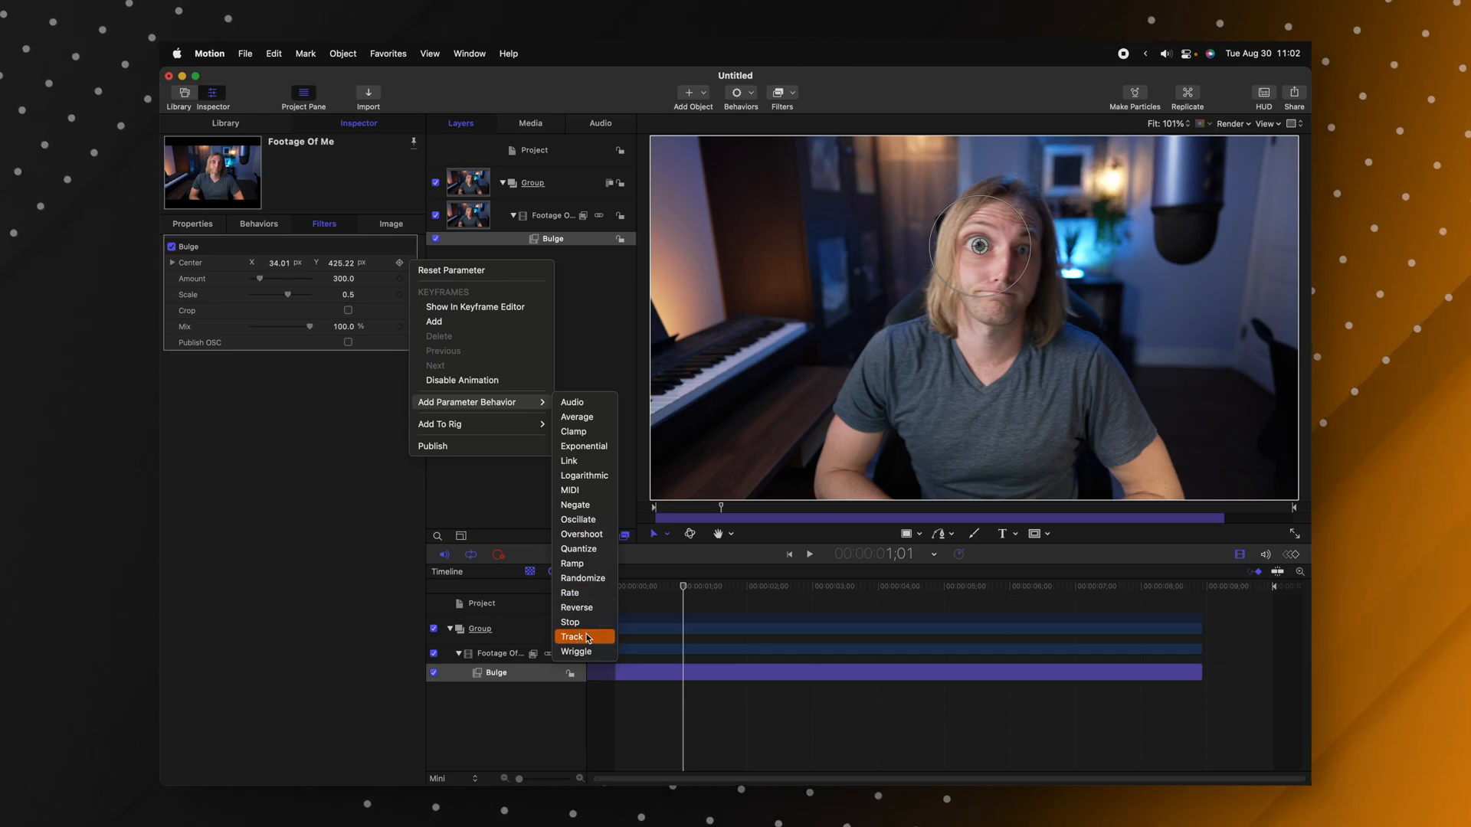
left_click(571, 635)
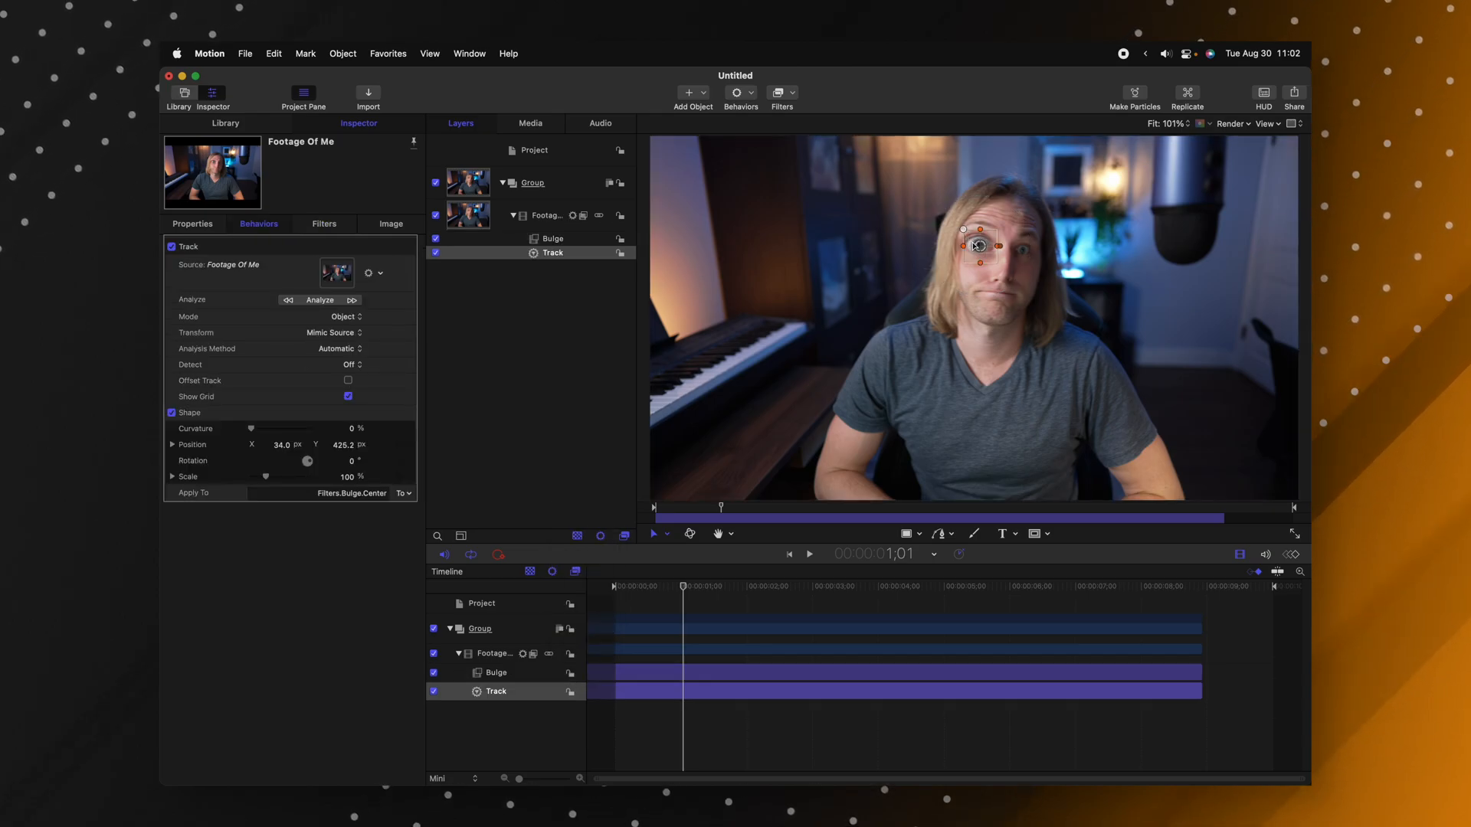
left_click(319, 300)
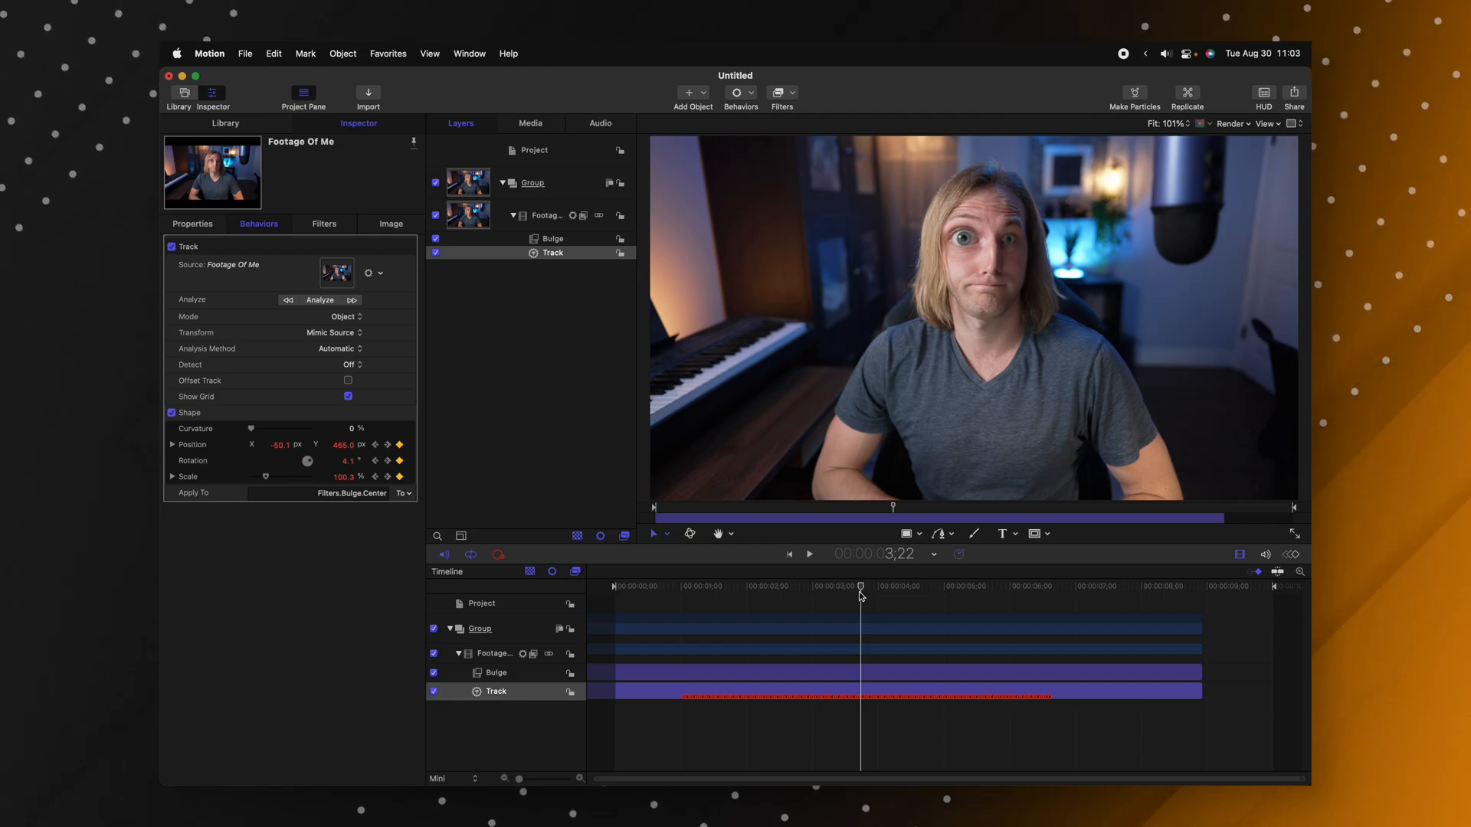
left_click(551, 237)
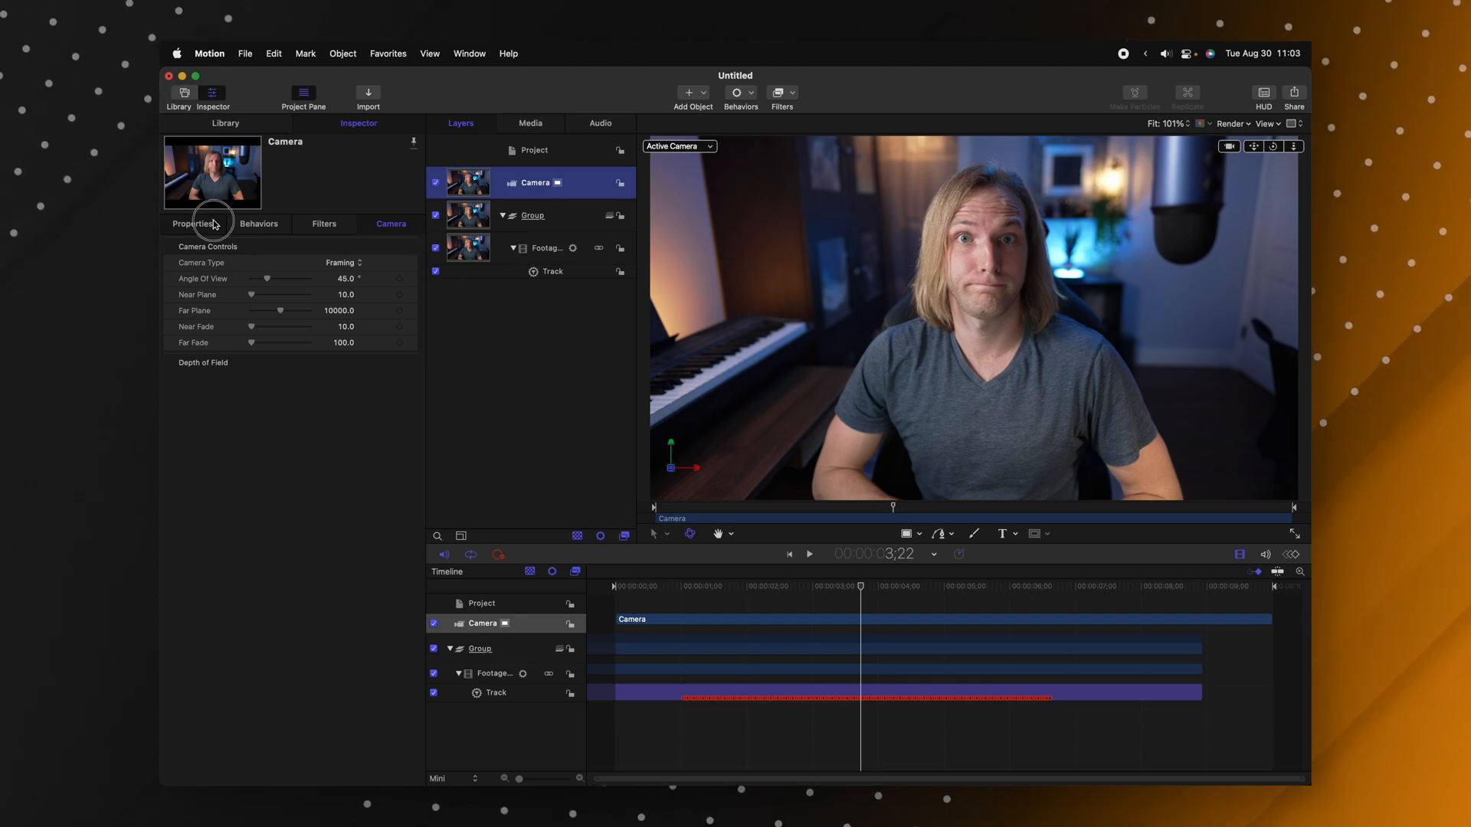
- Track the Camera's Position to the face in the footage and analyze the motion
left_click(191, 224)
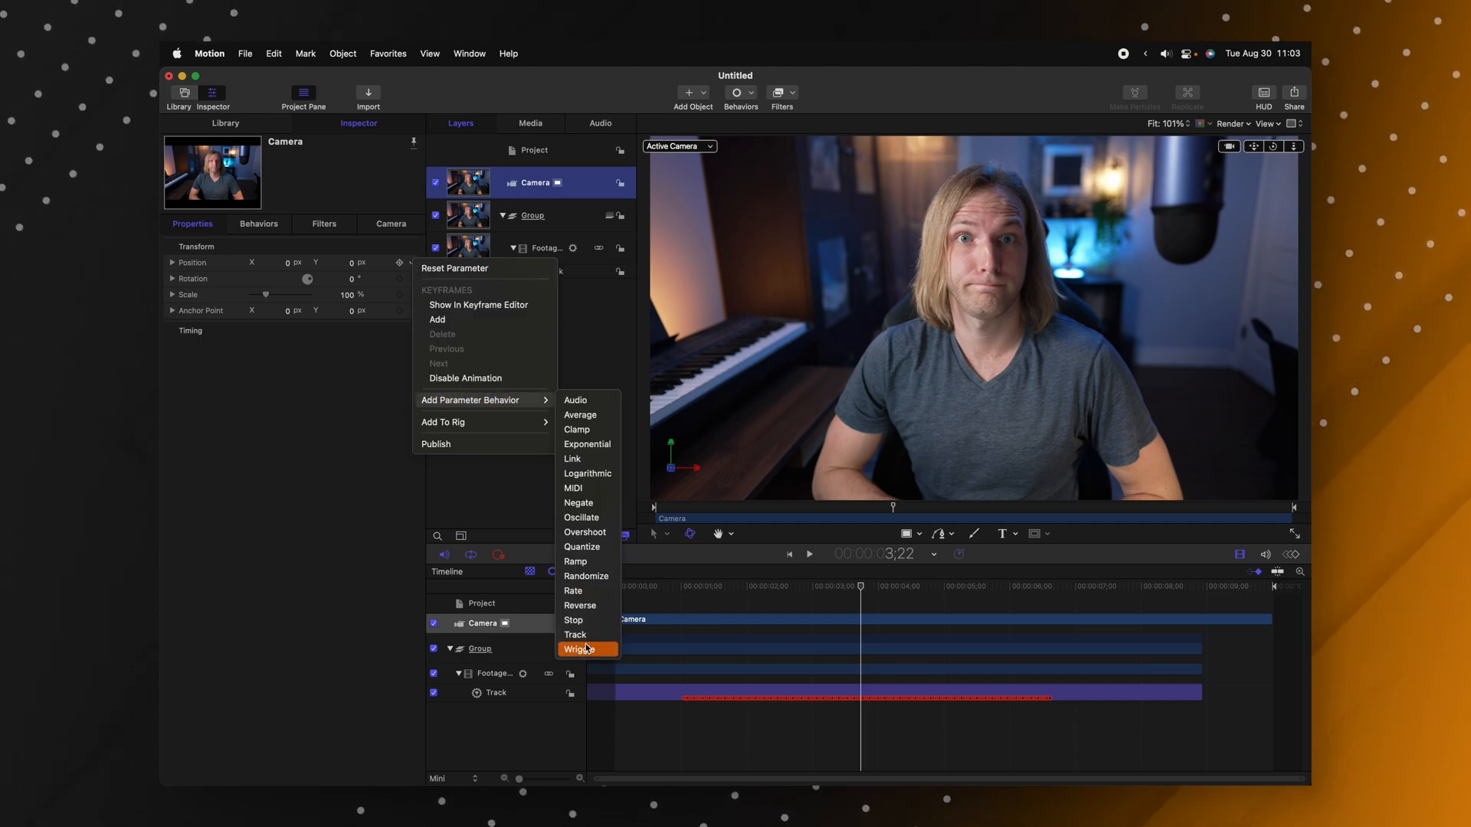
left_click(576, 634)
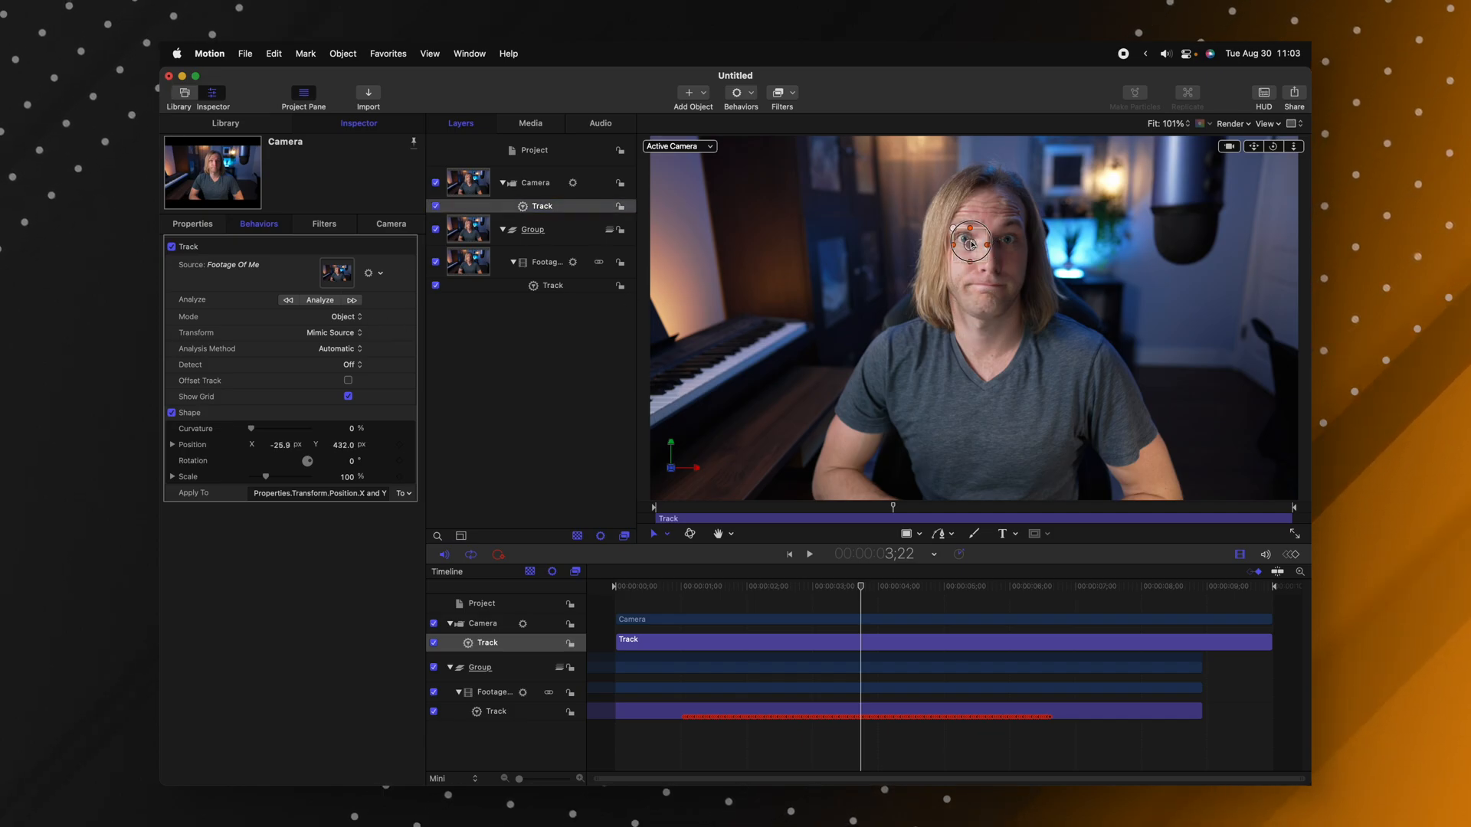
left_click_drag(971, 244, 963, 245)
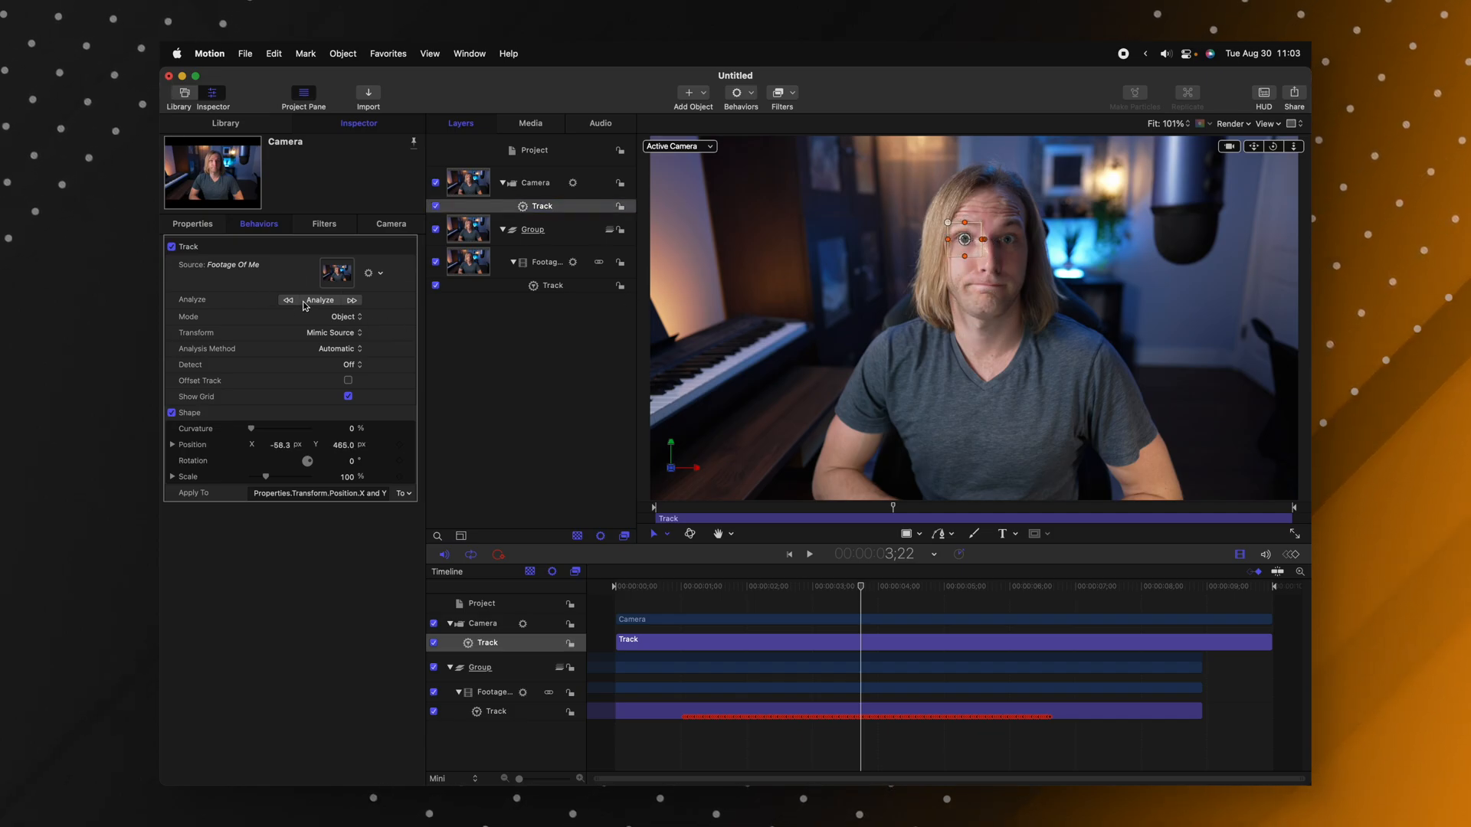
left_click(319, 300)
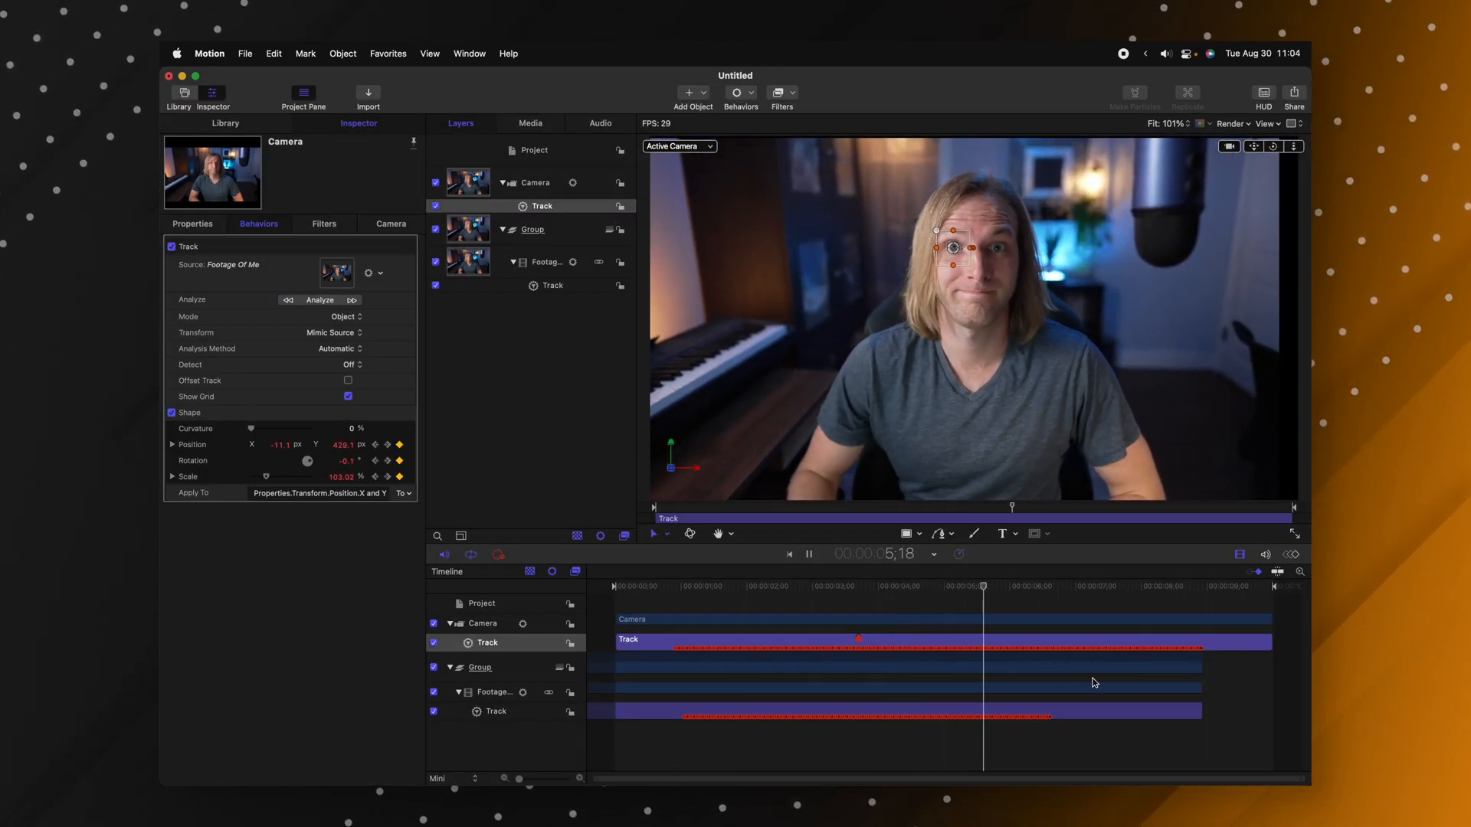
left_click(809, 555)
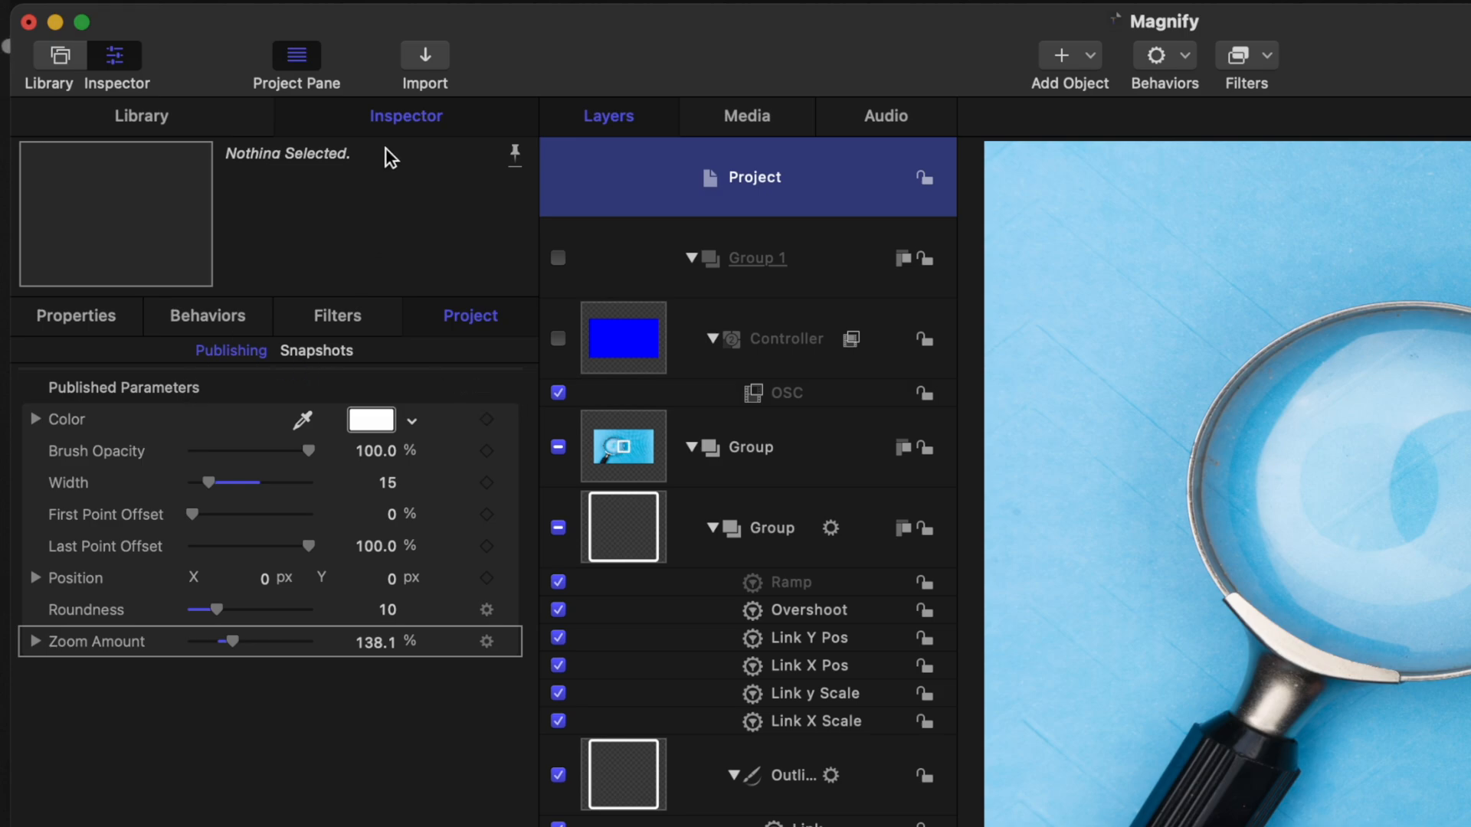
mouse_move(86, 488)
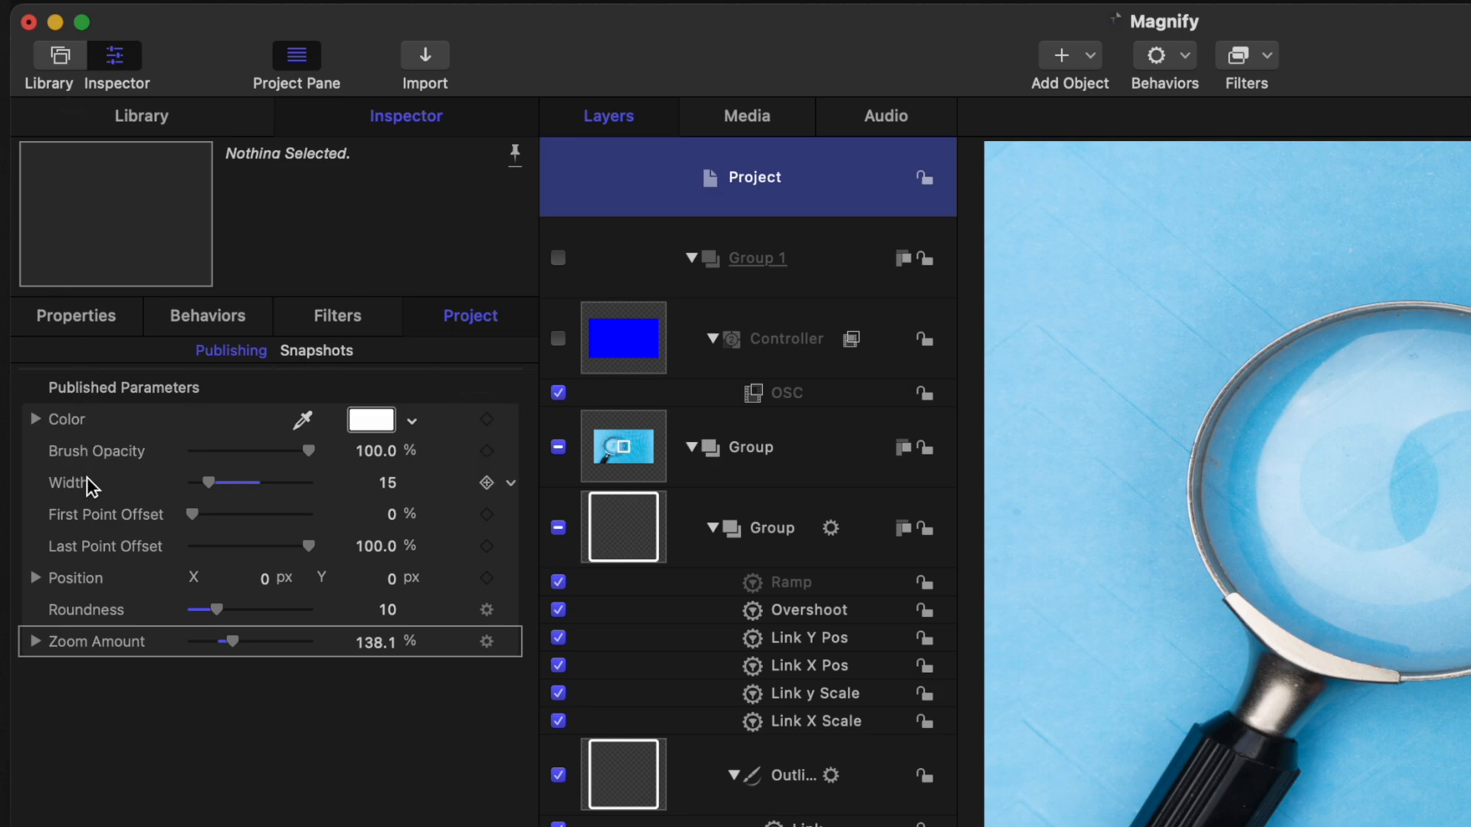
- Rename the published Brush Opacity parameter to Outline Opacity
double_click(95, 450)
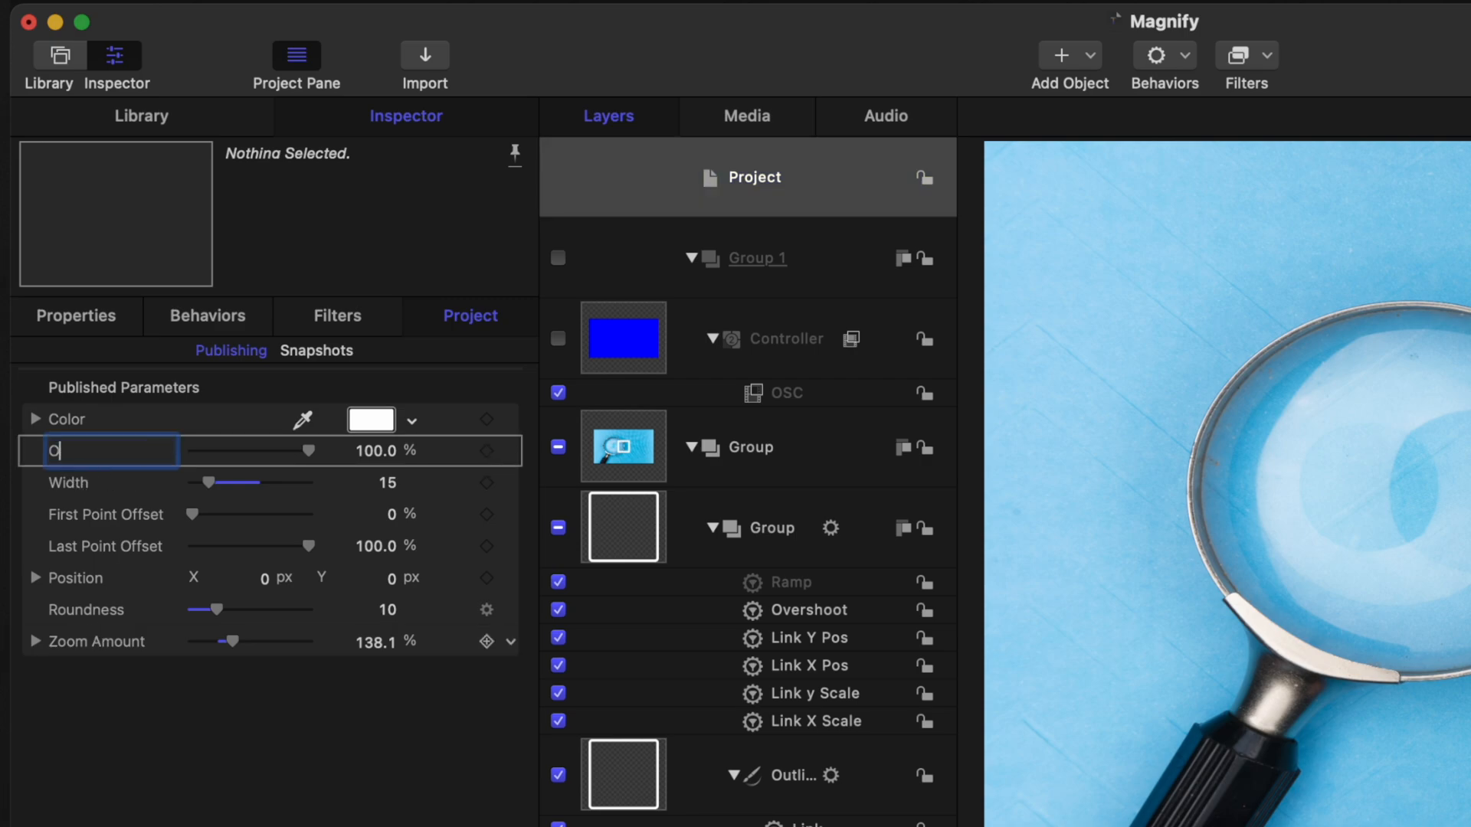
type("Outline Opacity")
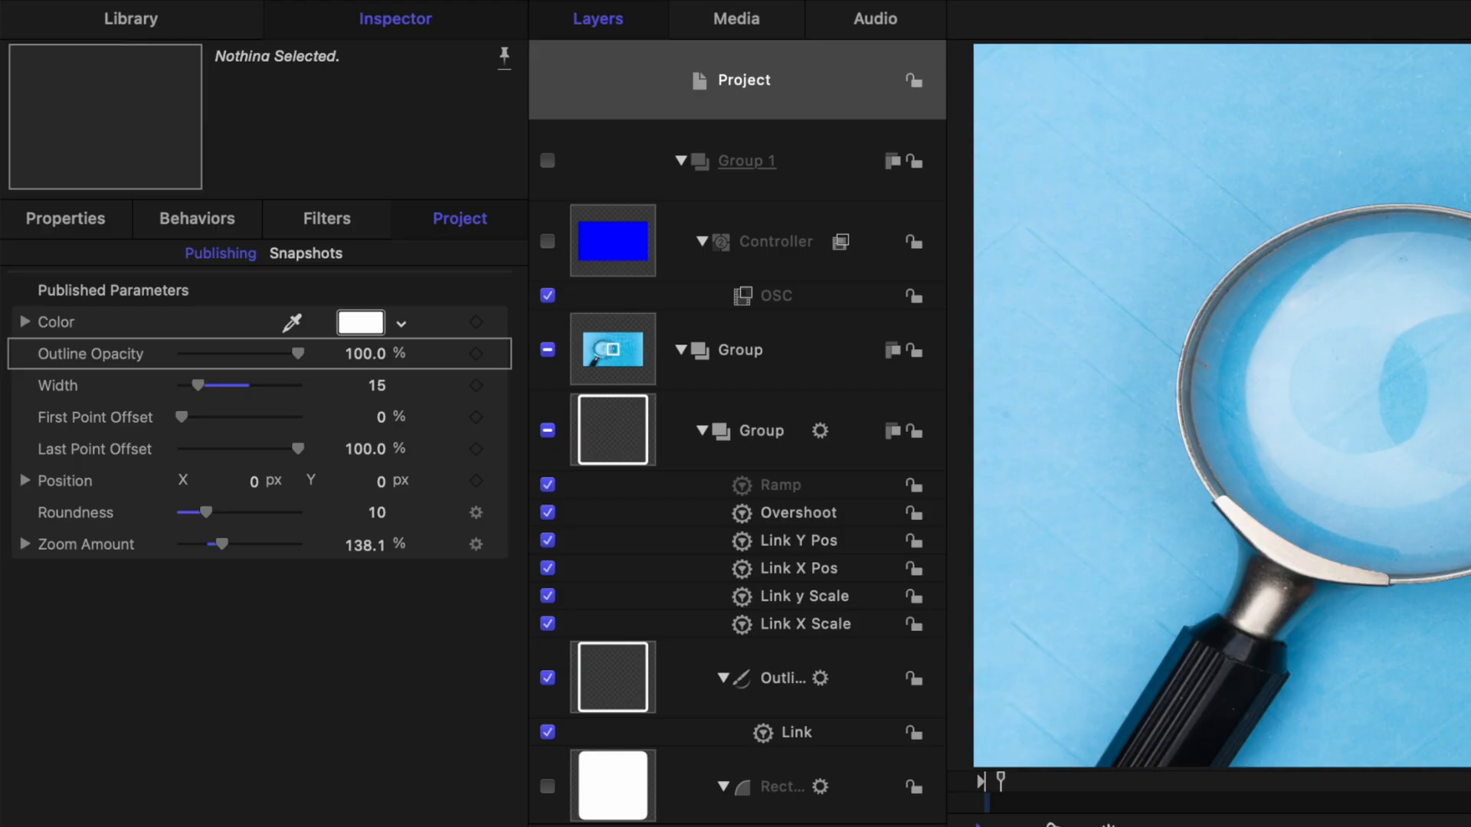
mouse_move(5, 710)
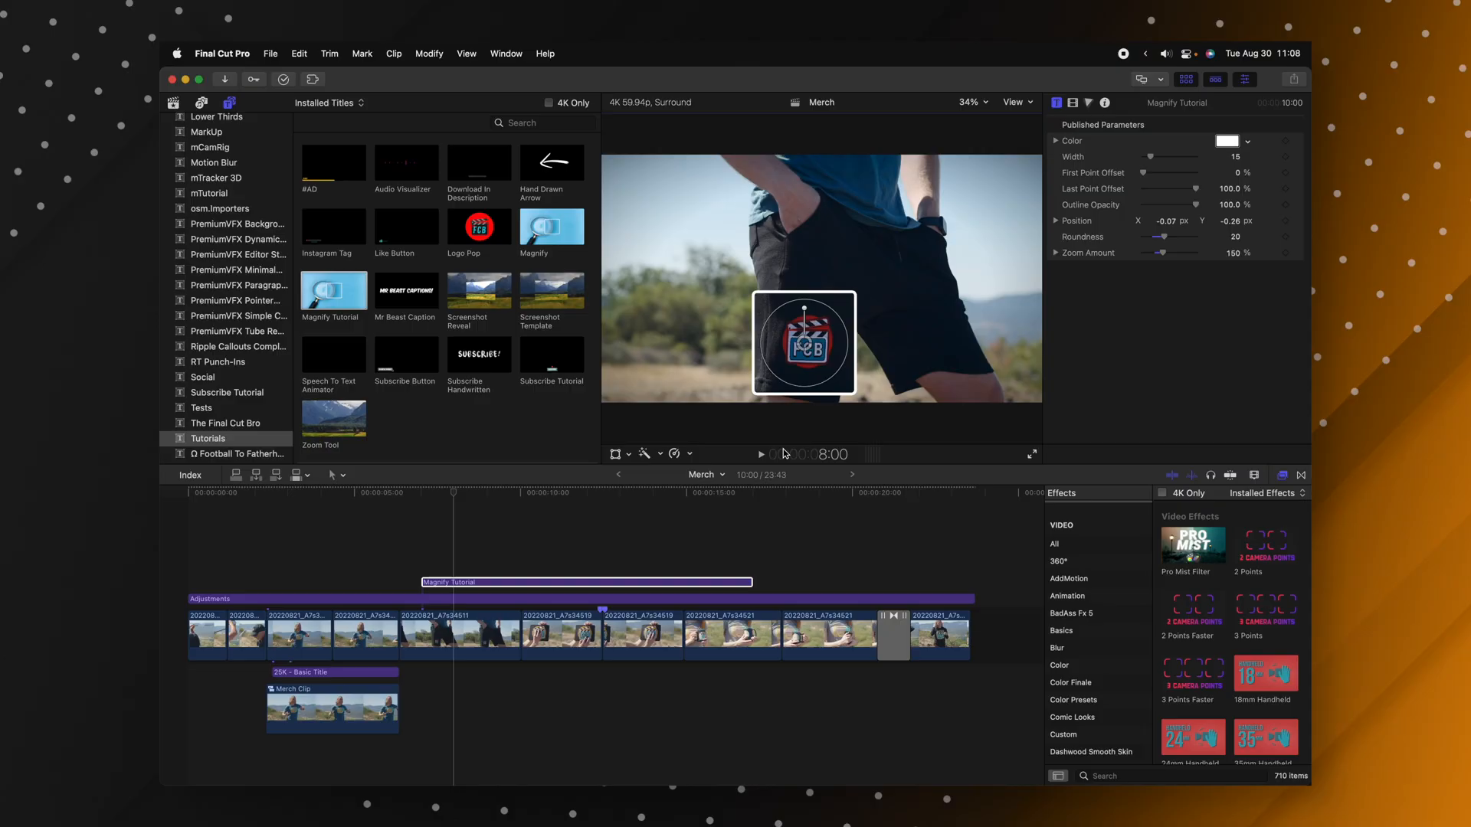
- Select the Magnify Tutorial title clip and play it back to preview
left_click(426, 495)
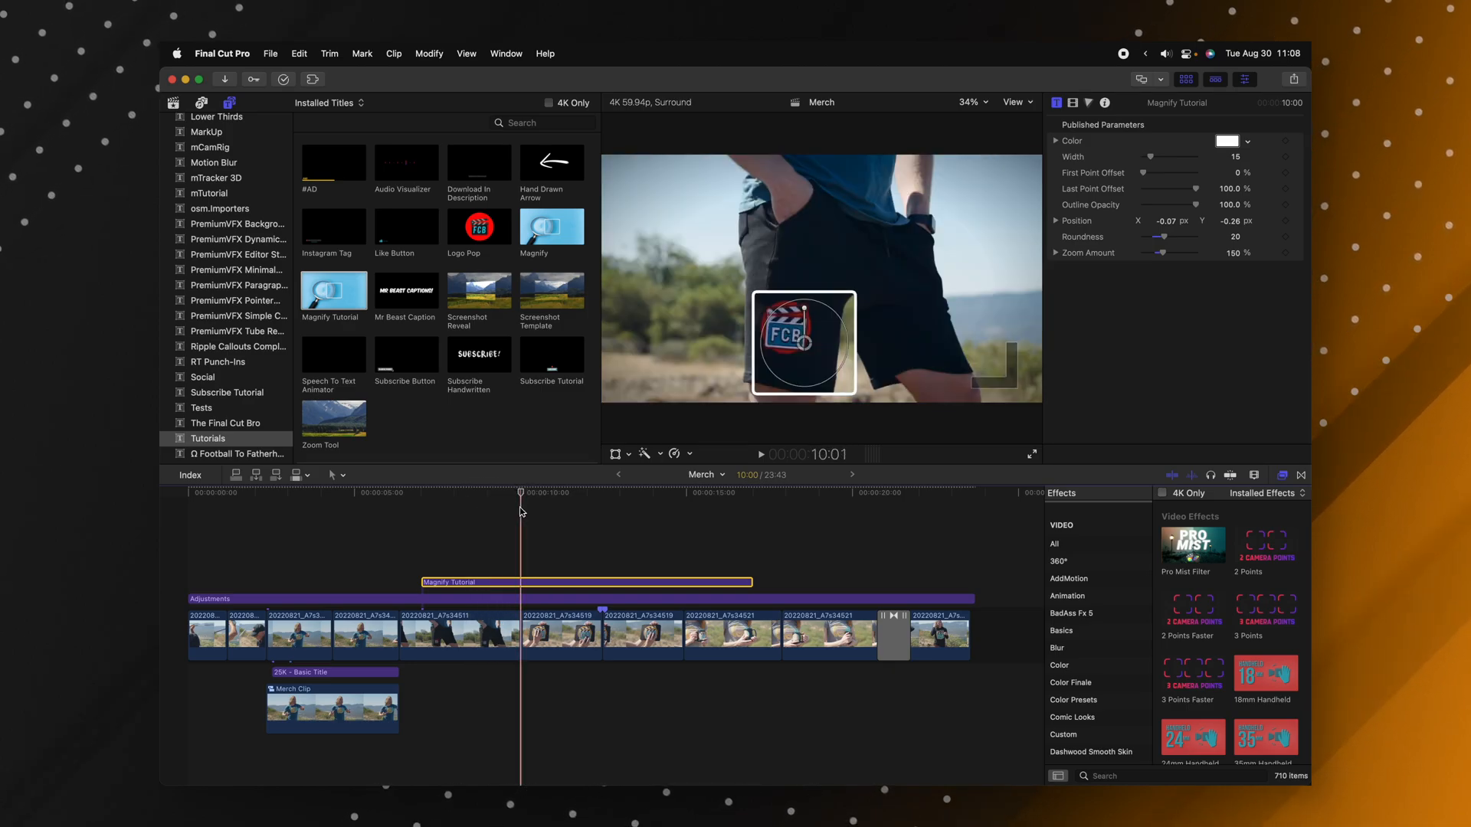
key("opt+]")
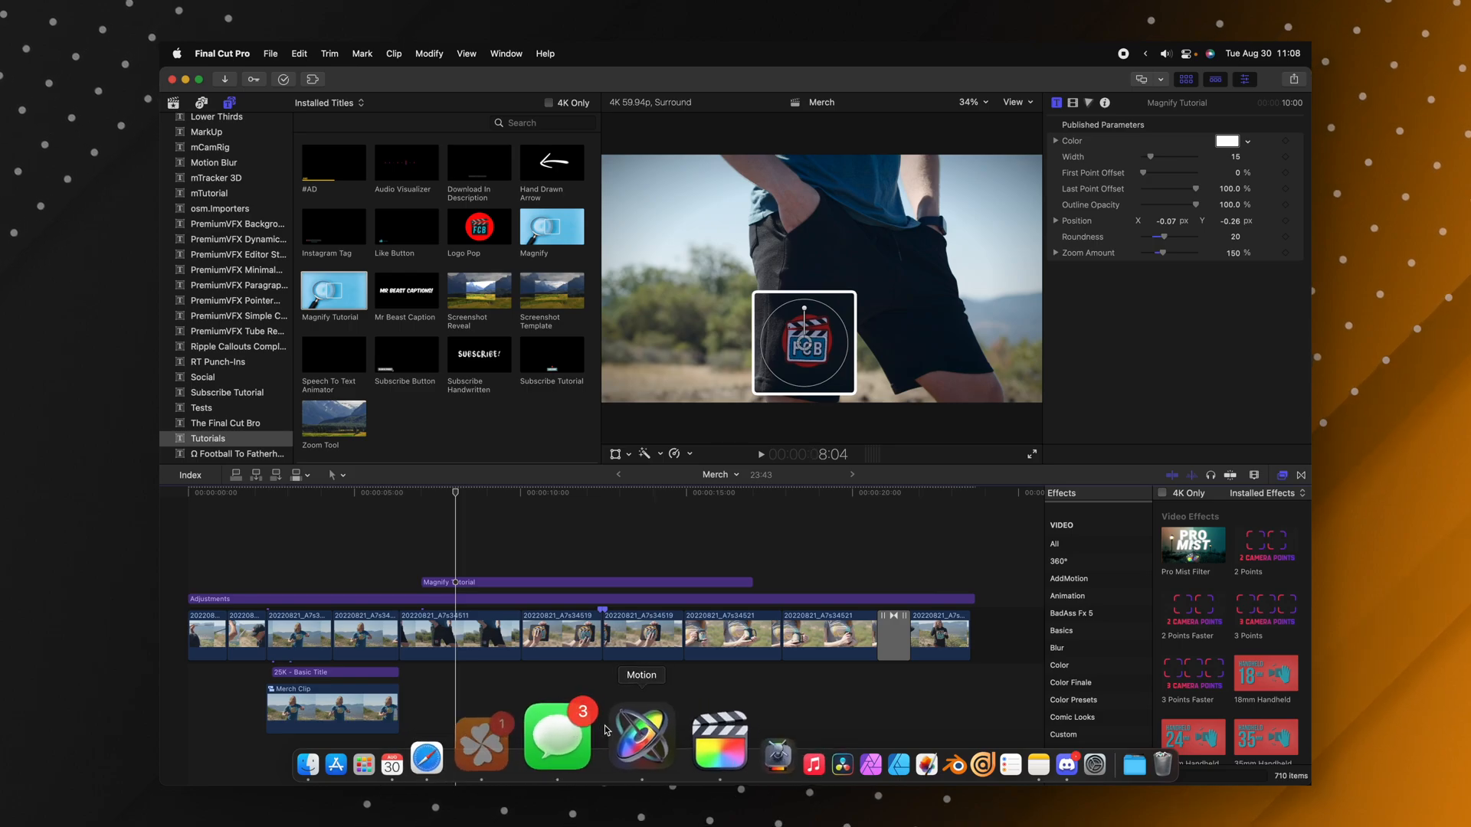
- Switch to Motion and add a Build In marker at the project start
left_click(640, 735)
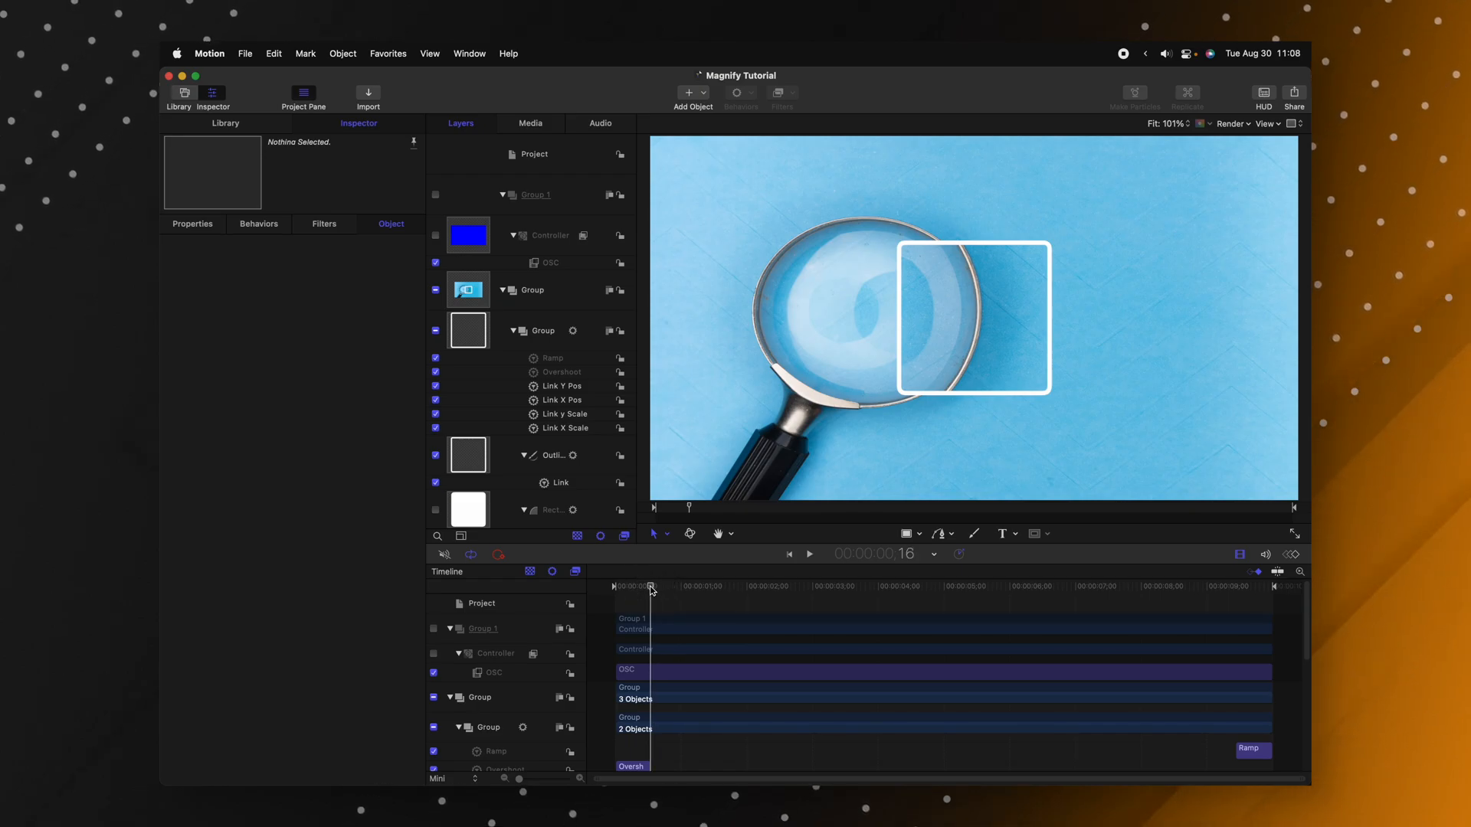
key("shift+m")
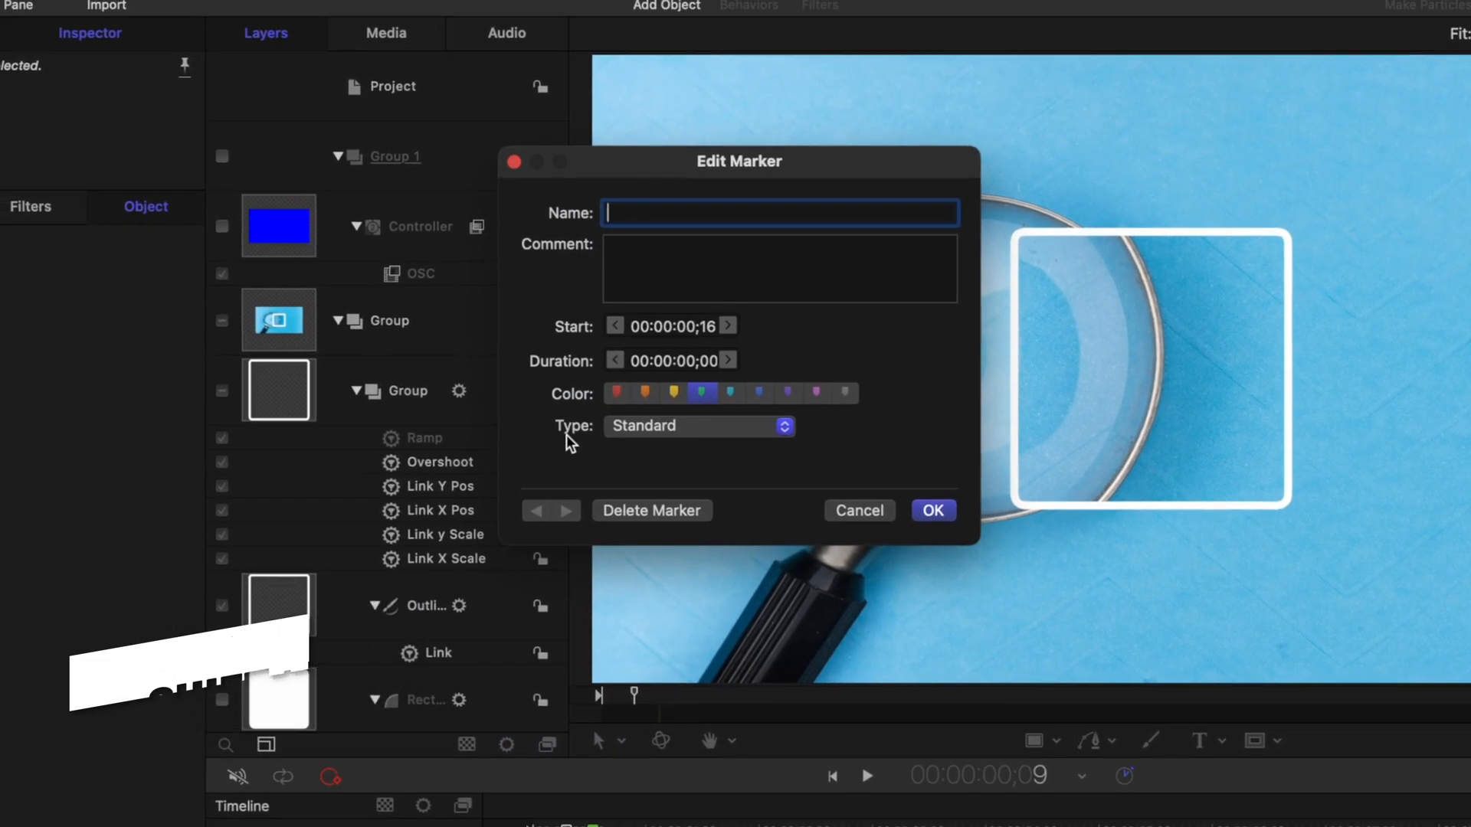
left_click(699, 426)
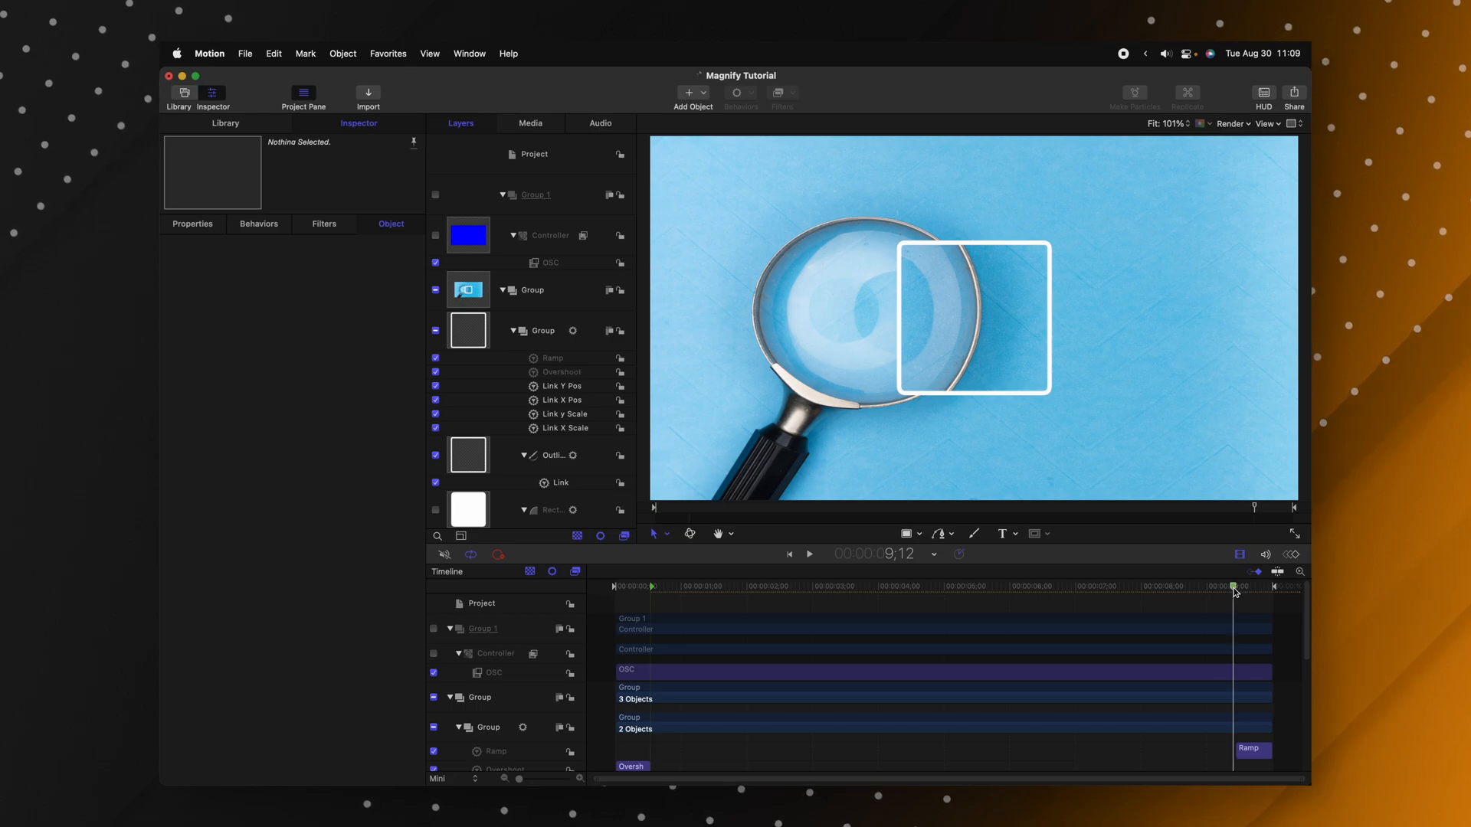
- Set the marker near the end to Build Out – Optional
left_click(708, 352)
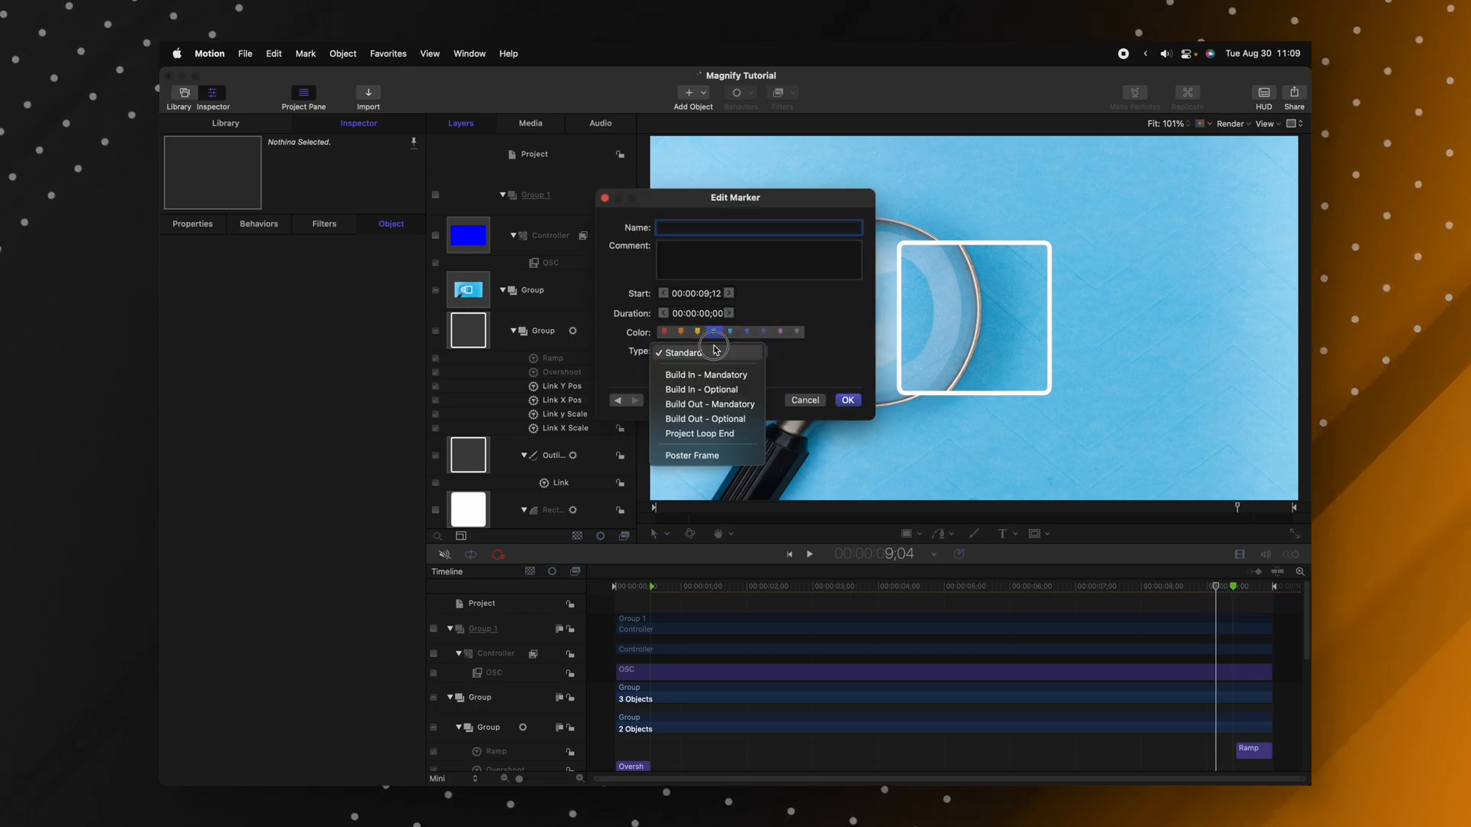
left_click(705, 418)
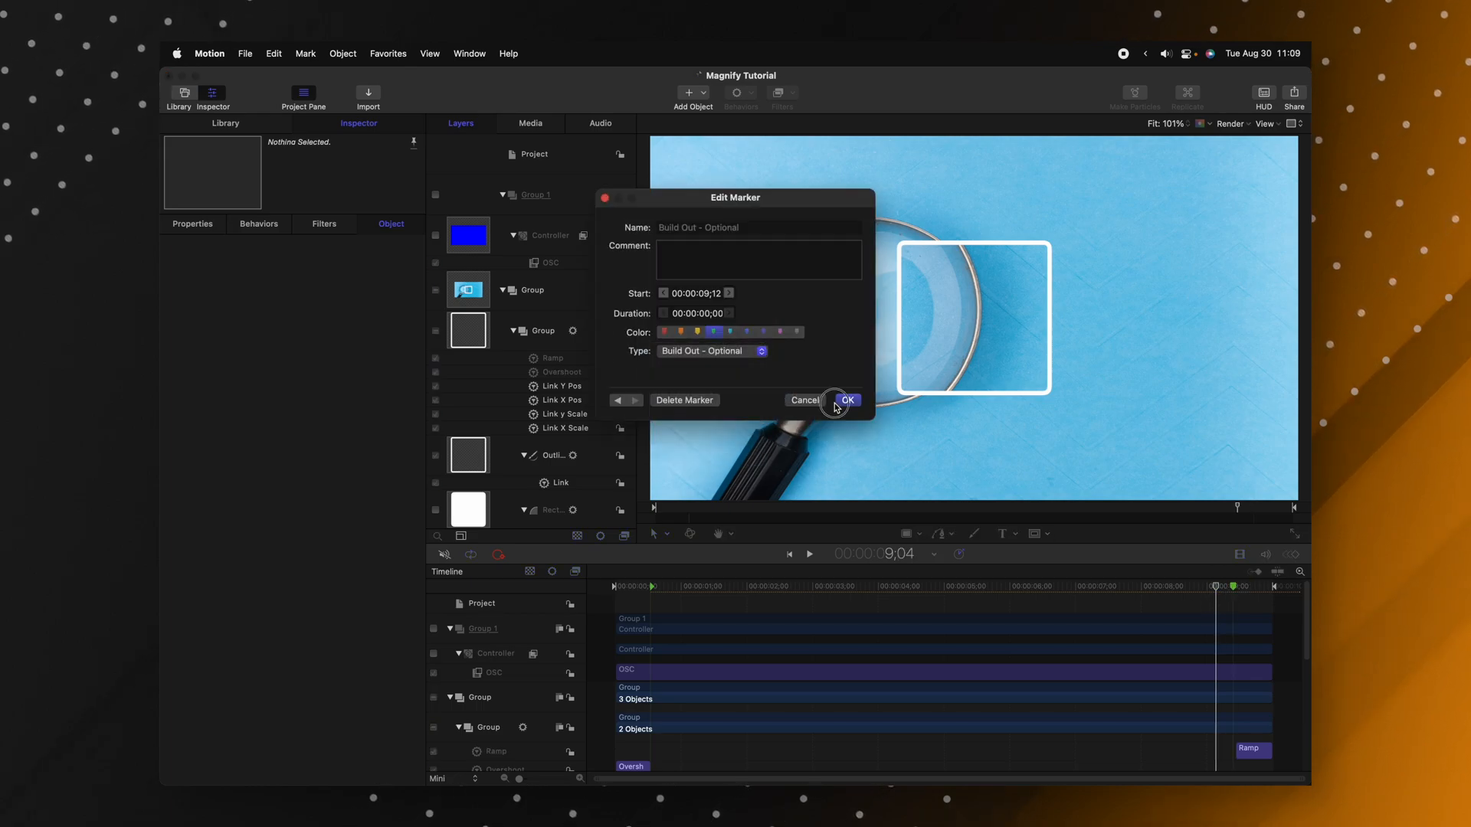
left_click(847, 400)
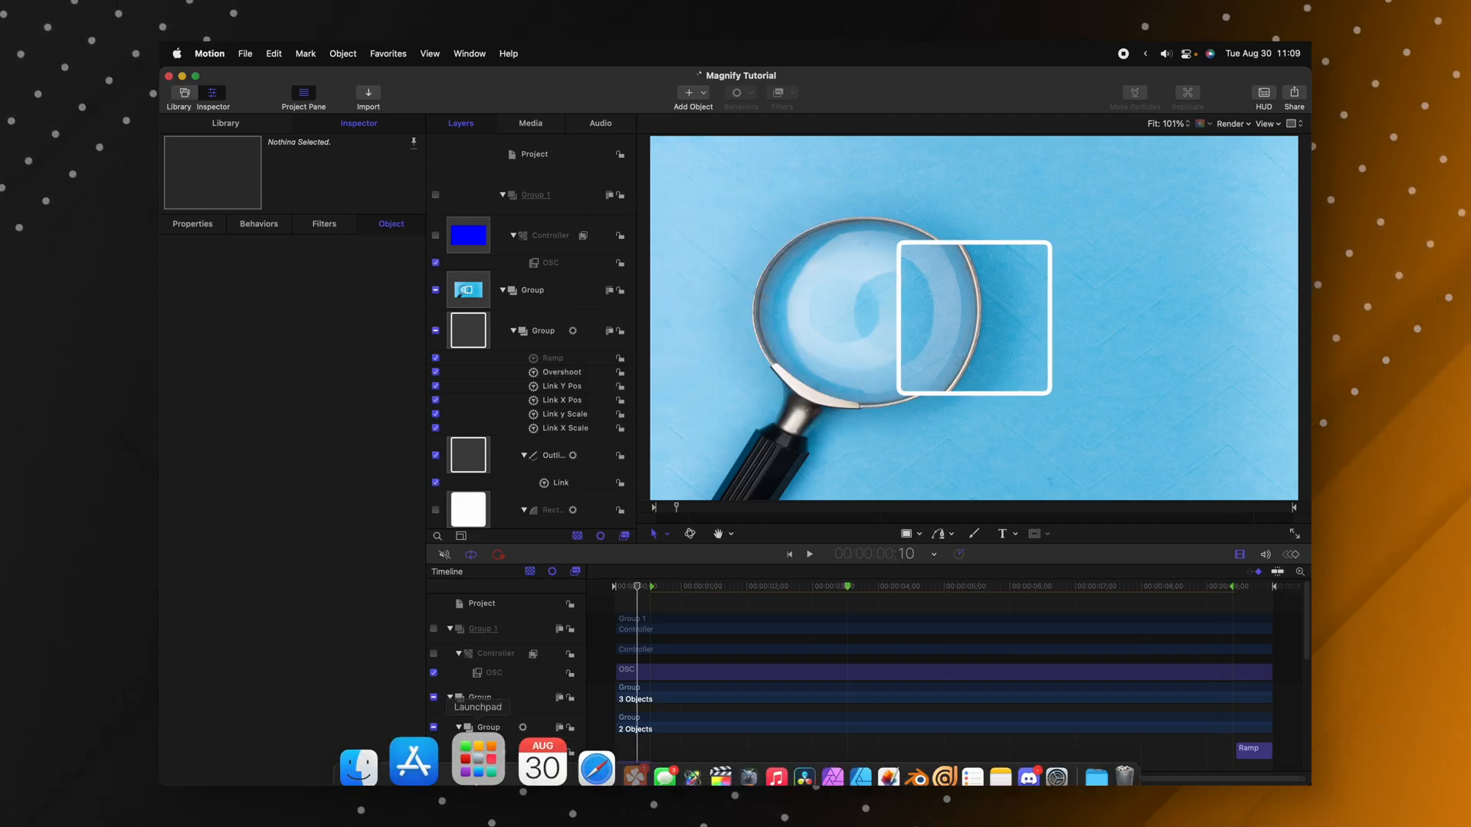
- Back in Final Cut Pro, trim the Magnify Tutorial title to the playhead
left_click(656, 732)
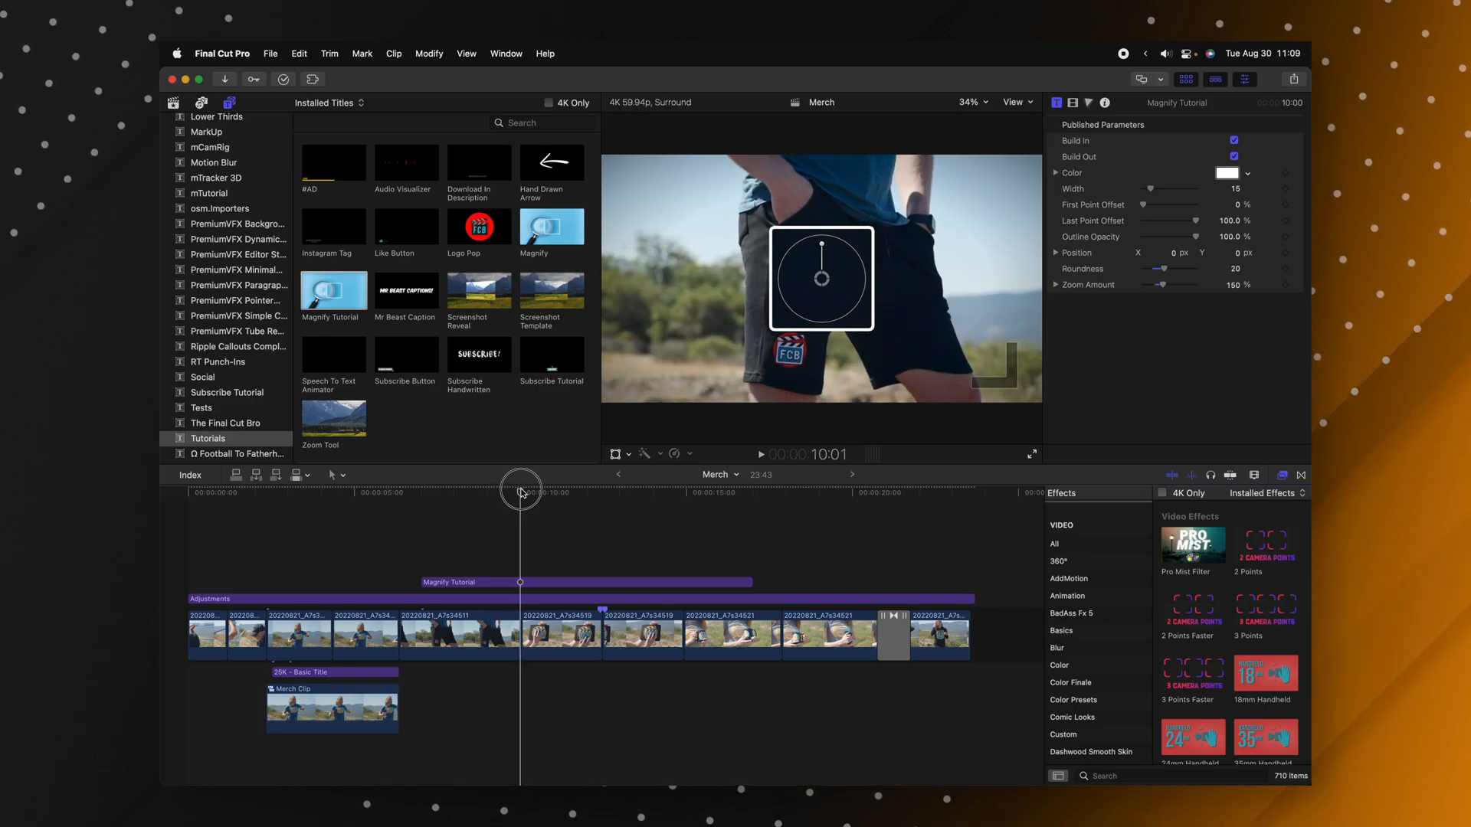
left_click(486, 582)
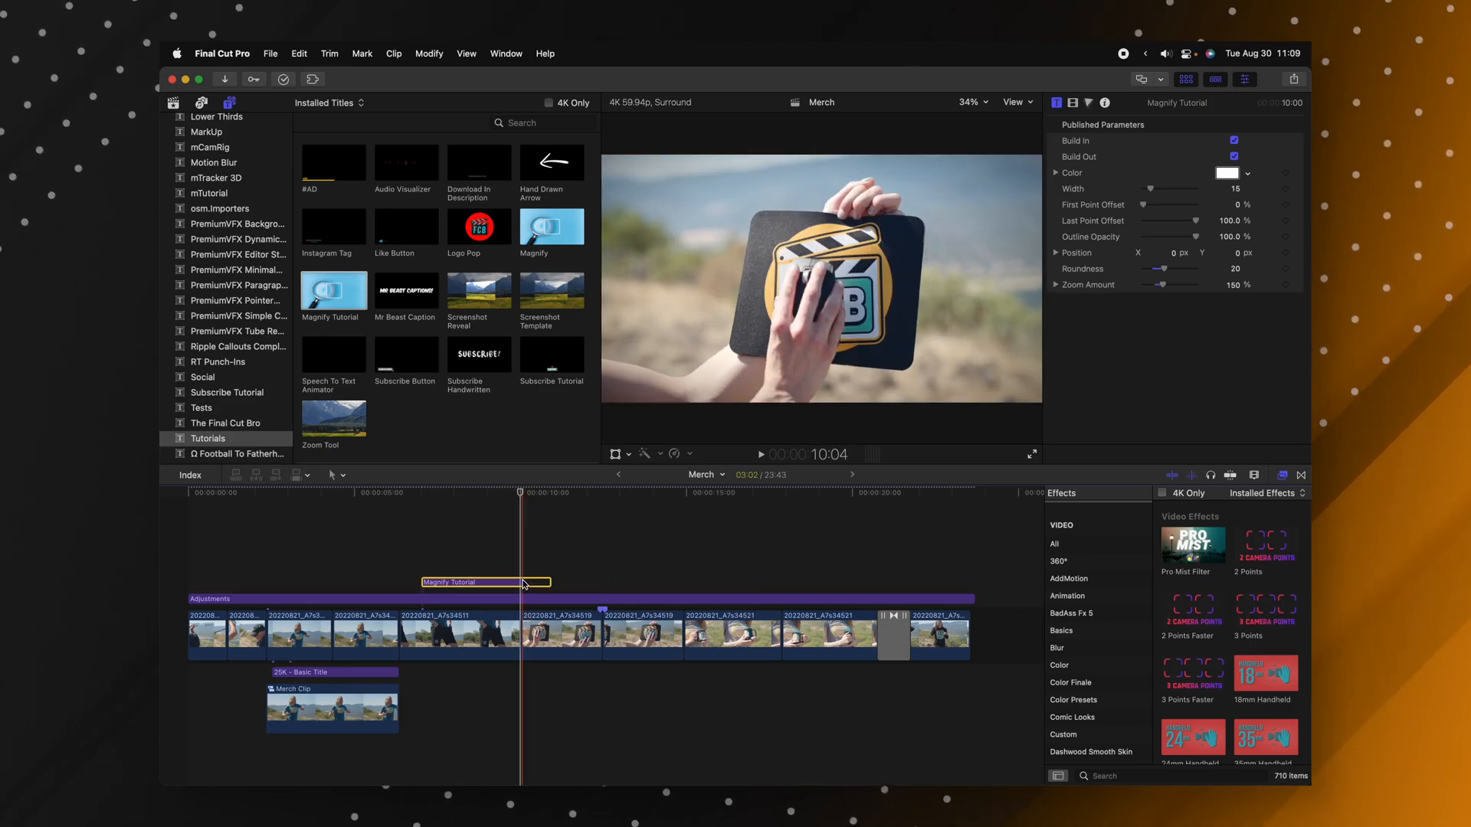
left_click(429, 494)
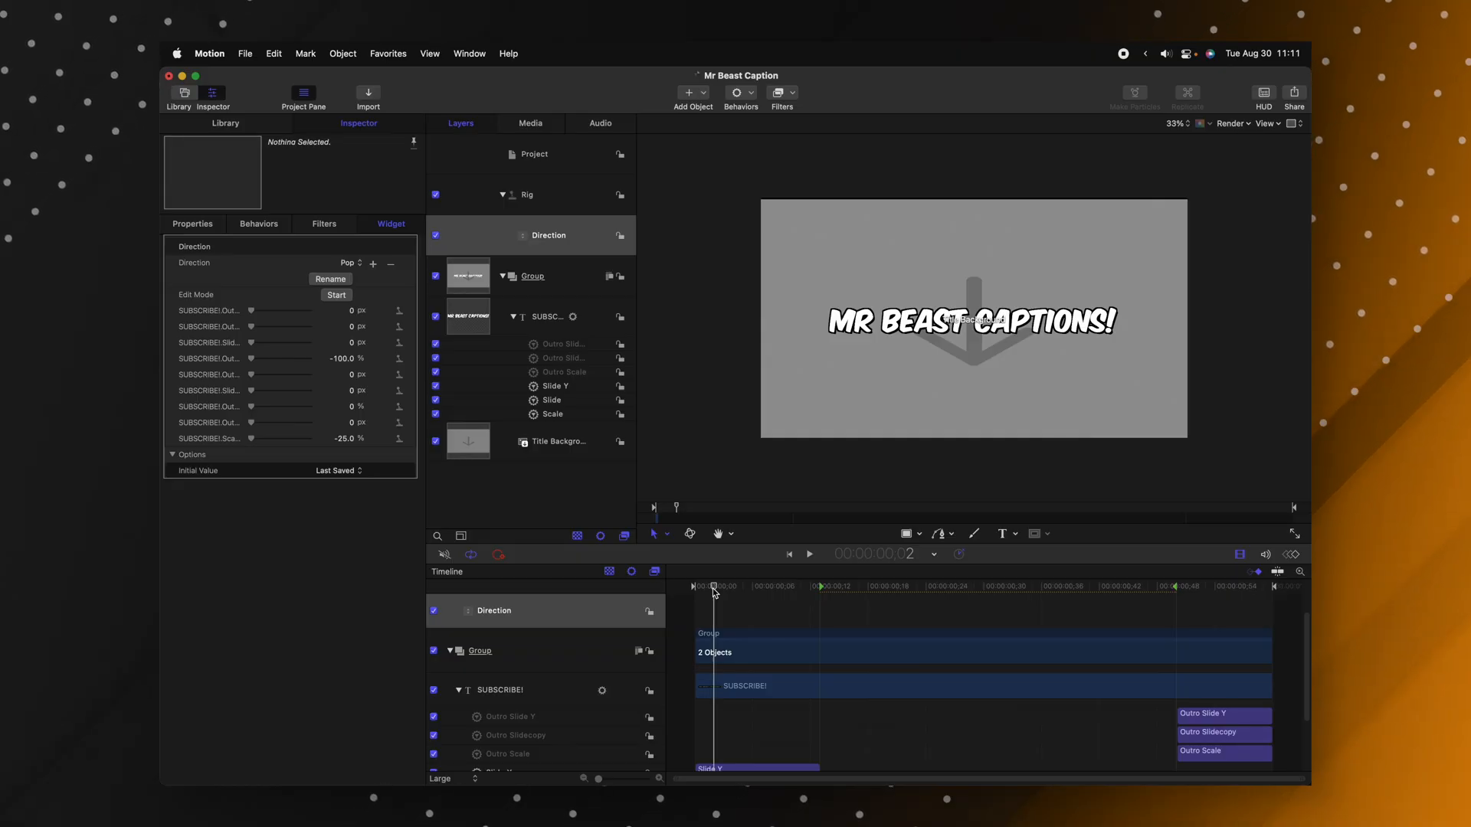
- Enable viewer Transform controls for the Mr Beast Caption title and adjust its handles
left_click(558, 442)
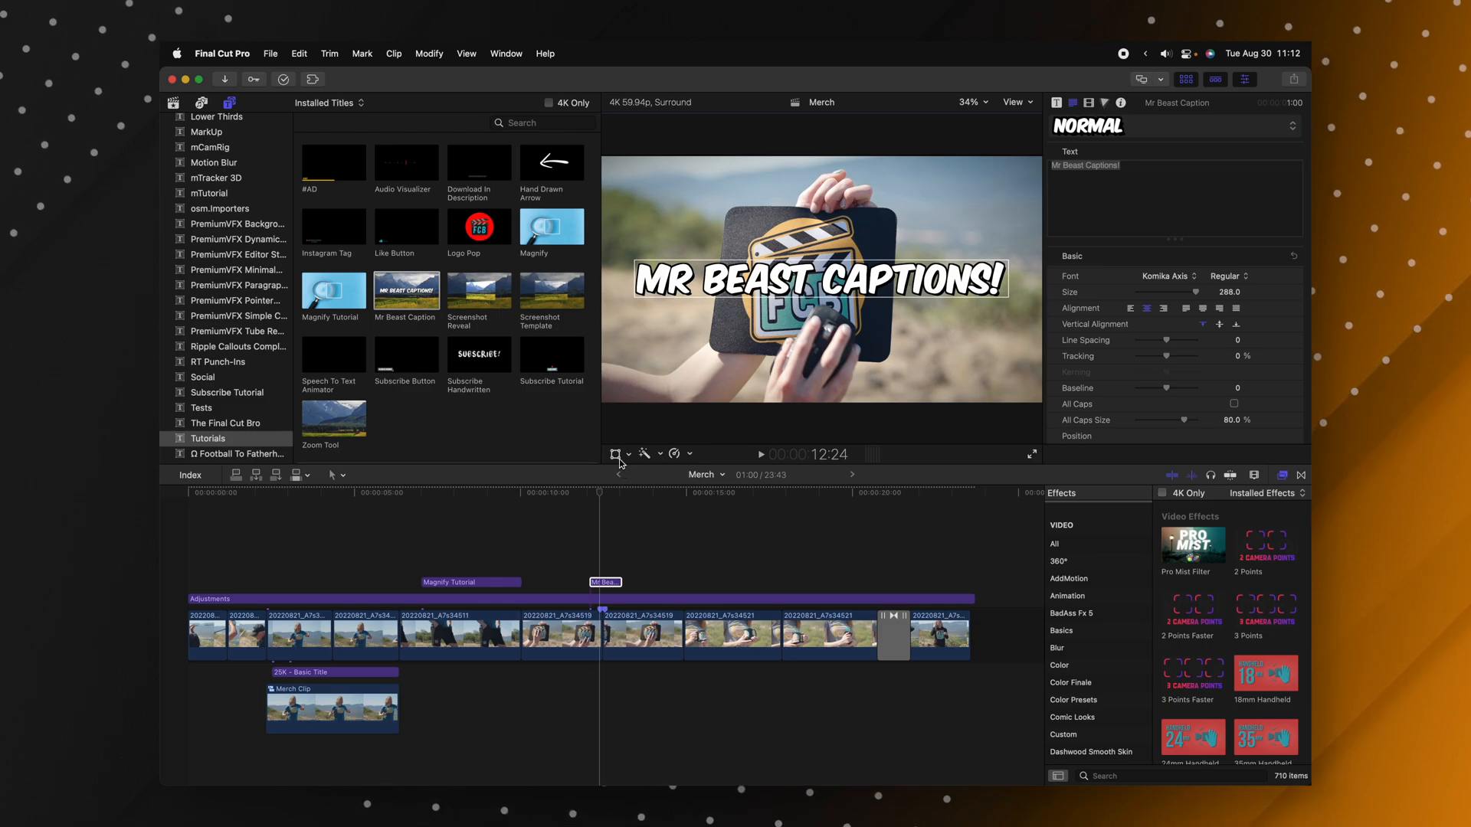
mouse_move(616, 453)
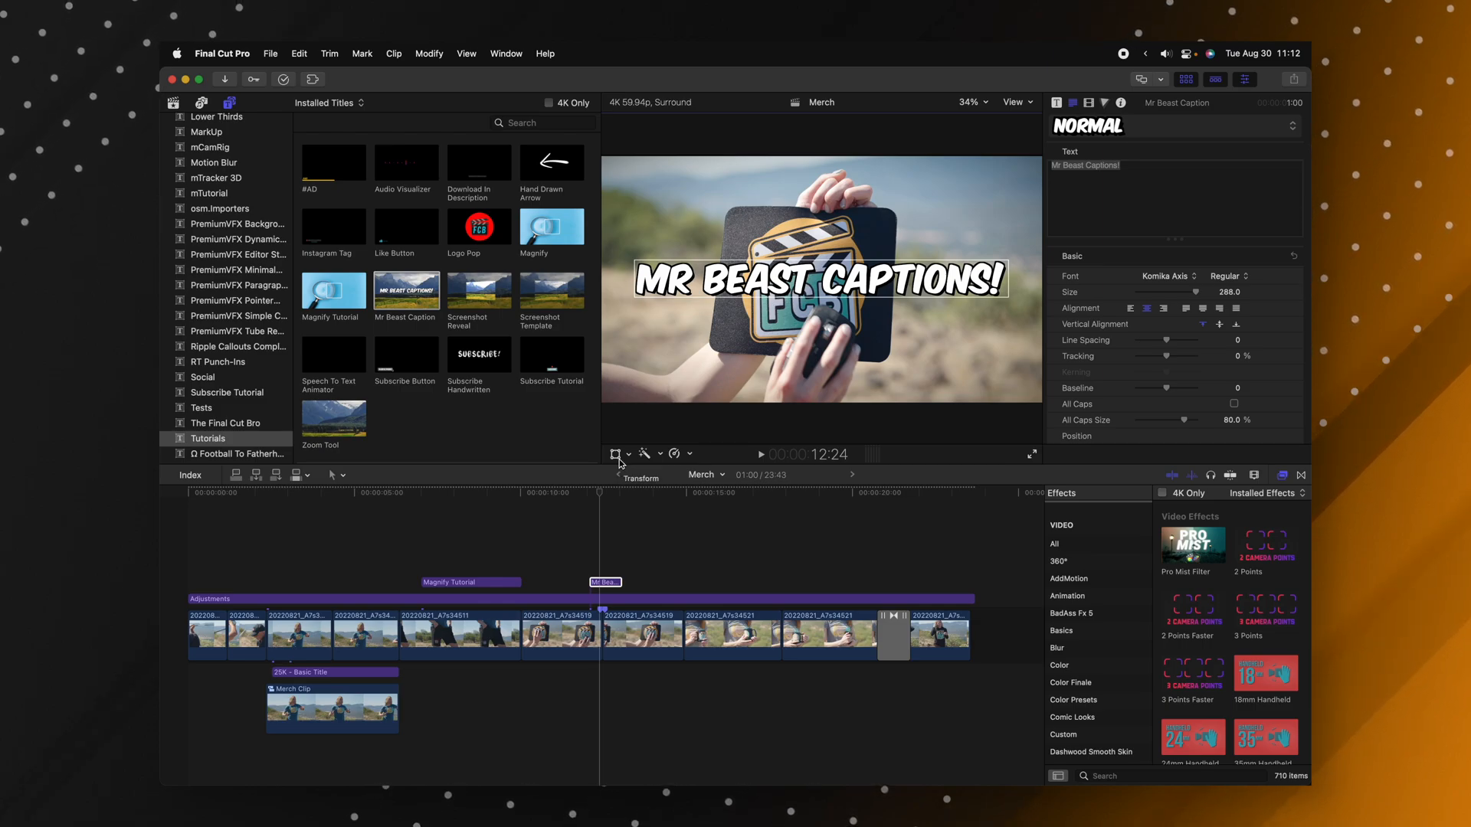
left_click(614, 454)
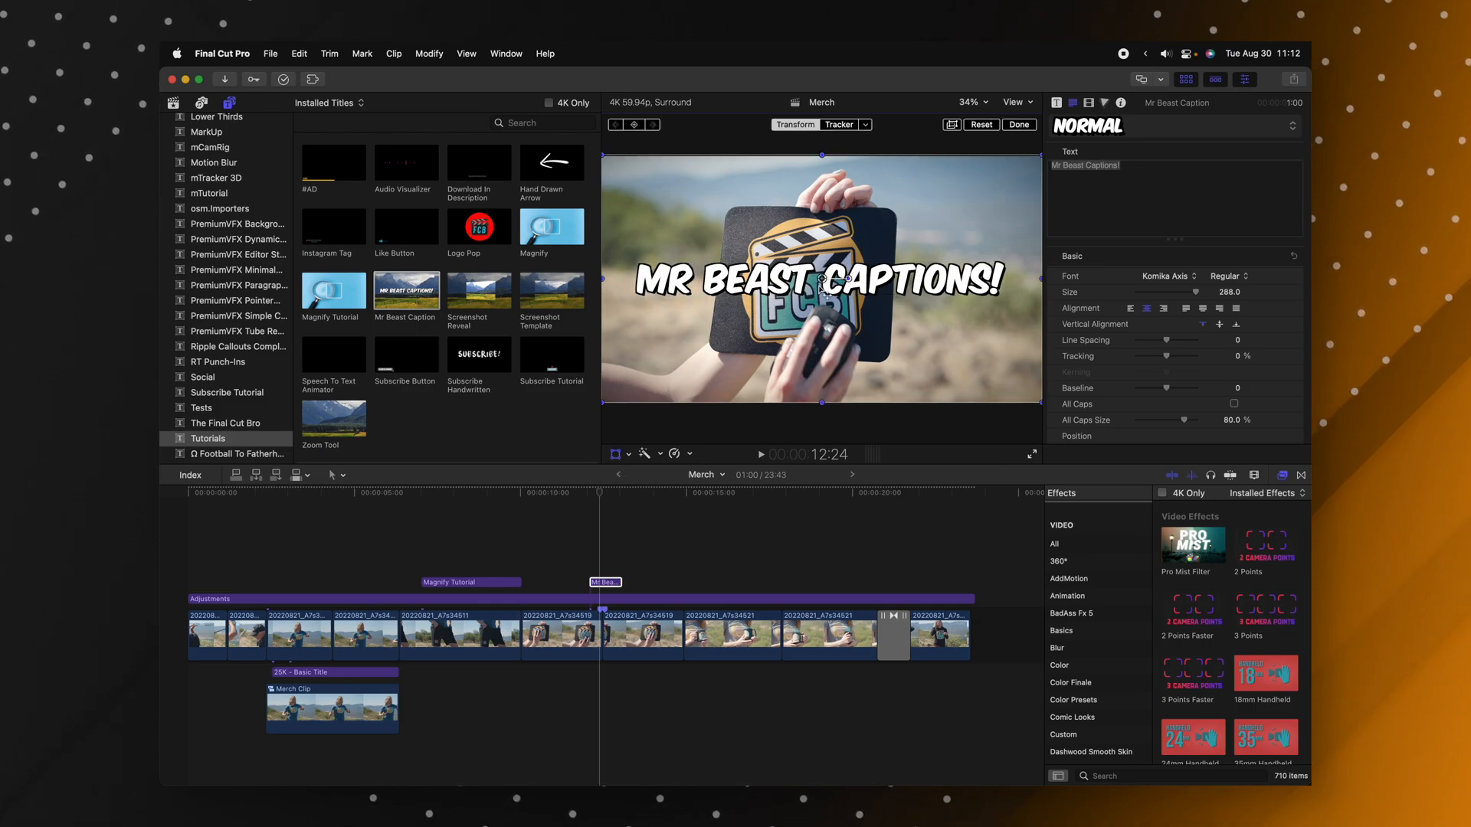
mouse_move(809, 320)
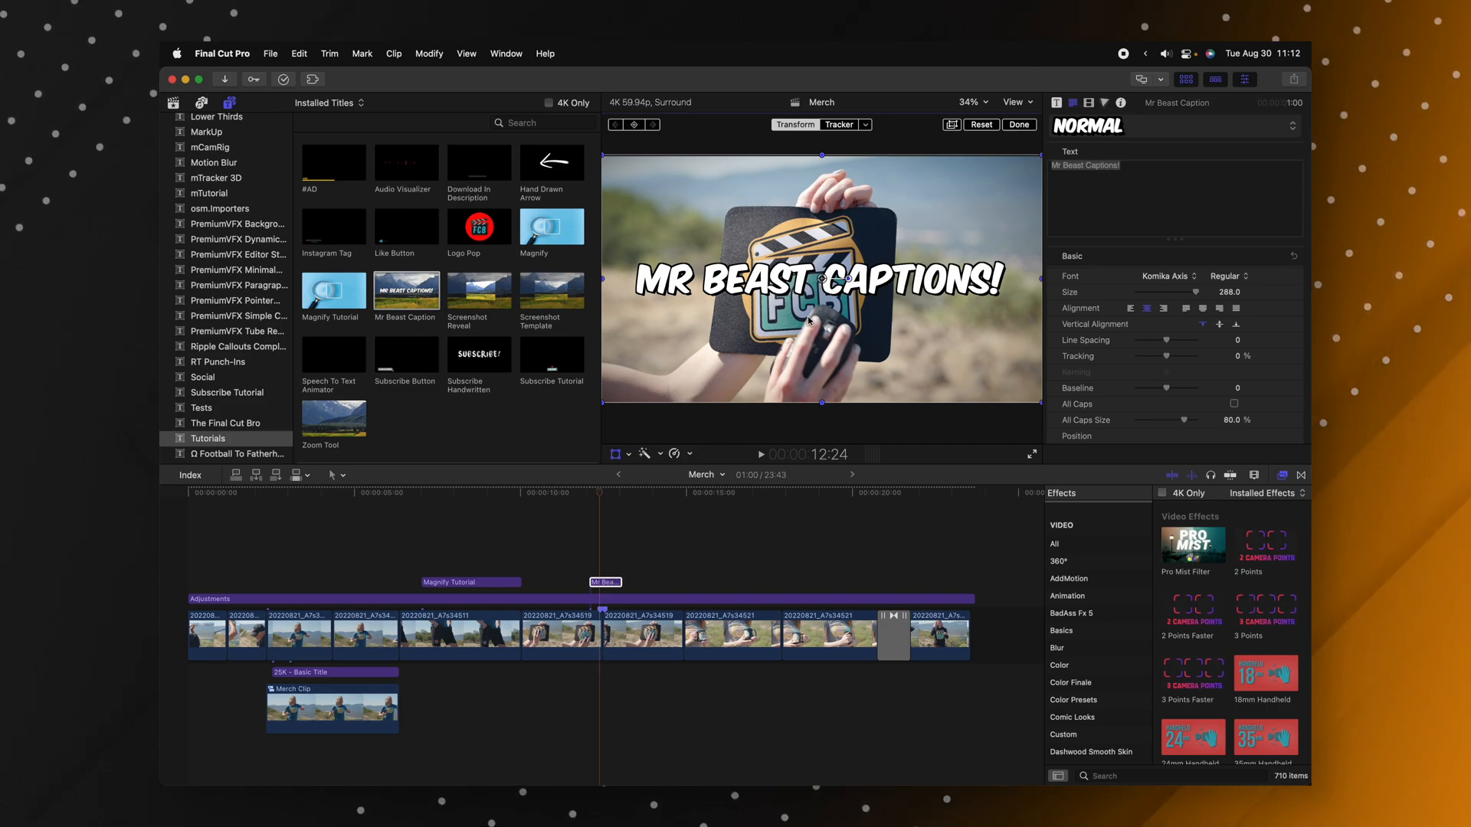
left_click_drag(819, 278, 849, 238)
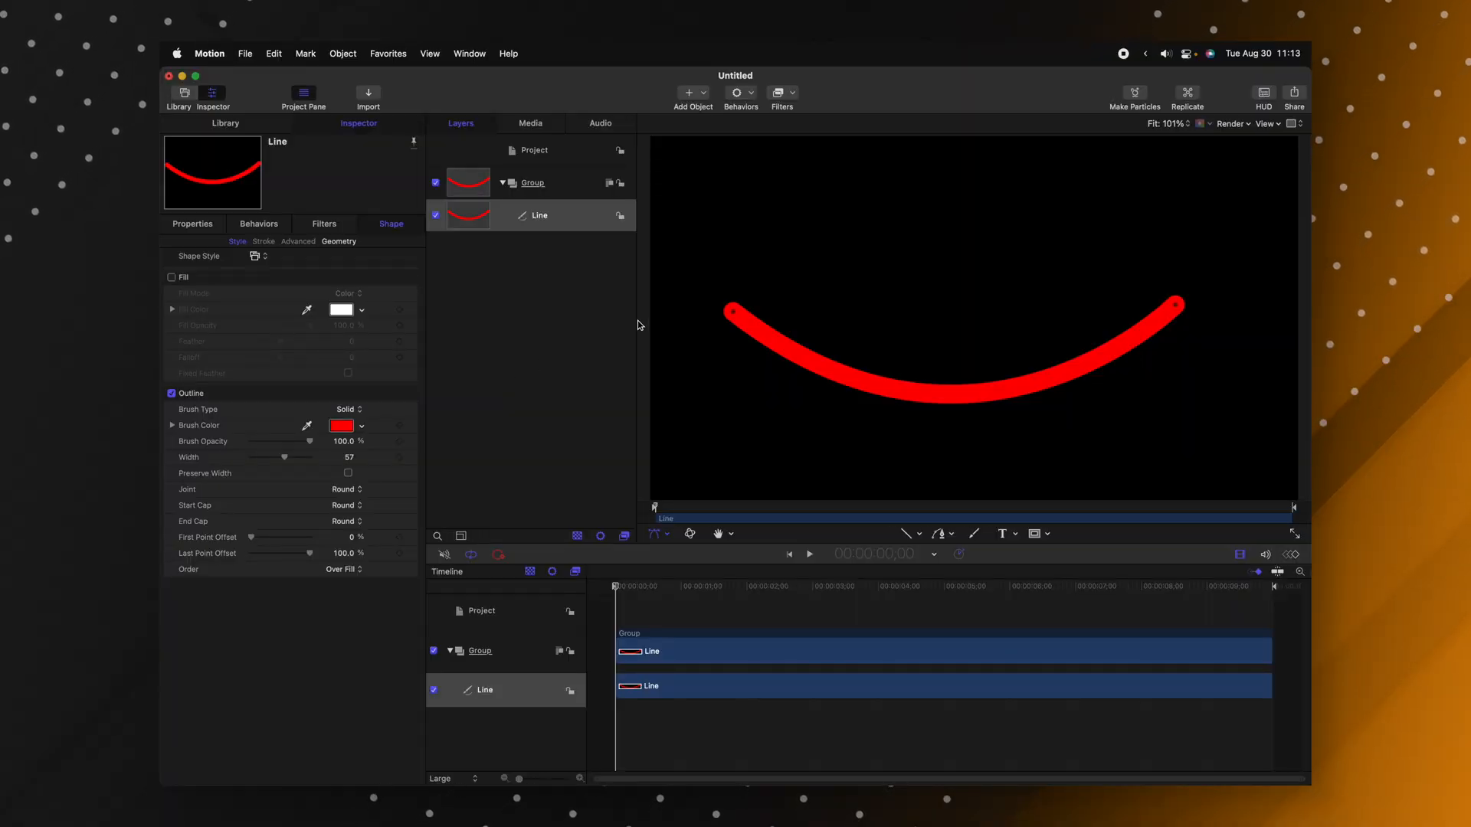
- Set the Line layer's Brush Type to Airbrush and expand its Brush Profile
left_click(538, 215)
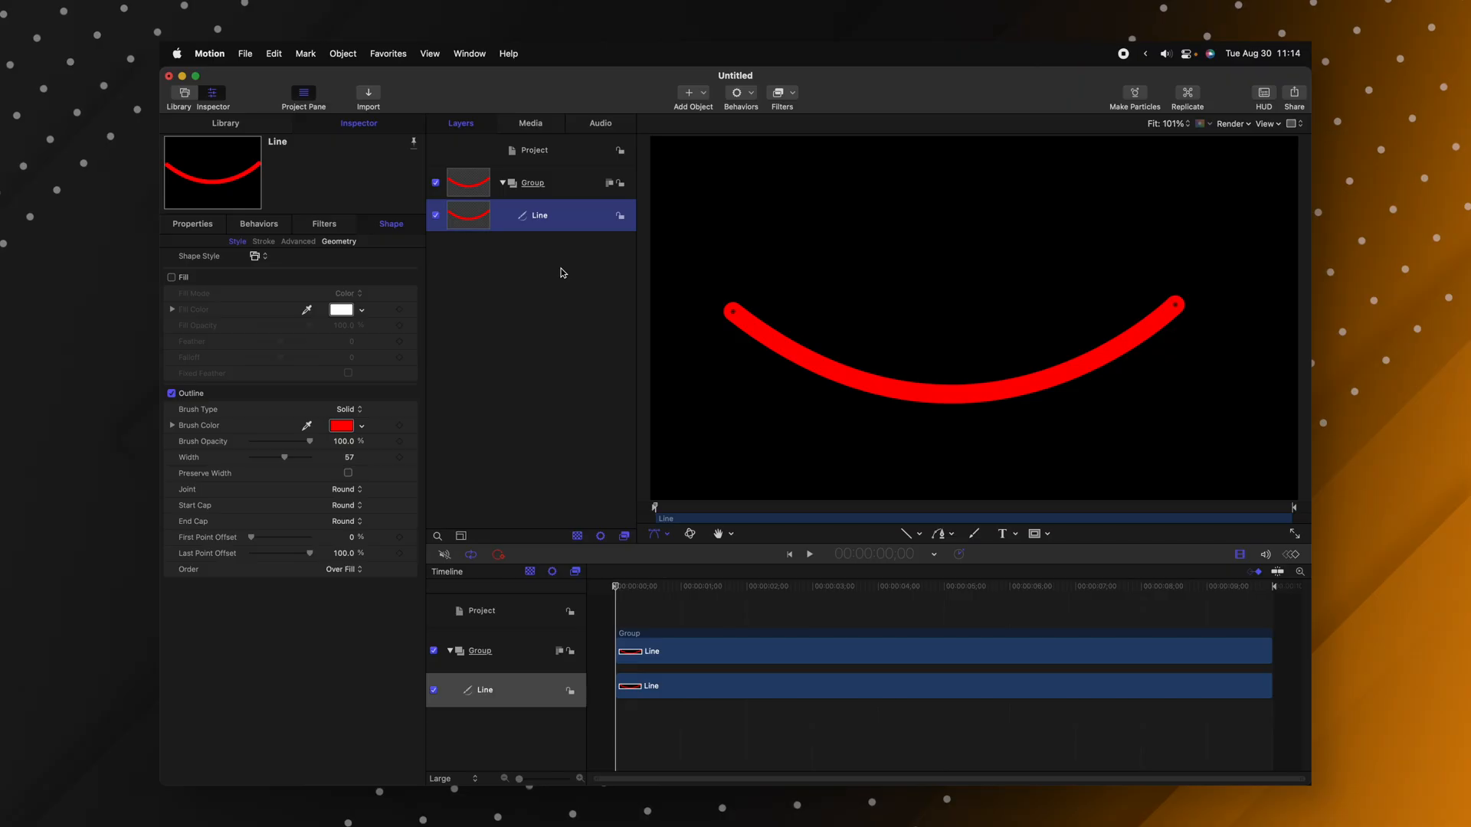
mouse_move(543, 252)
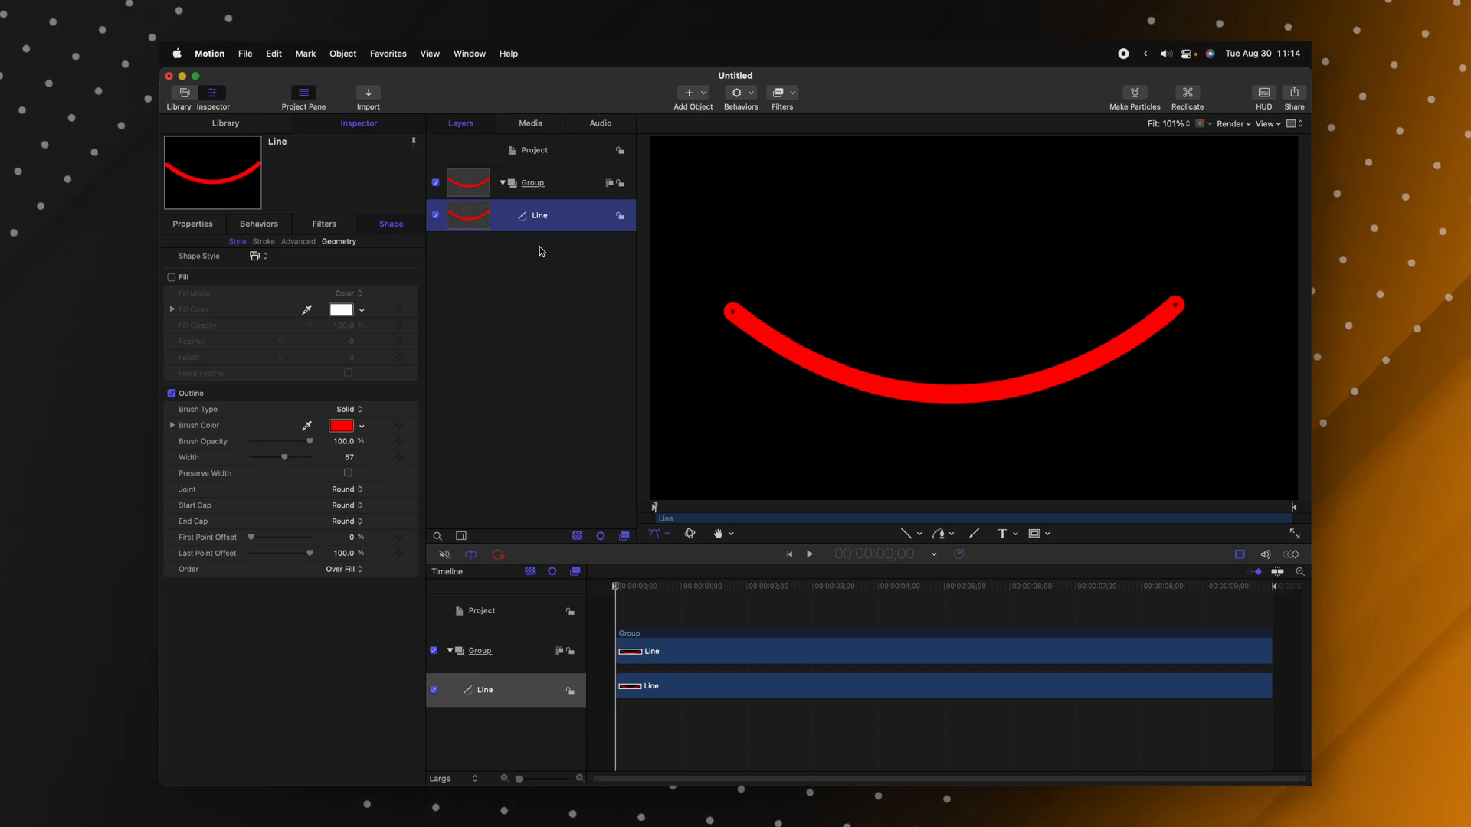
mouse_move(674, 275)
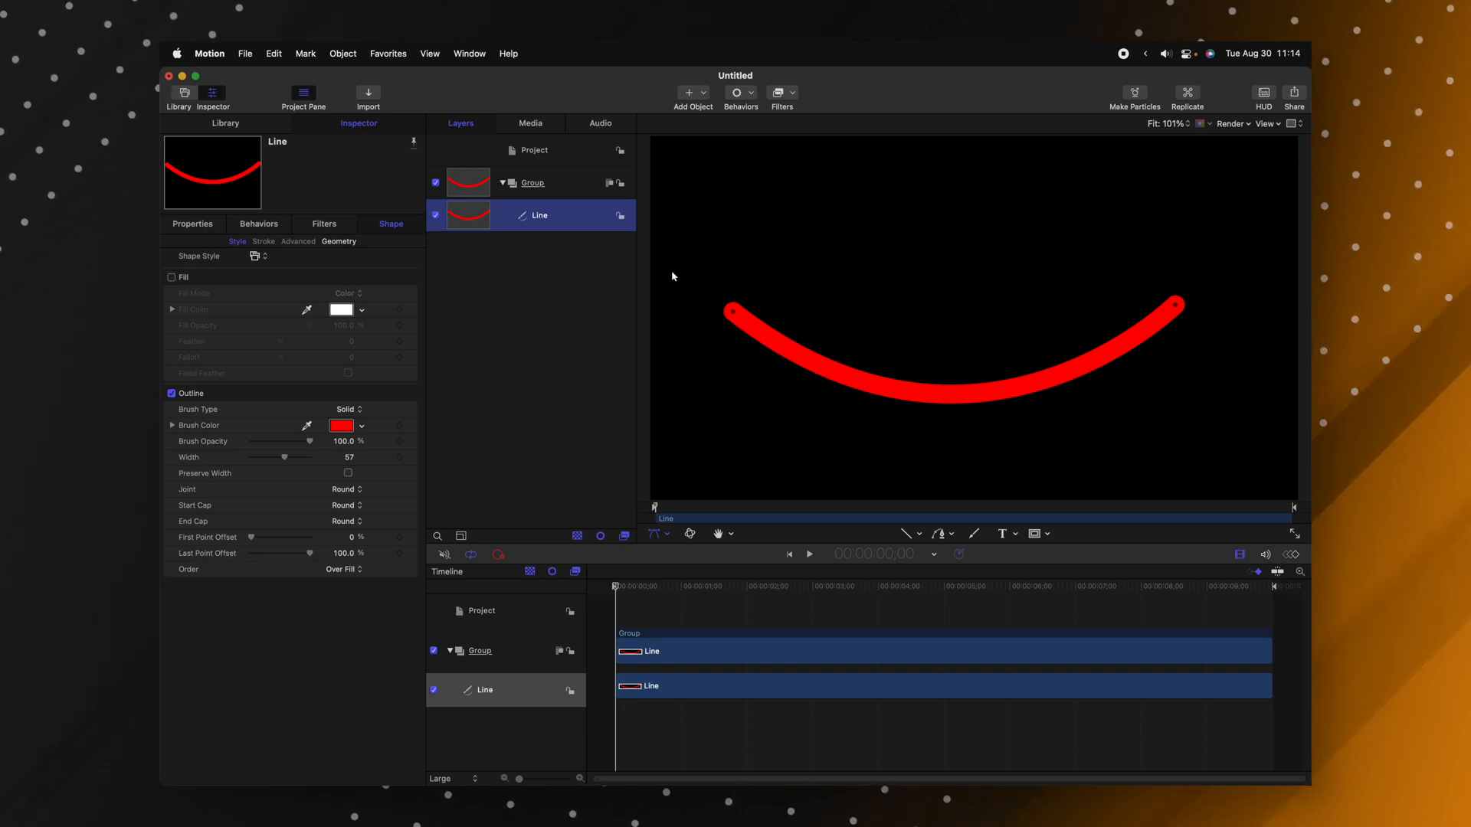
mouse_move(512, 256)
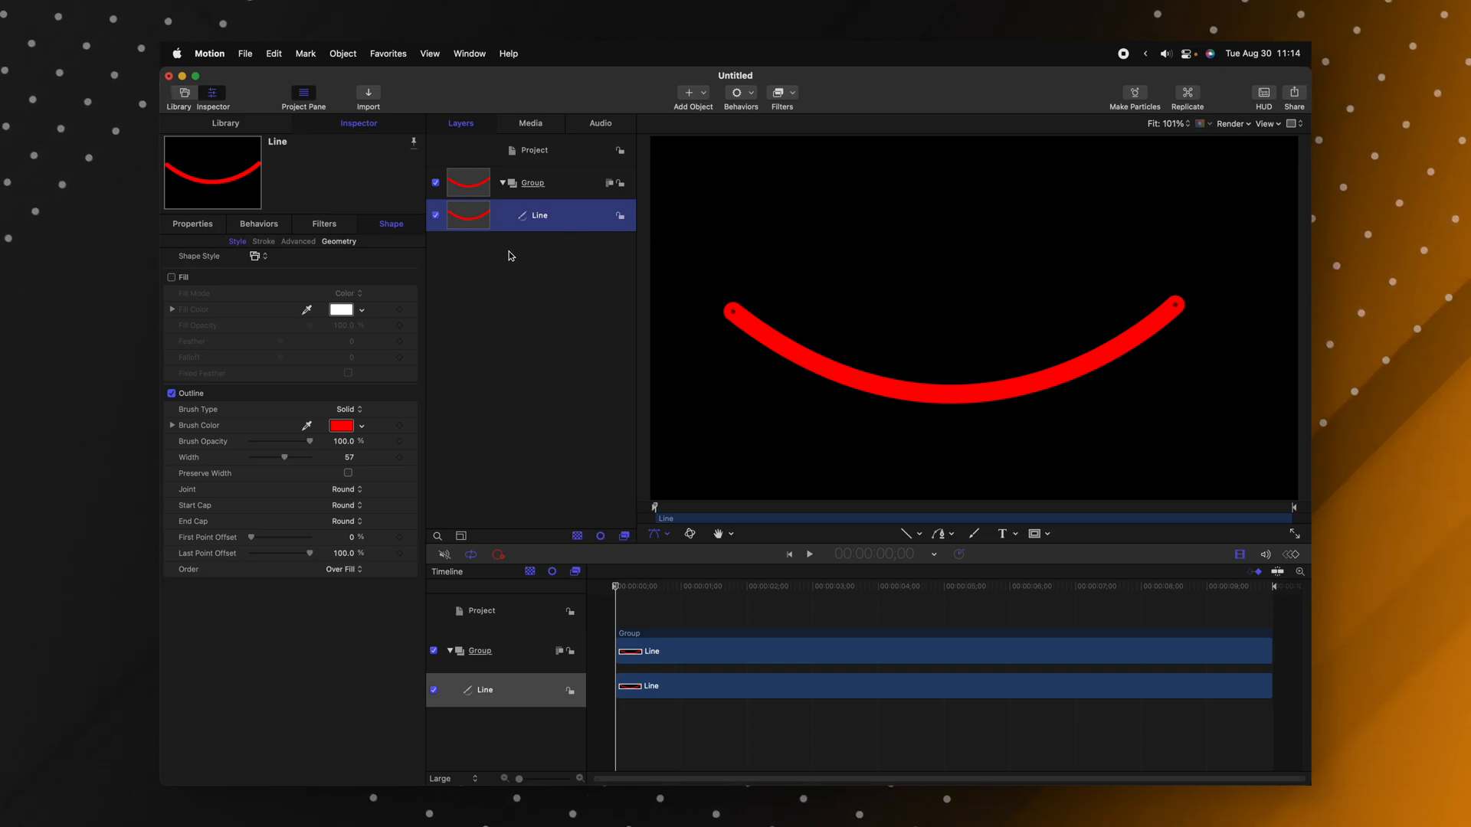
mouse_move(279, 398)
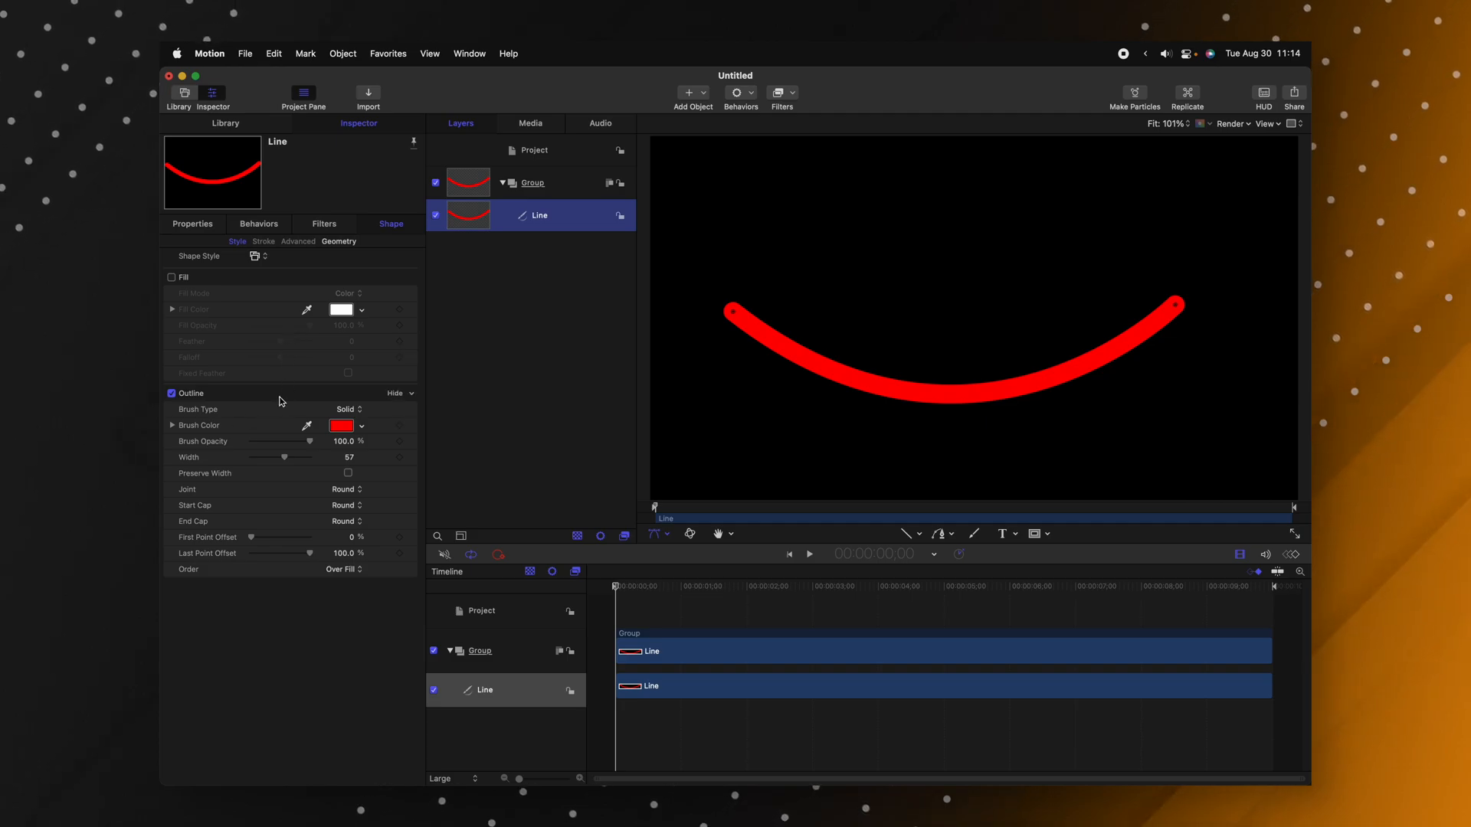
left_click(346, 410)
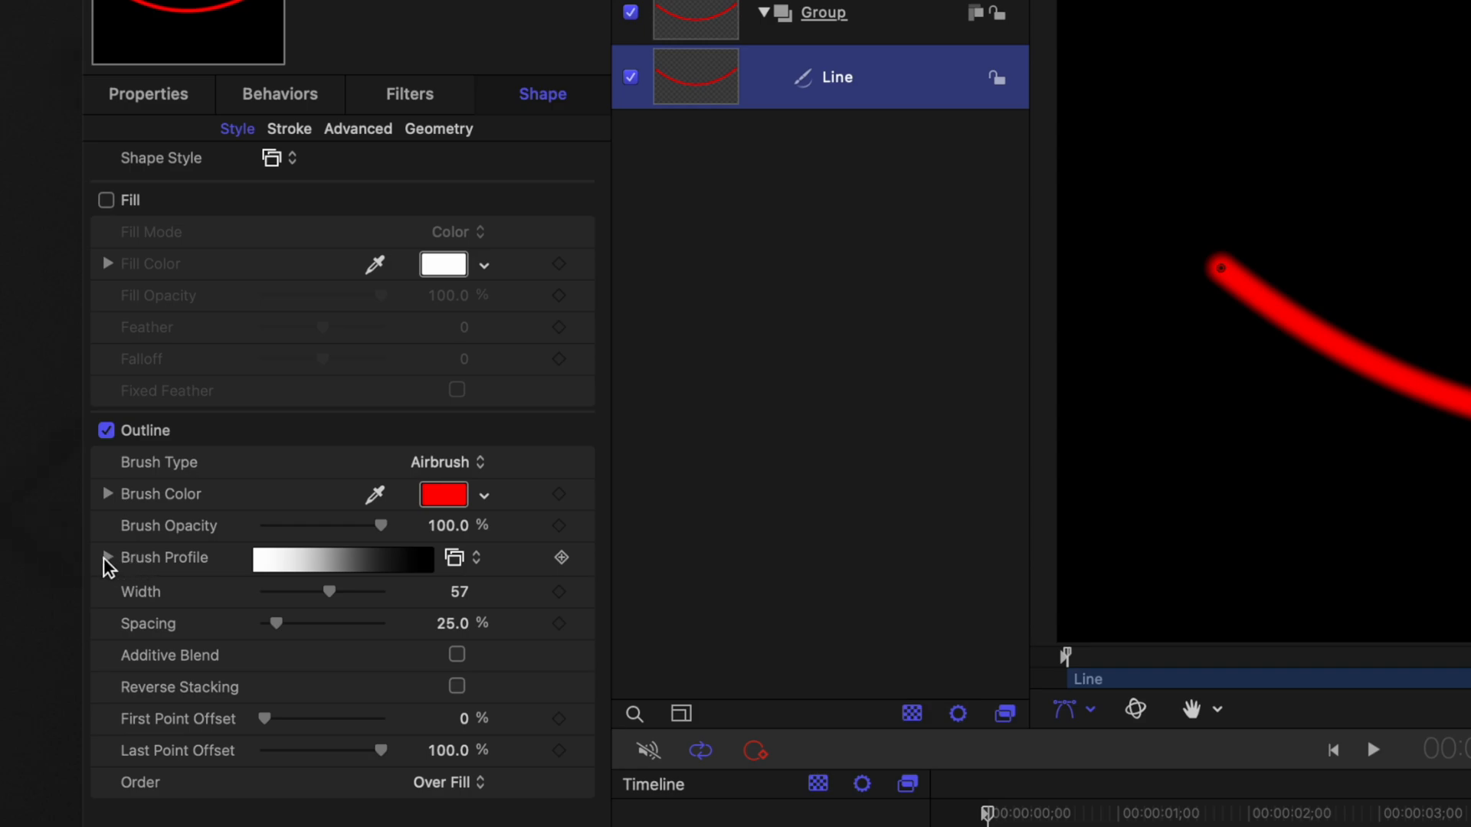
left_click(109, 558)
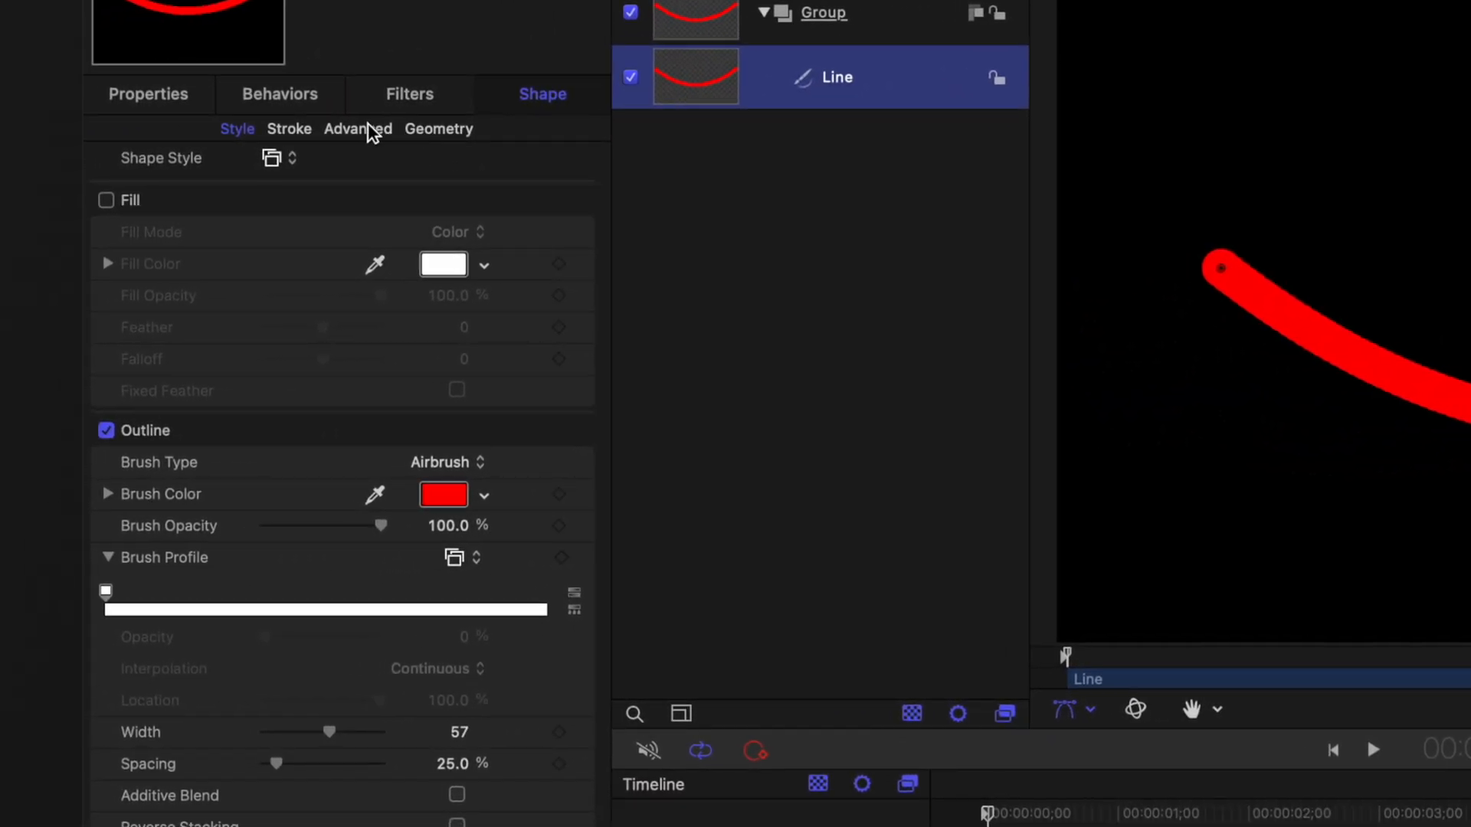
- Shape the Width Over Stroke graph so the line starts thin and thickens to its end
left_click(288, 128)
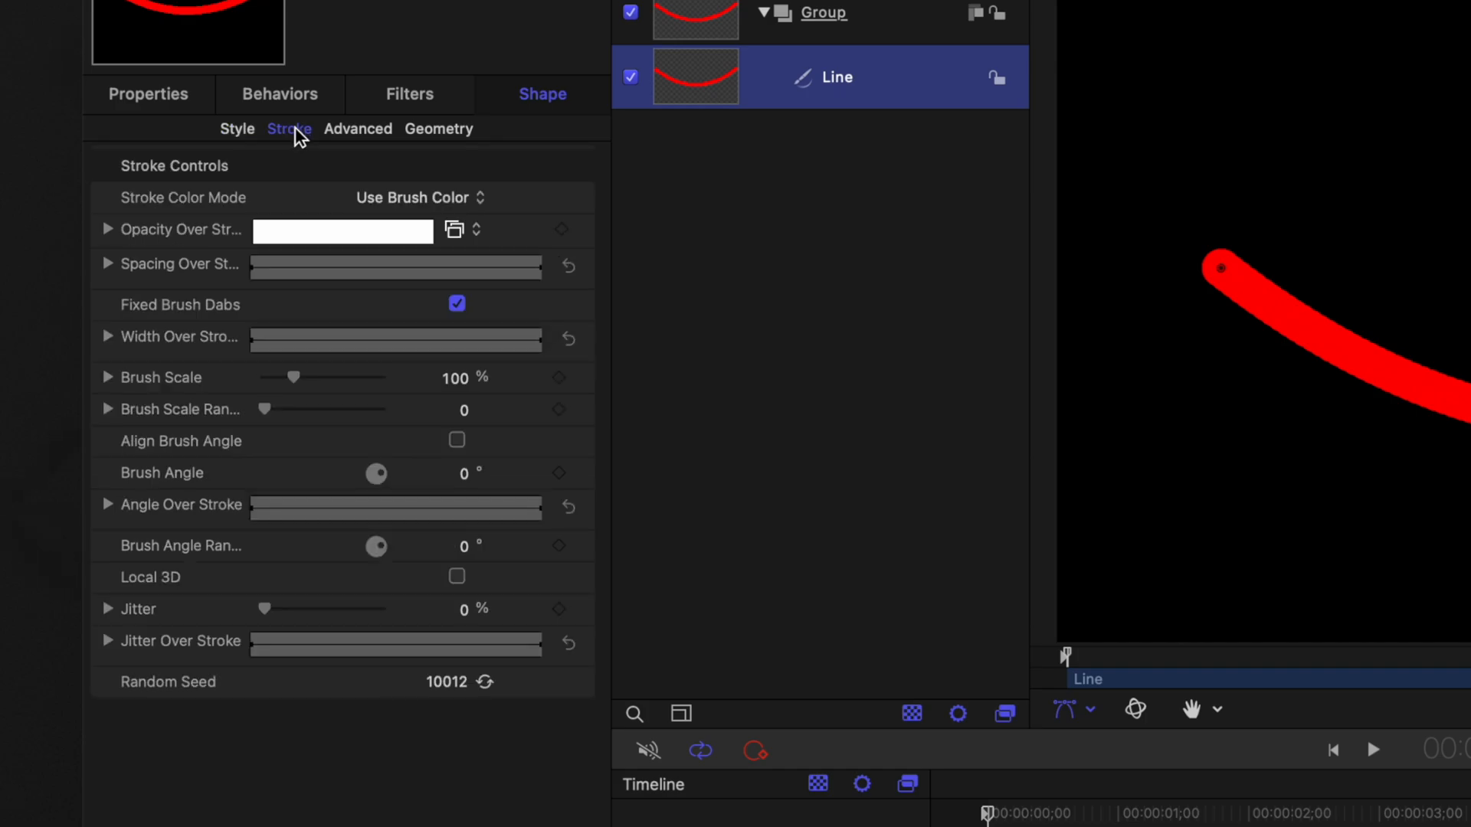
mouse_move(121, 346)
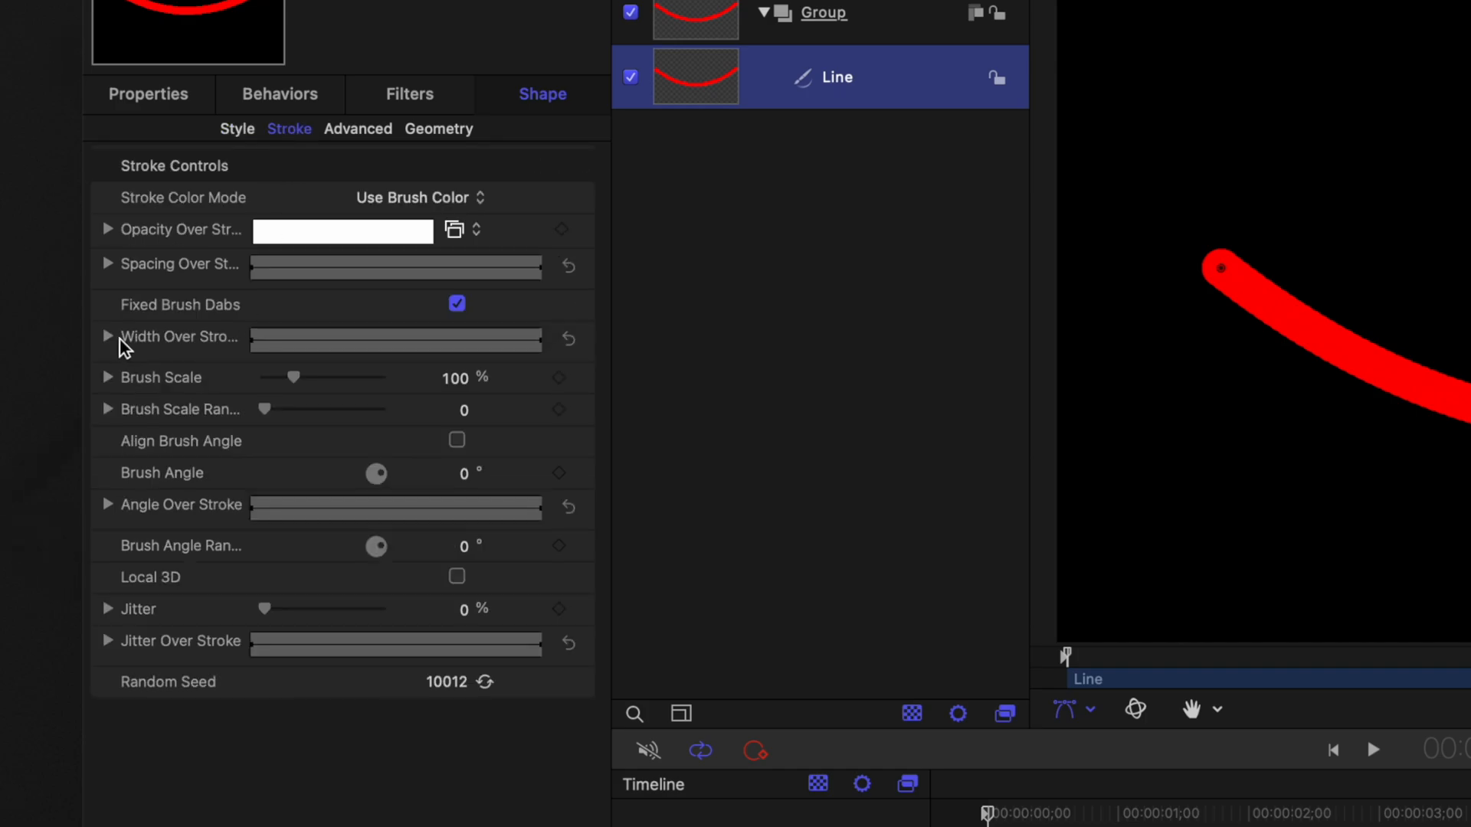
left_click(107, 335)
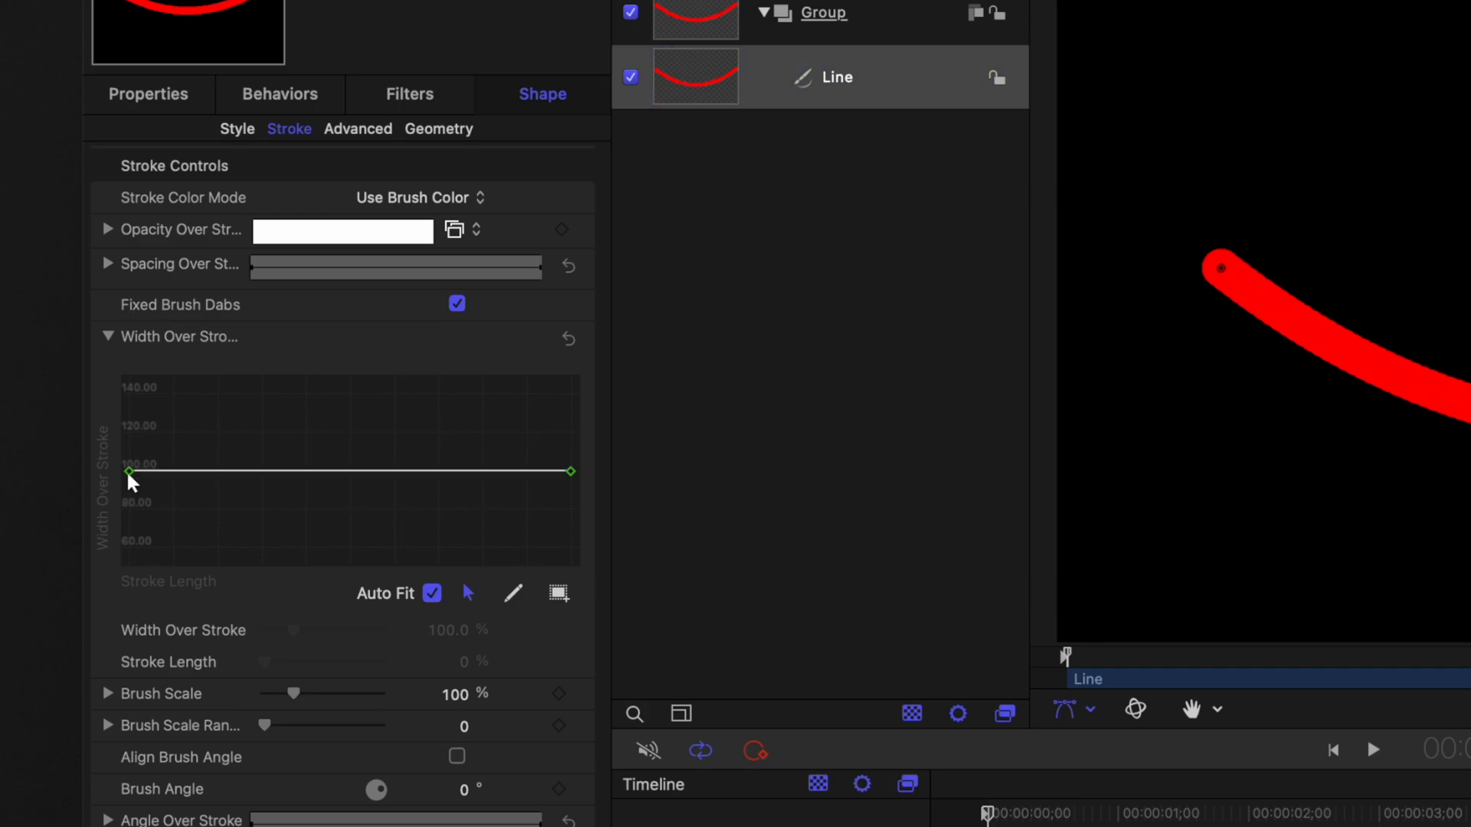
left_click_drag(129, 470, 70, 540)
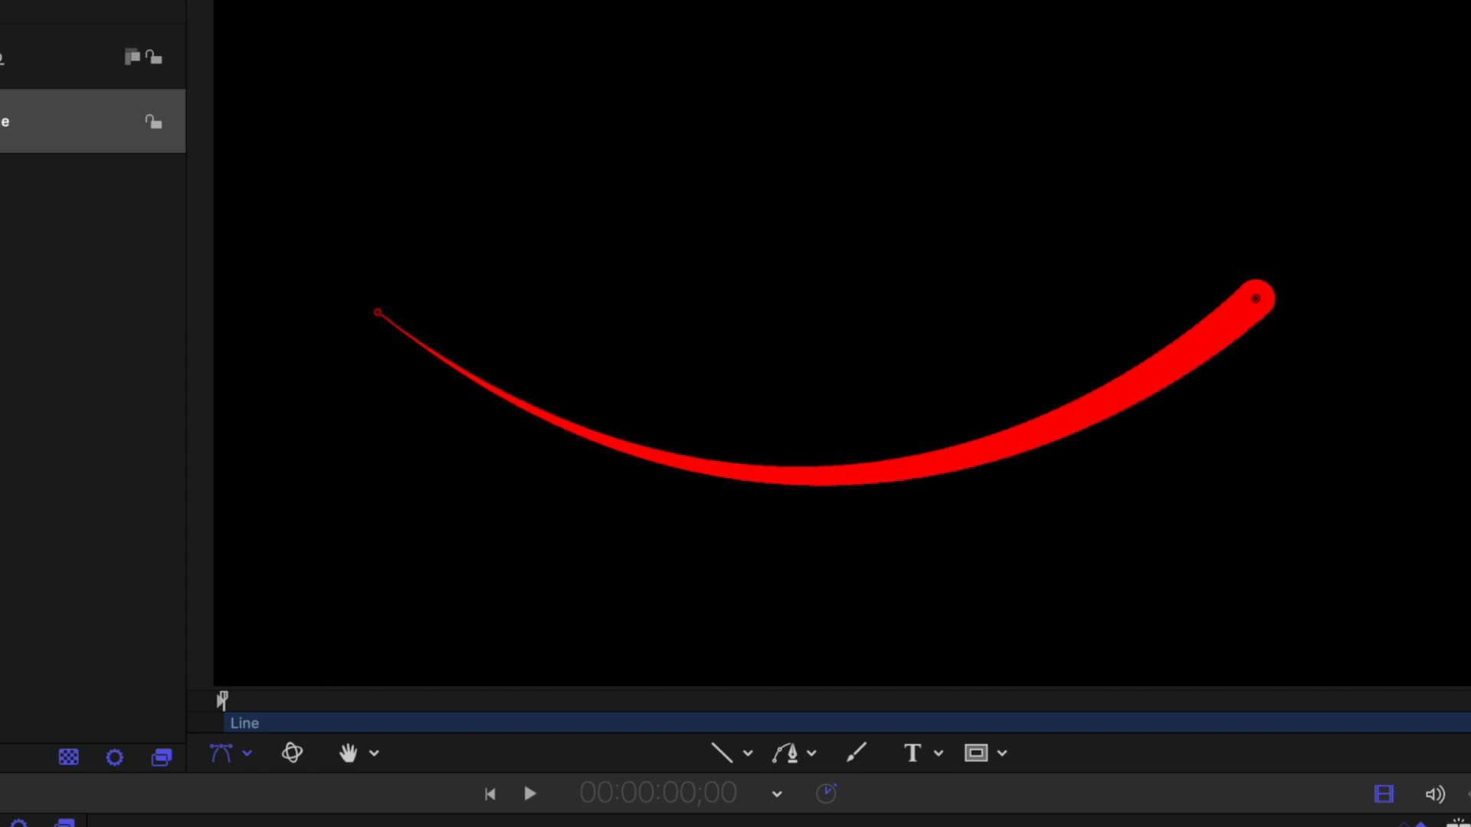
mouse_move(1256, 316)
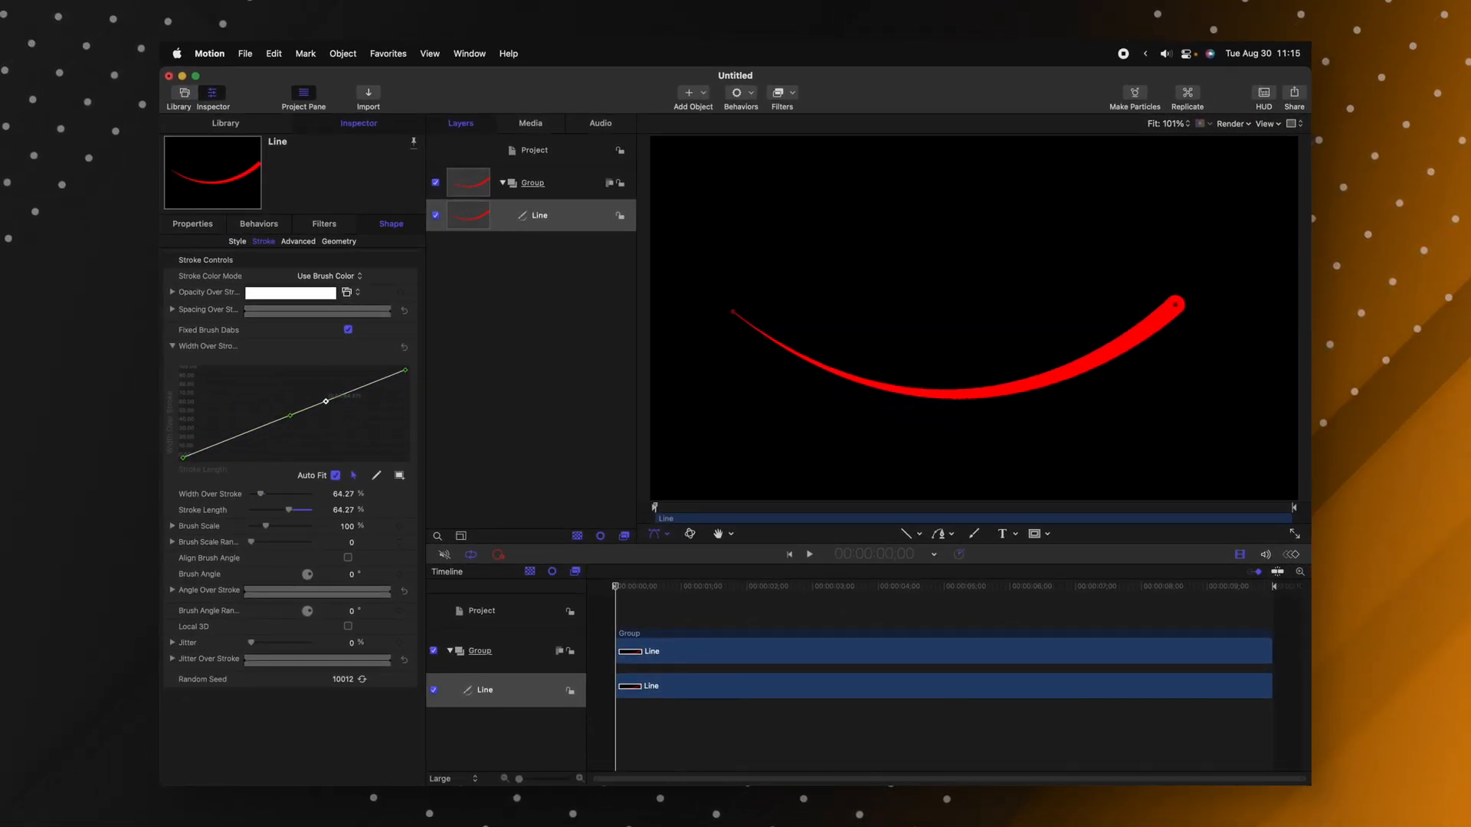
left_click_drag(325, 400, 300, 425)
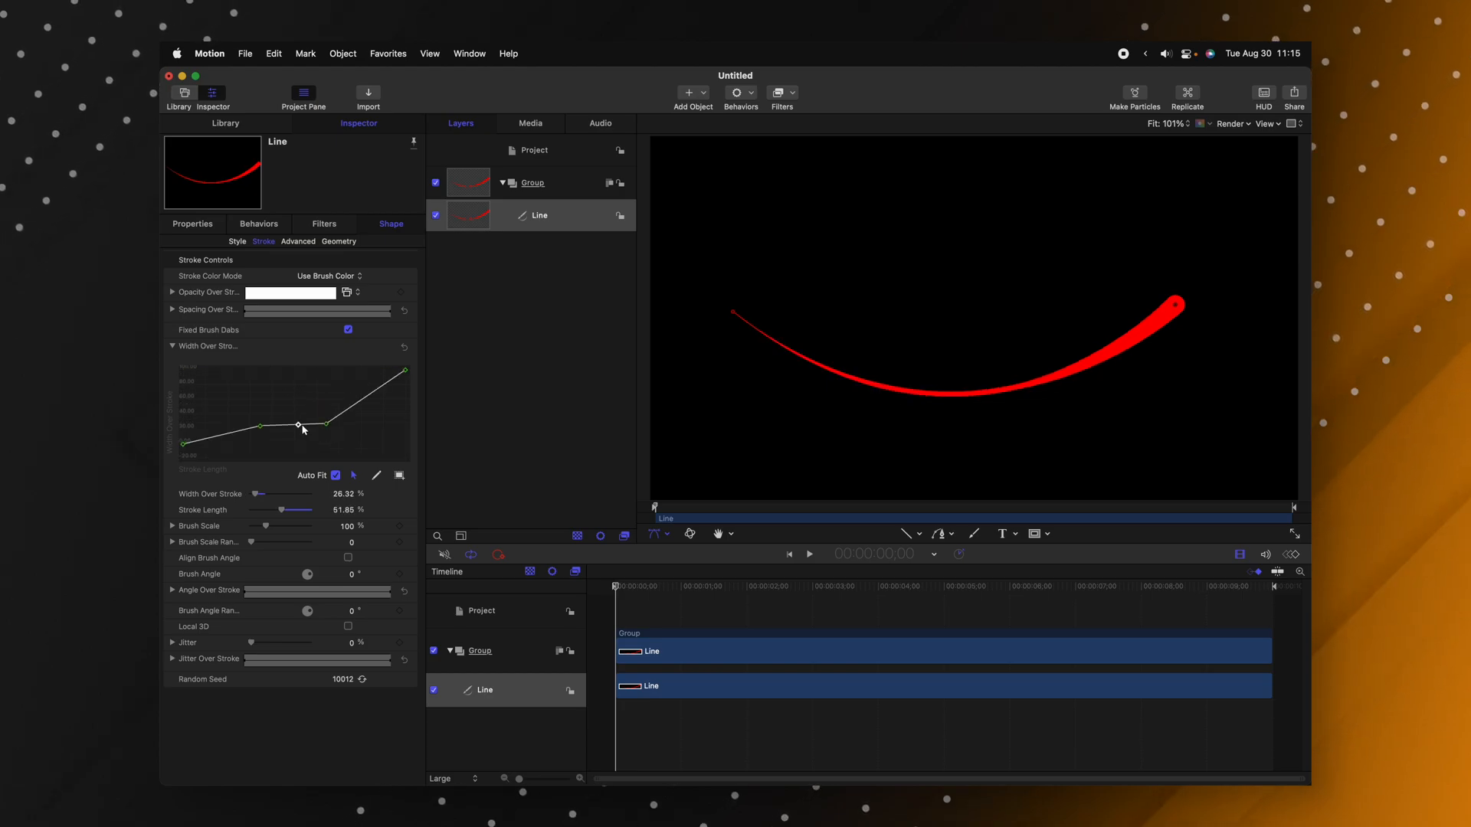
left_click_drag(296, 424, 291, 366)
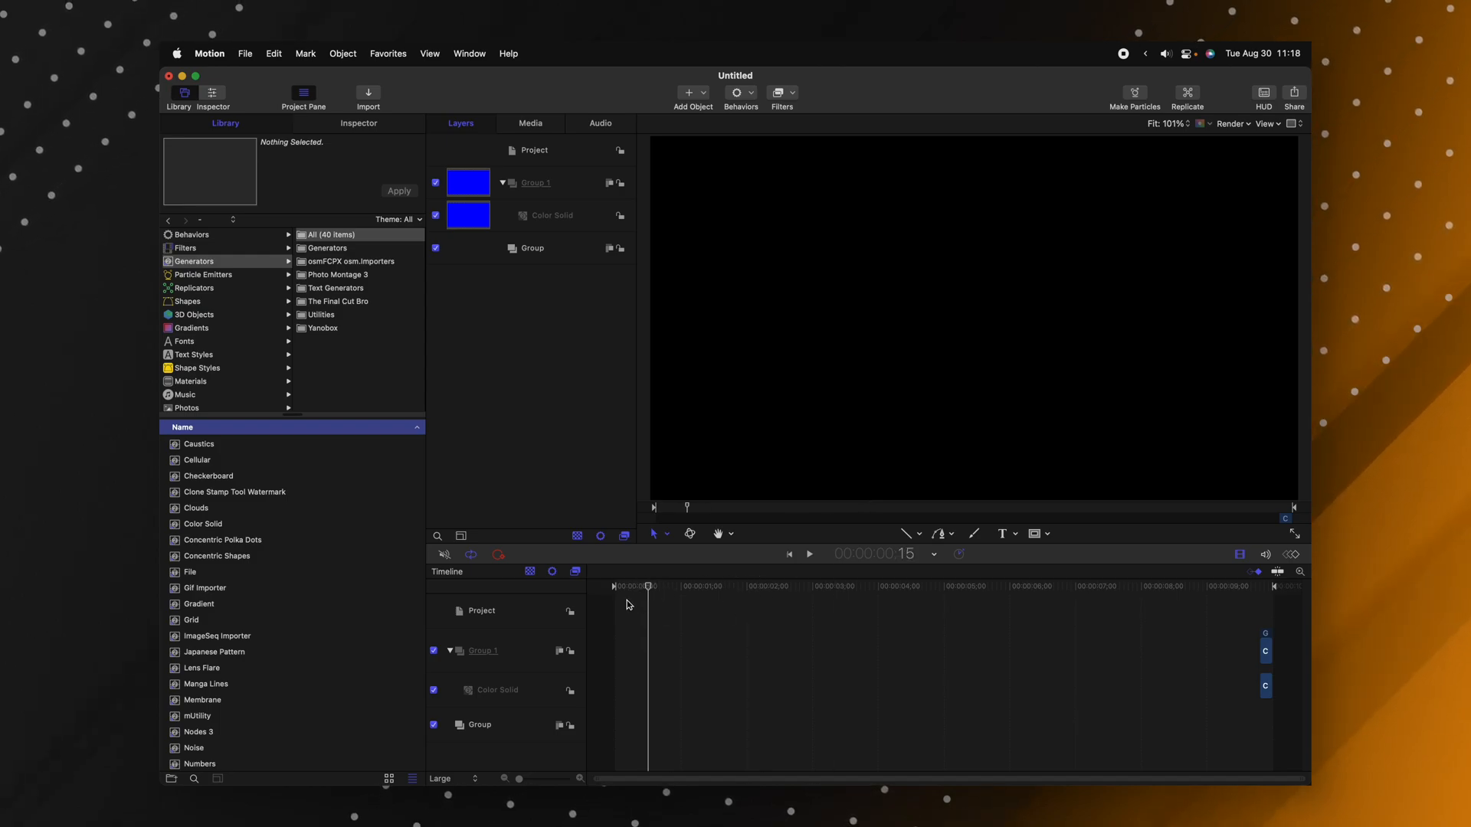
- Open Motion Preferences and view the Project pane with default project and layer duration settings
left_click(208, 53)
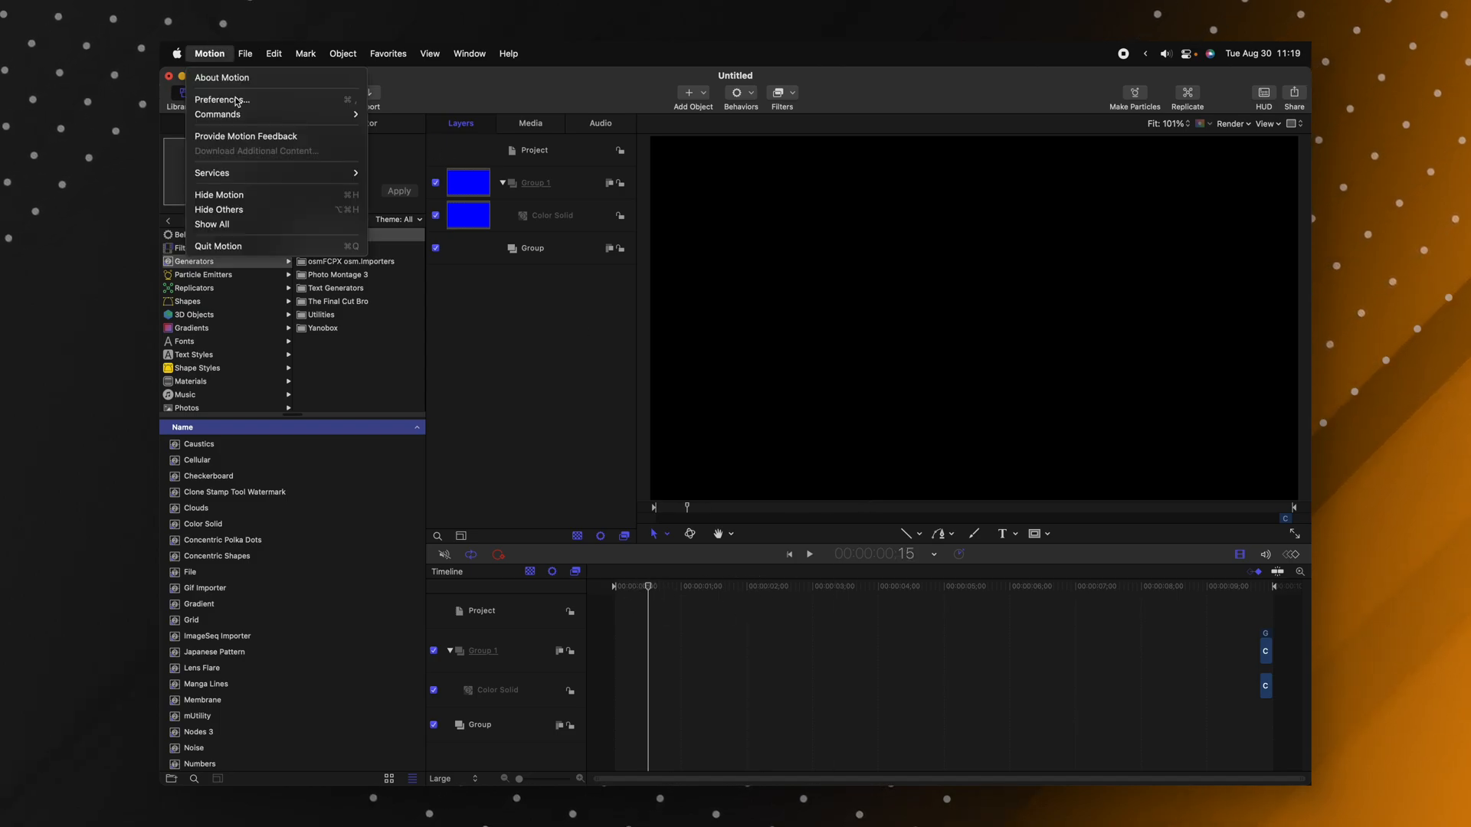
left_click(223, 99)
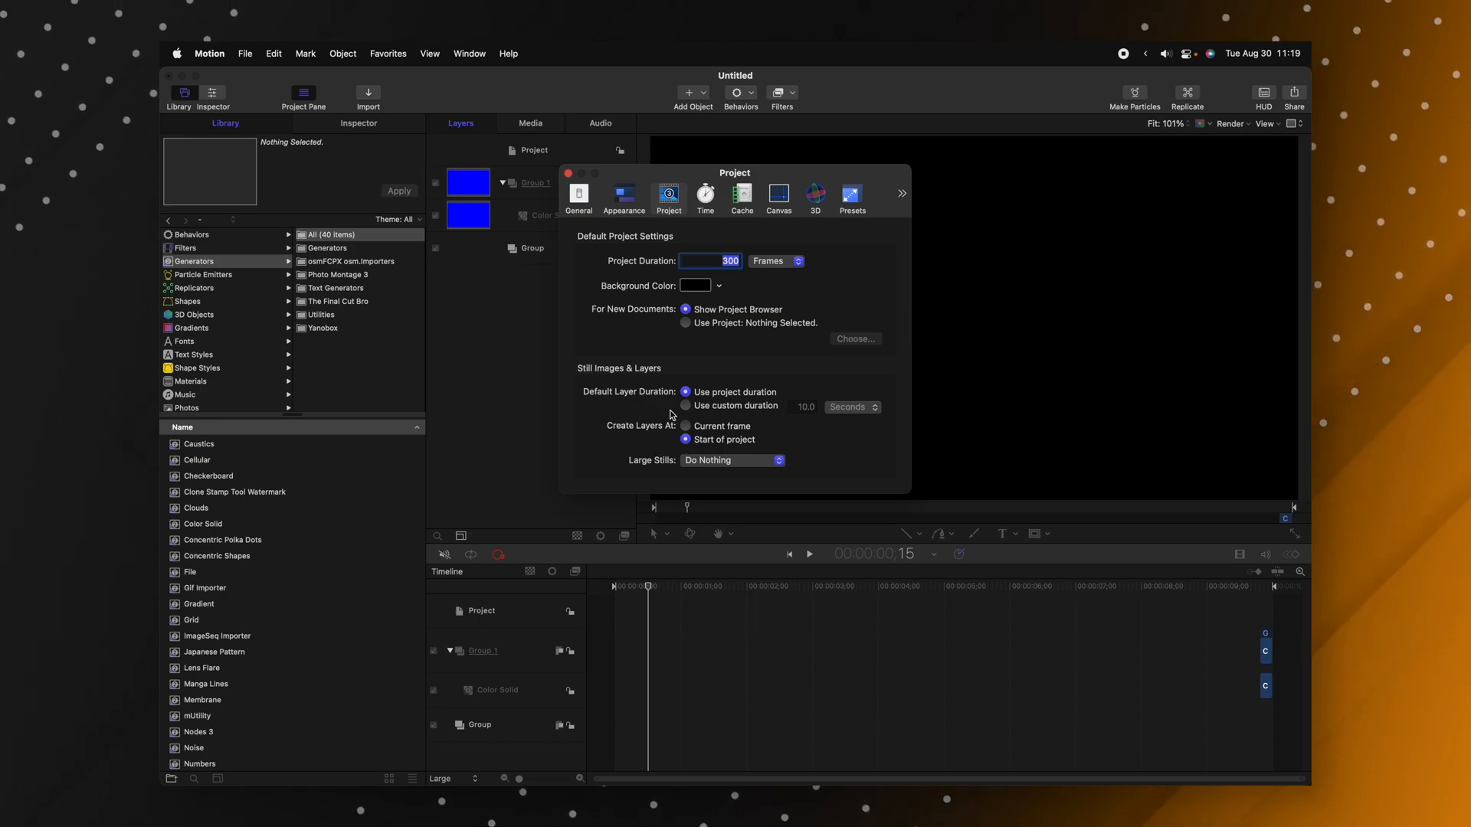
mouse_move(572, 242)
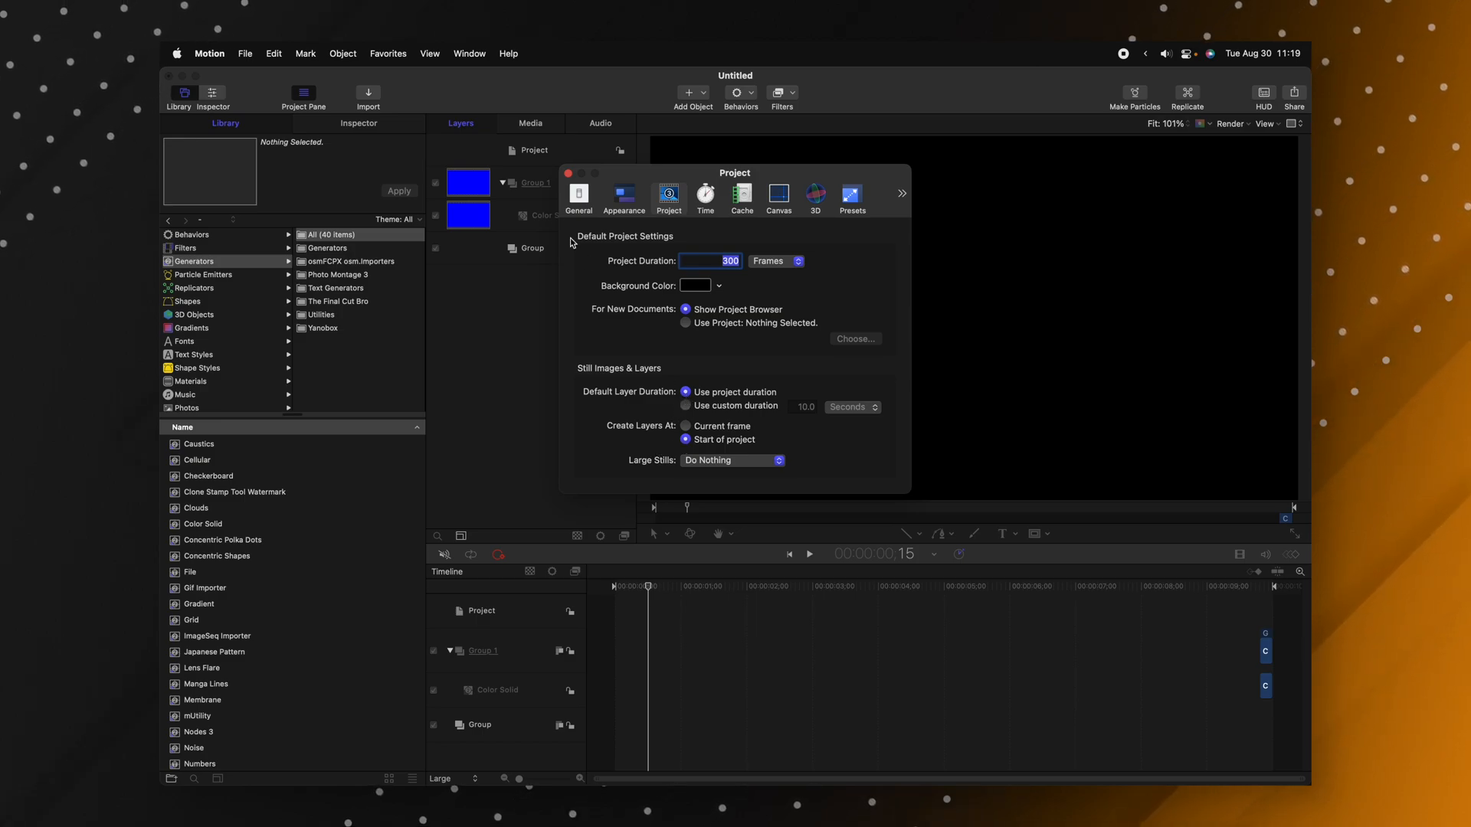
left_click(567, 173)
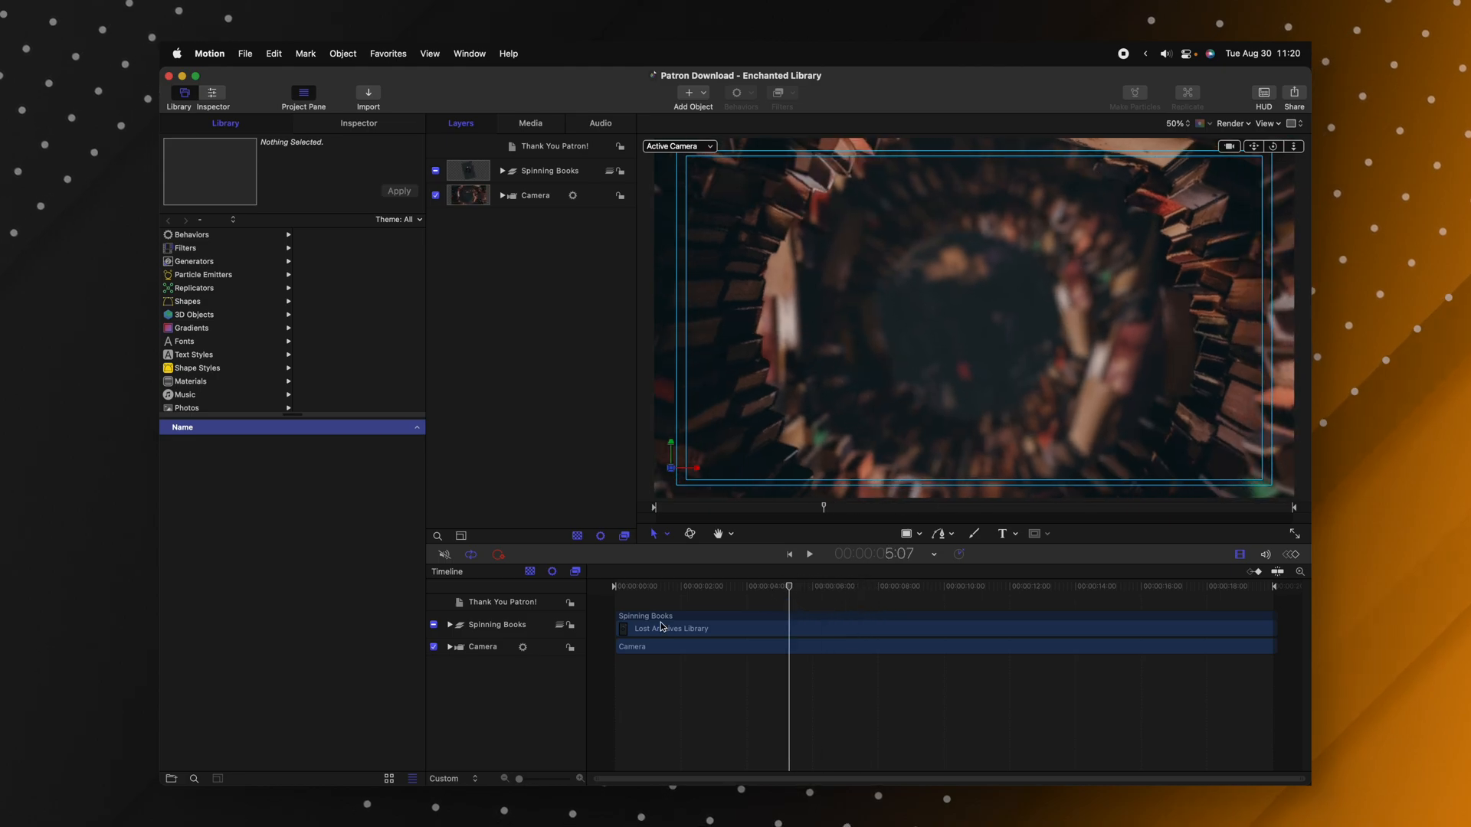
mouse_move(737, 176)
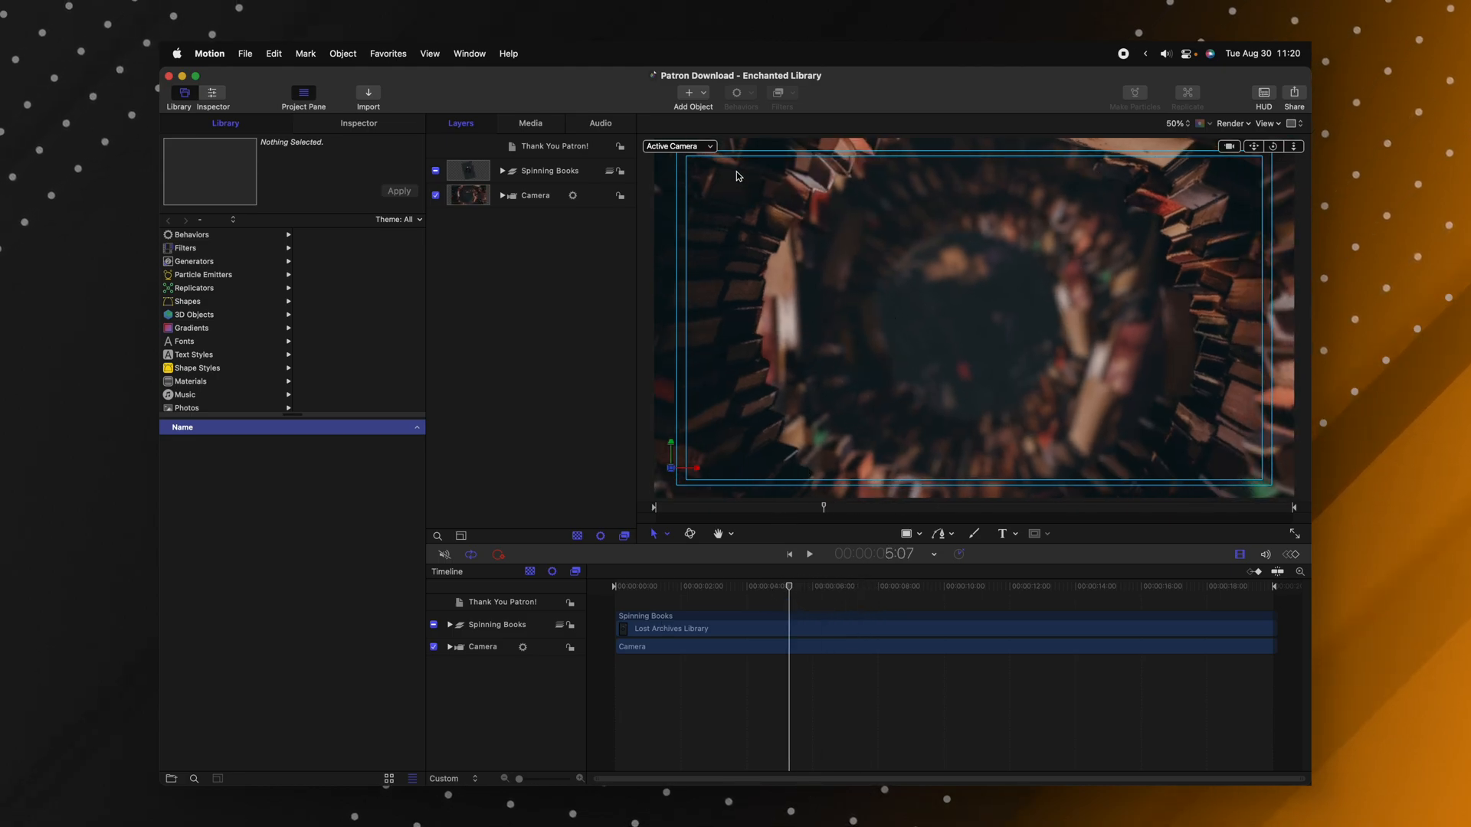
- View the Enchanted Library scene from the Top camera, then return to Active Camera
left_click(678, 146)
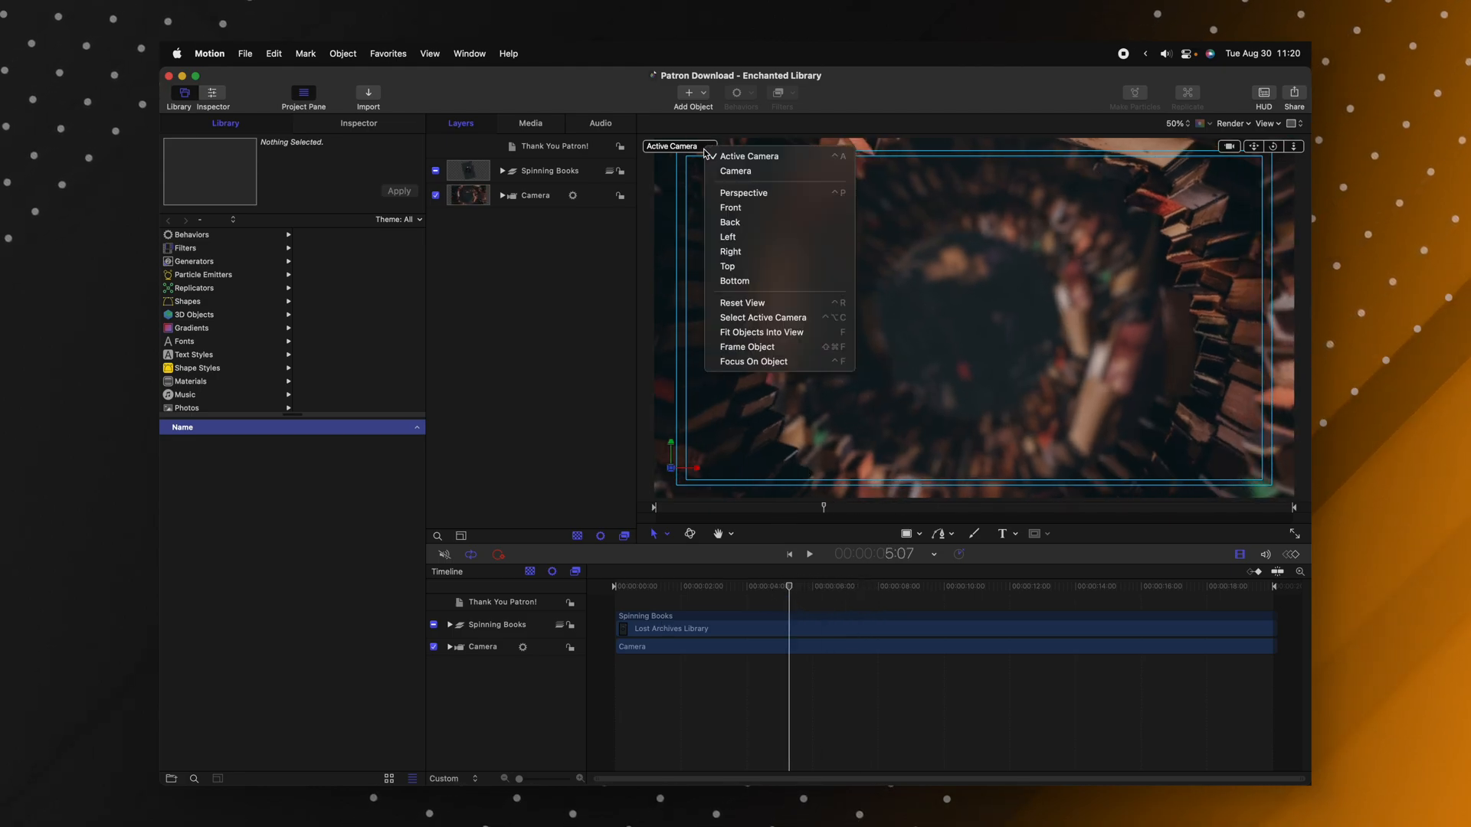
left_click(727, 266)
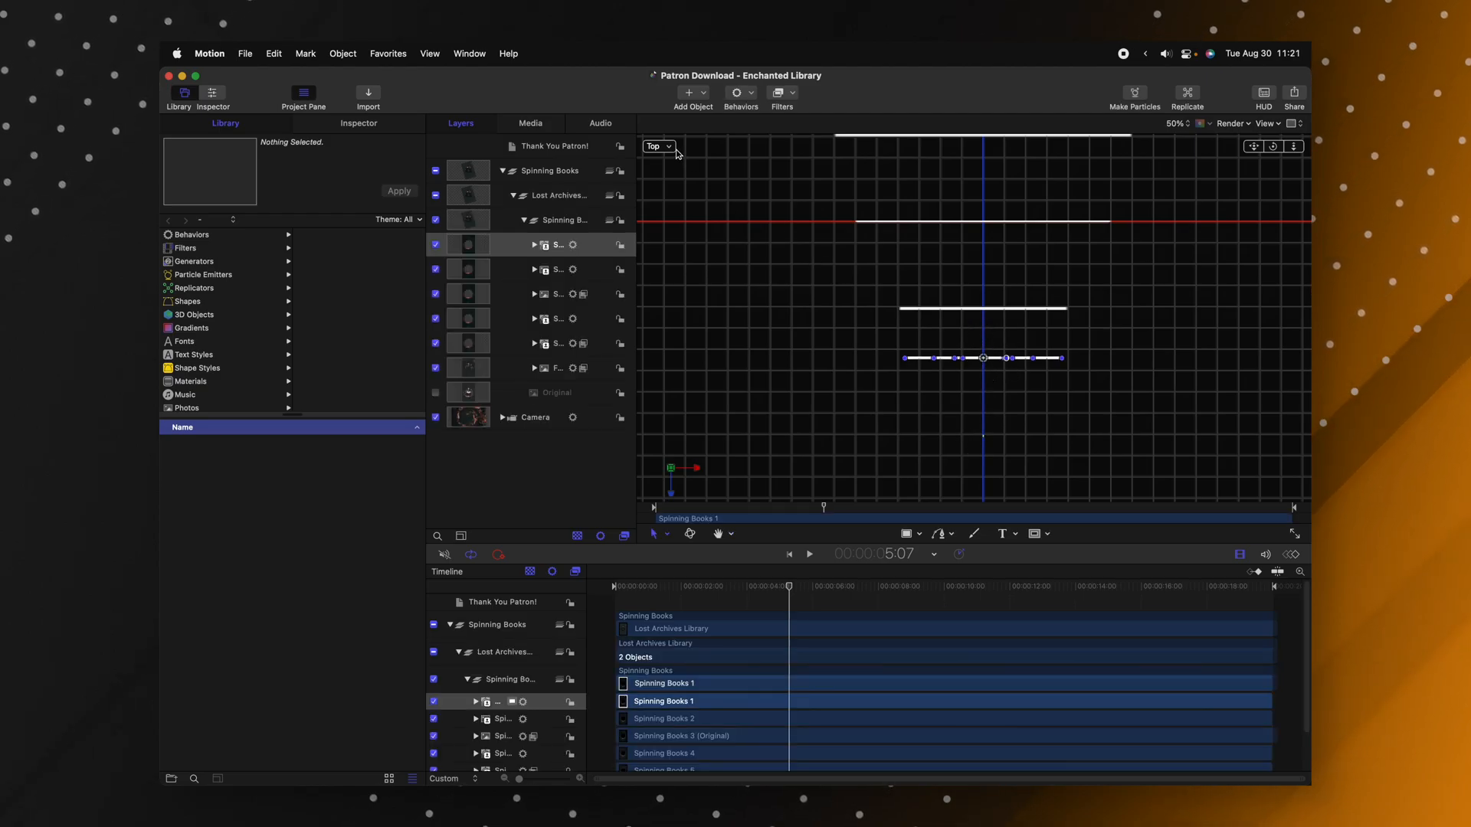
left_click(659, 147)
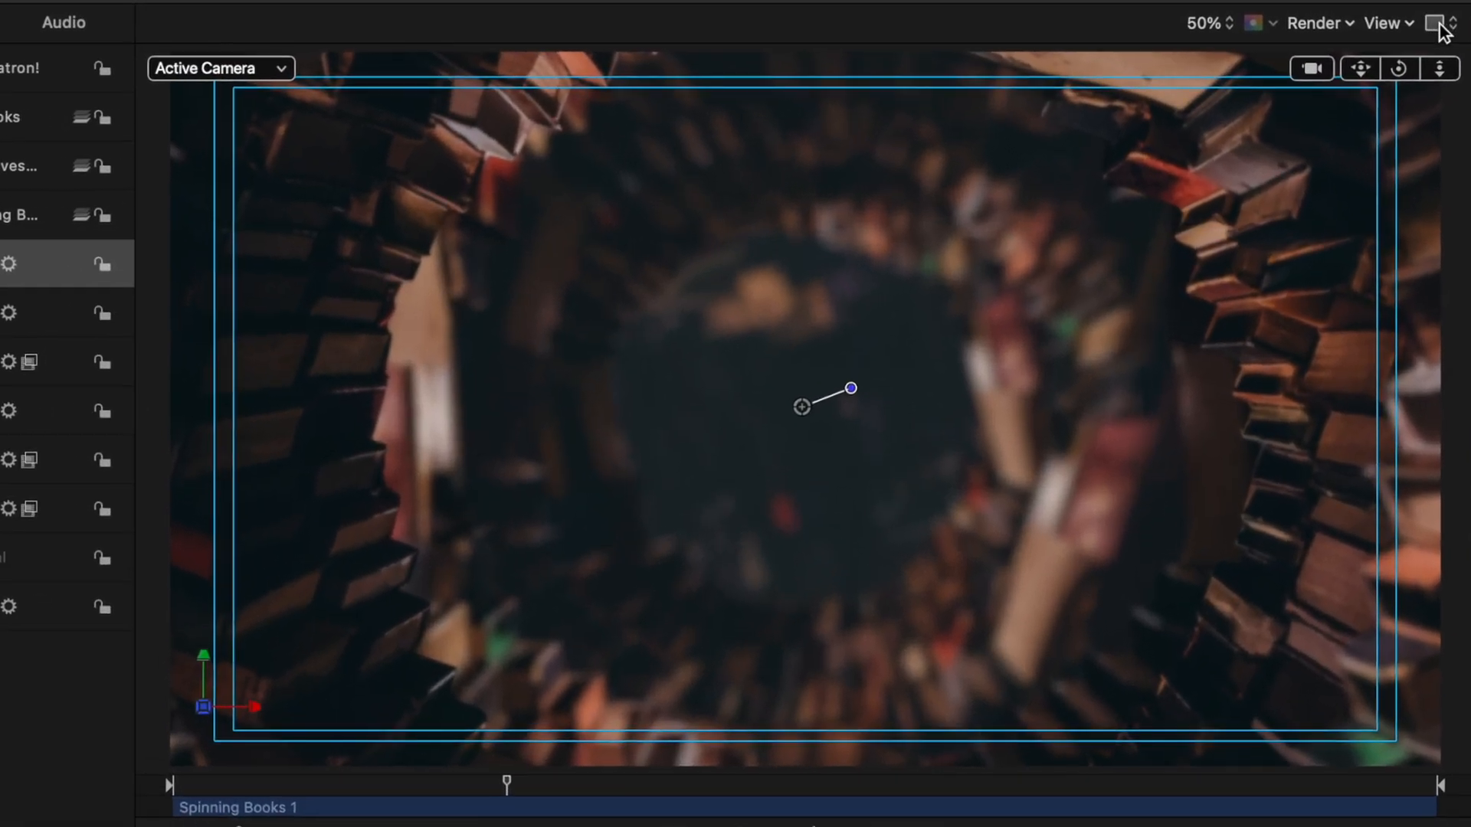
- Switch the canvas to a multi-view layout from the viewport layout menu
left_click(1437, 21)
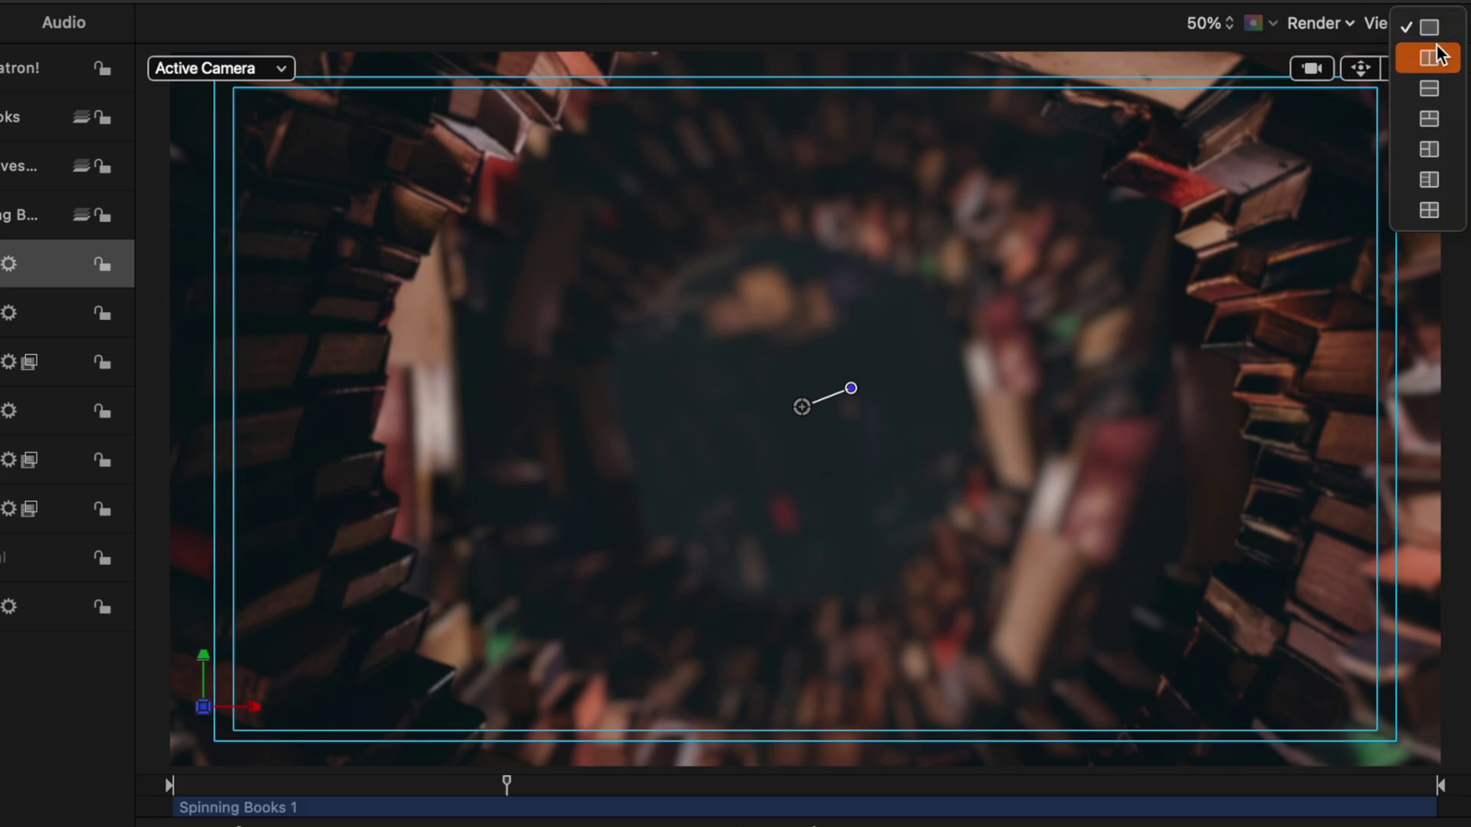
left_click(1428, 58)
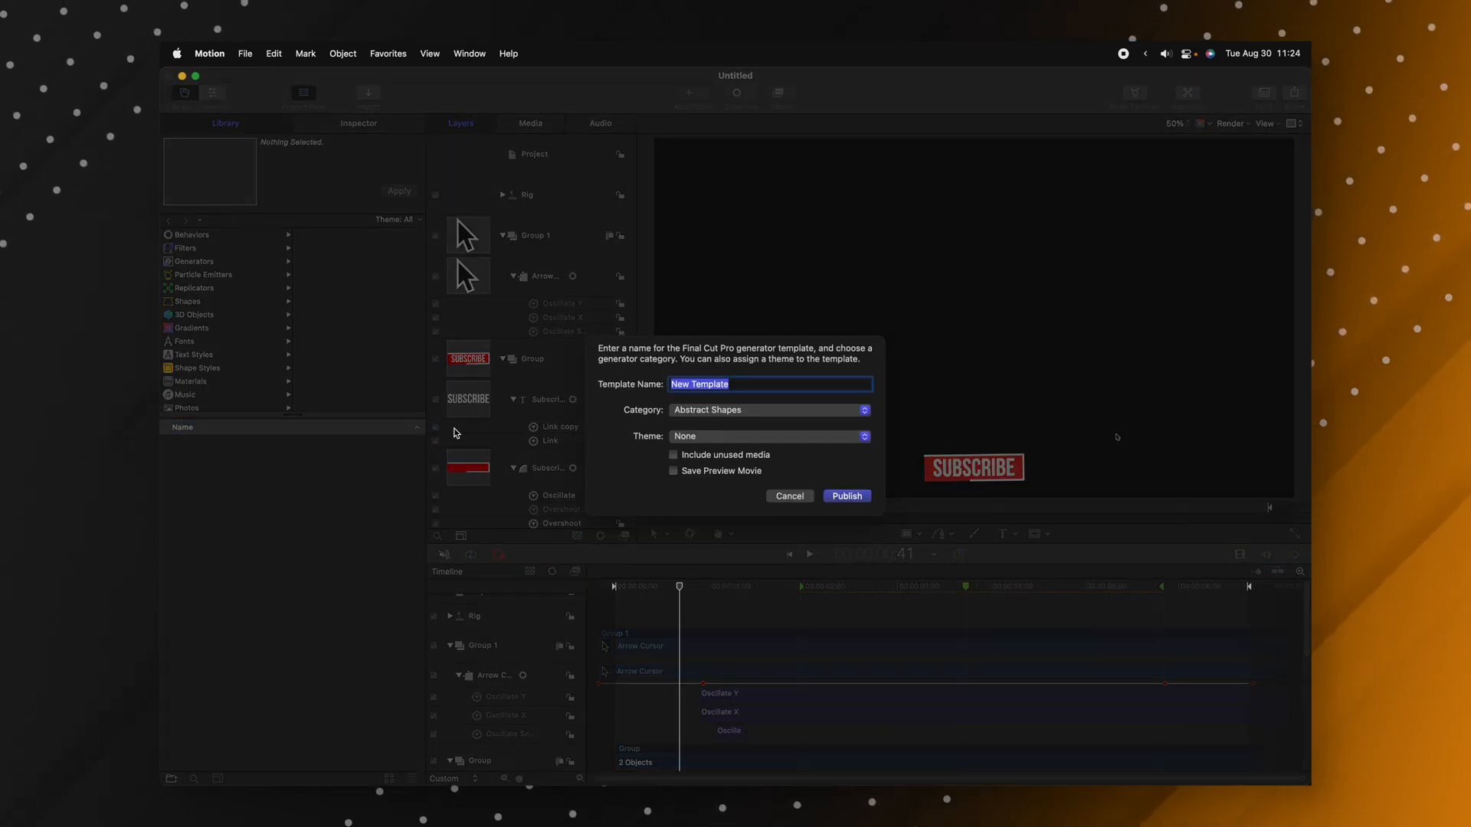
- Name the published template 'Subscribe Generator' in the Publish Template dialog
type("Subscribe Gener")
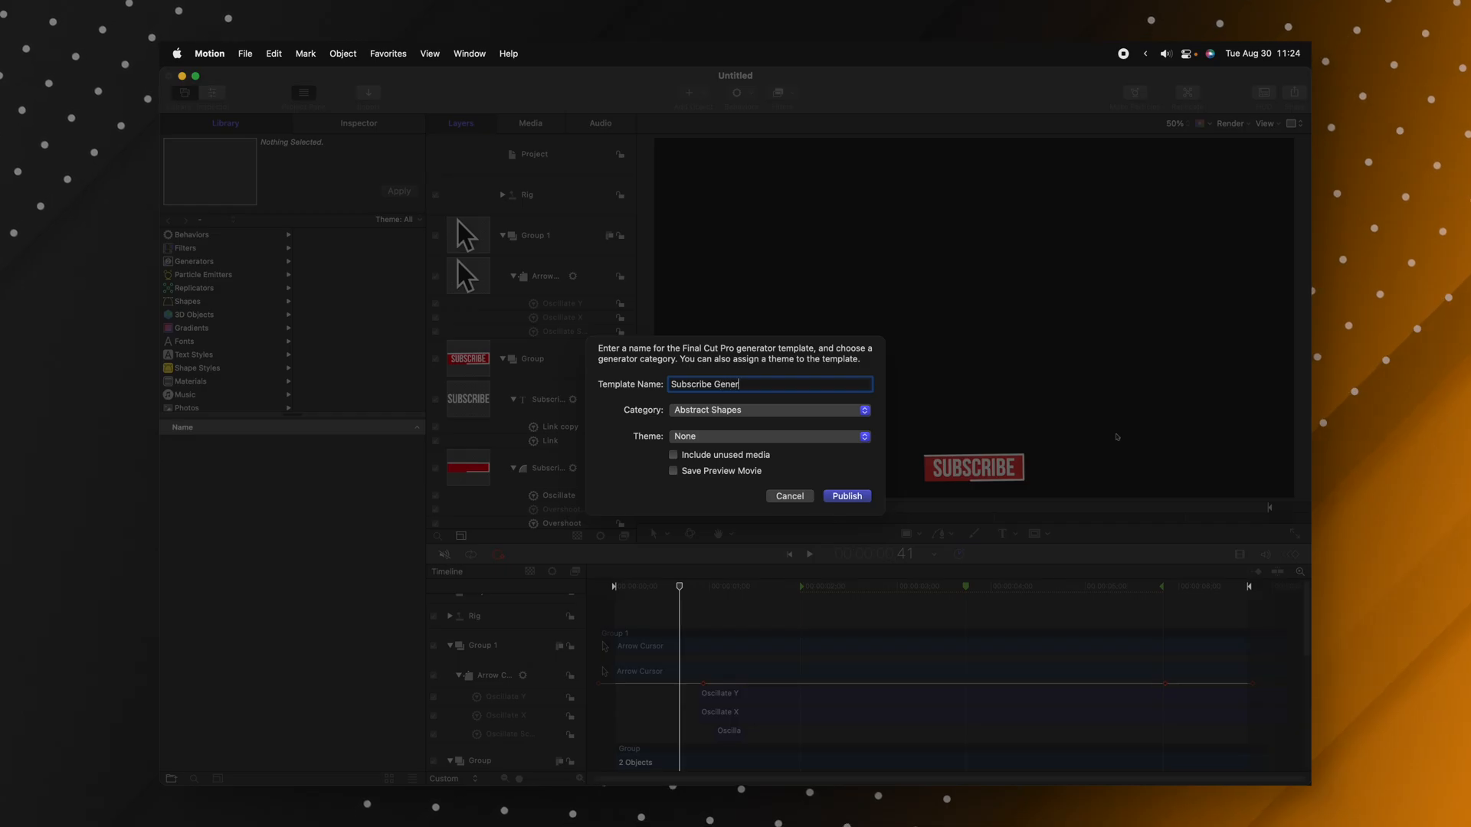